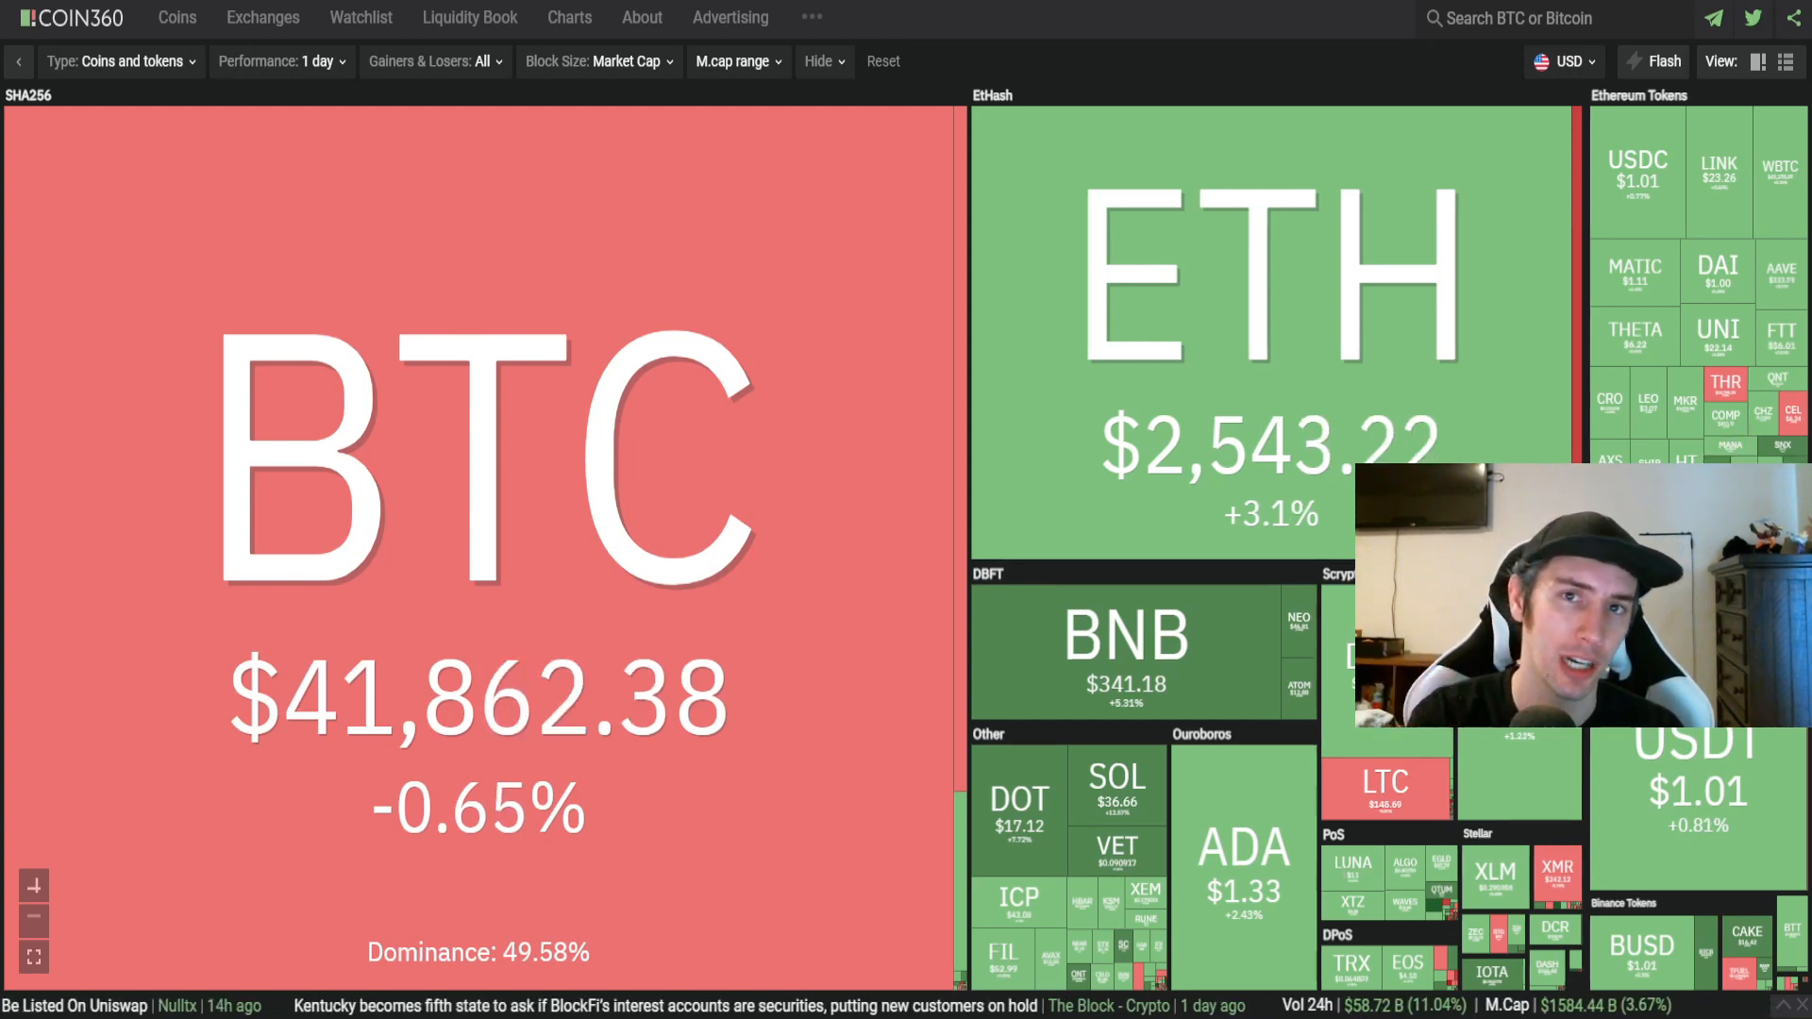
pyautogui.moveTo(609, 487)
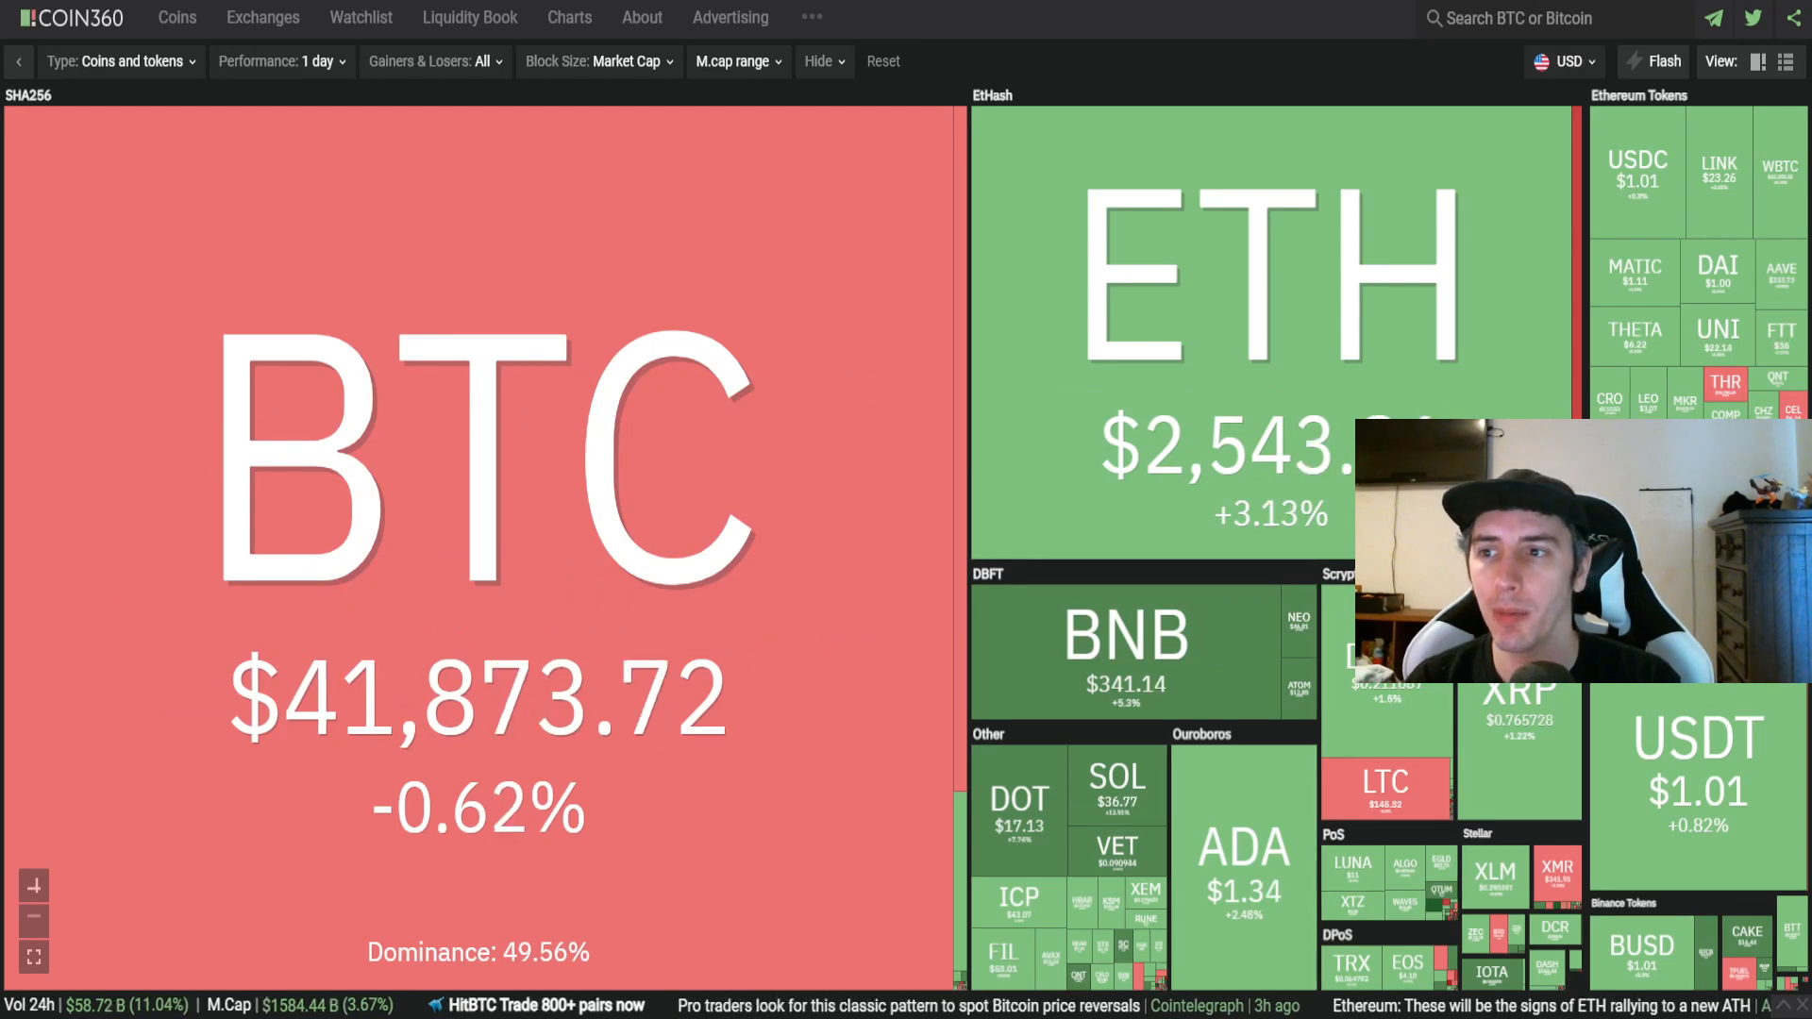
pyautogui.moveTo(1197, 73)
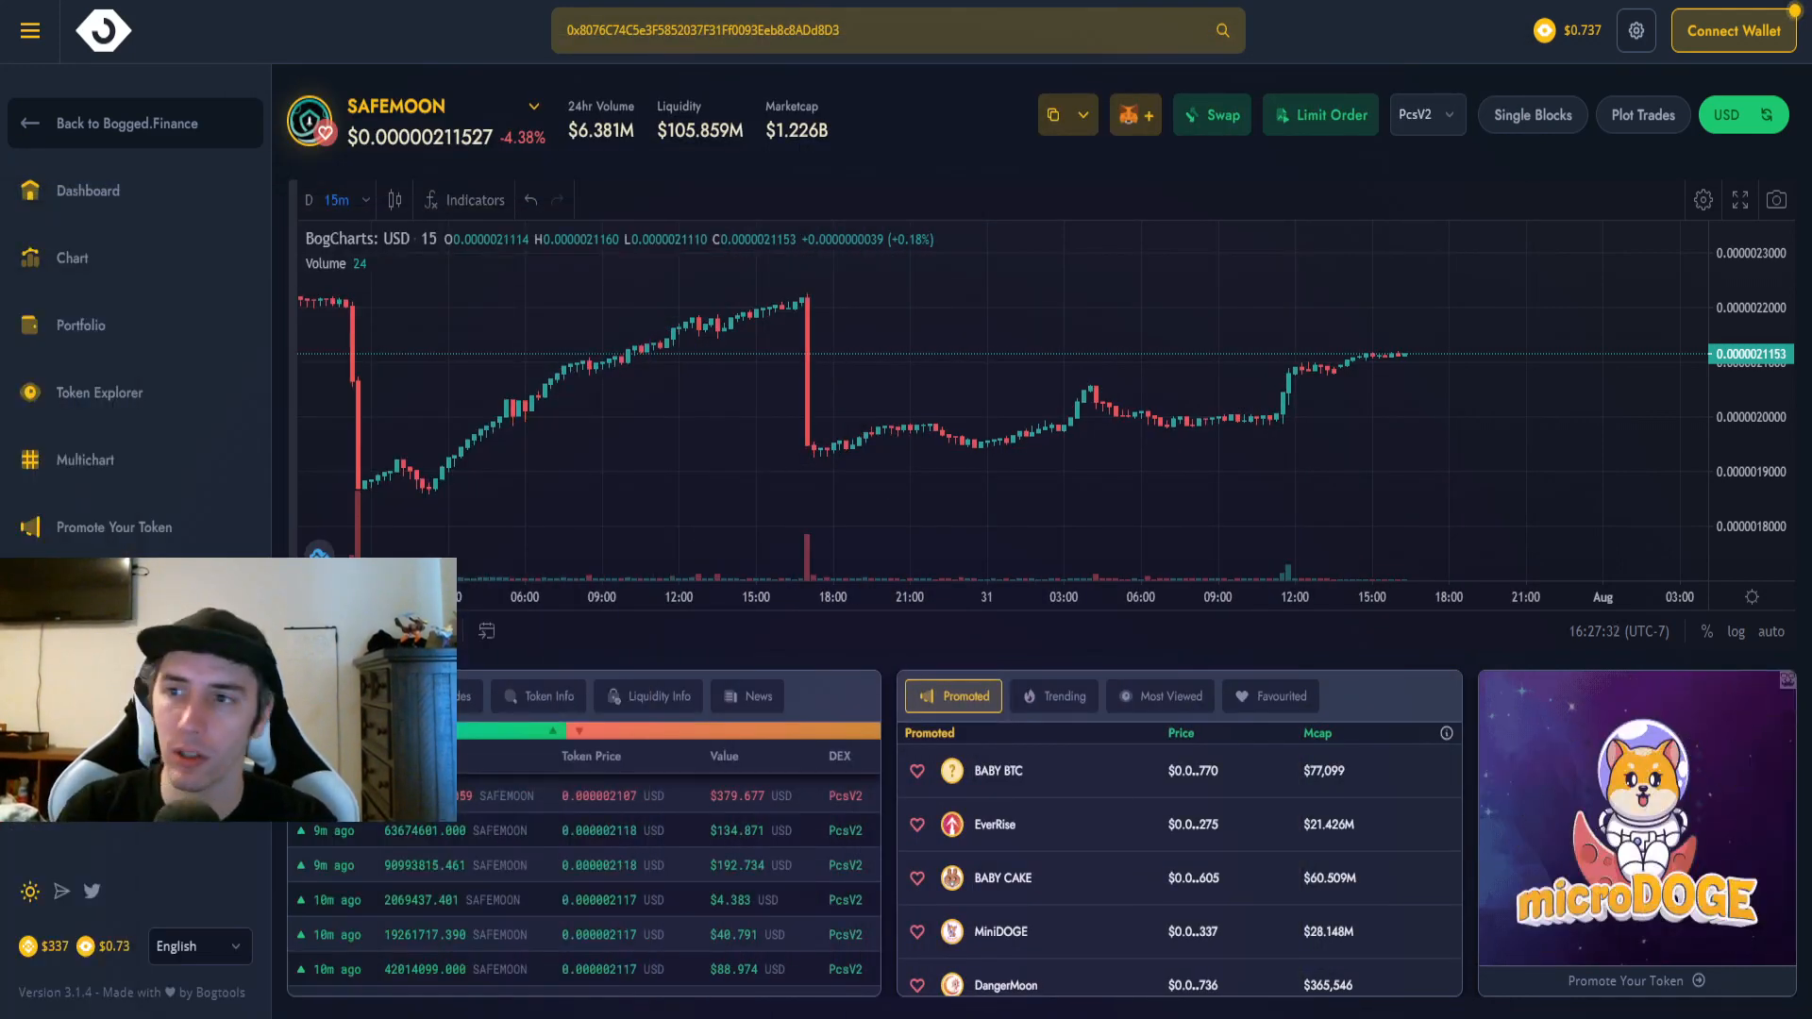
pyautogui.moveTo(815, 415)
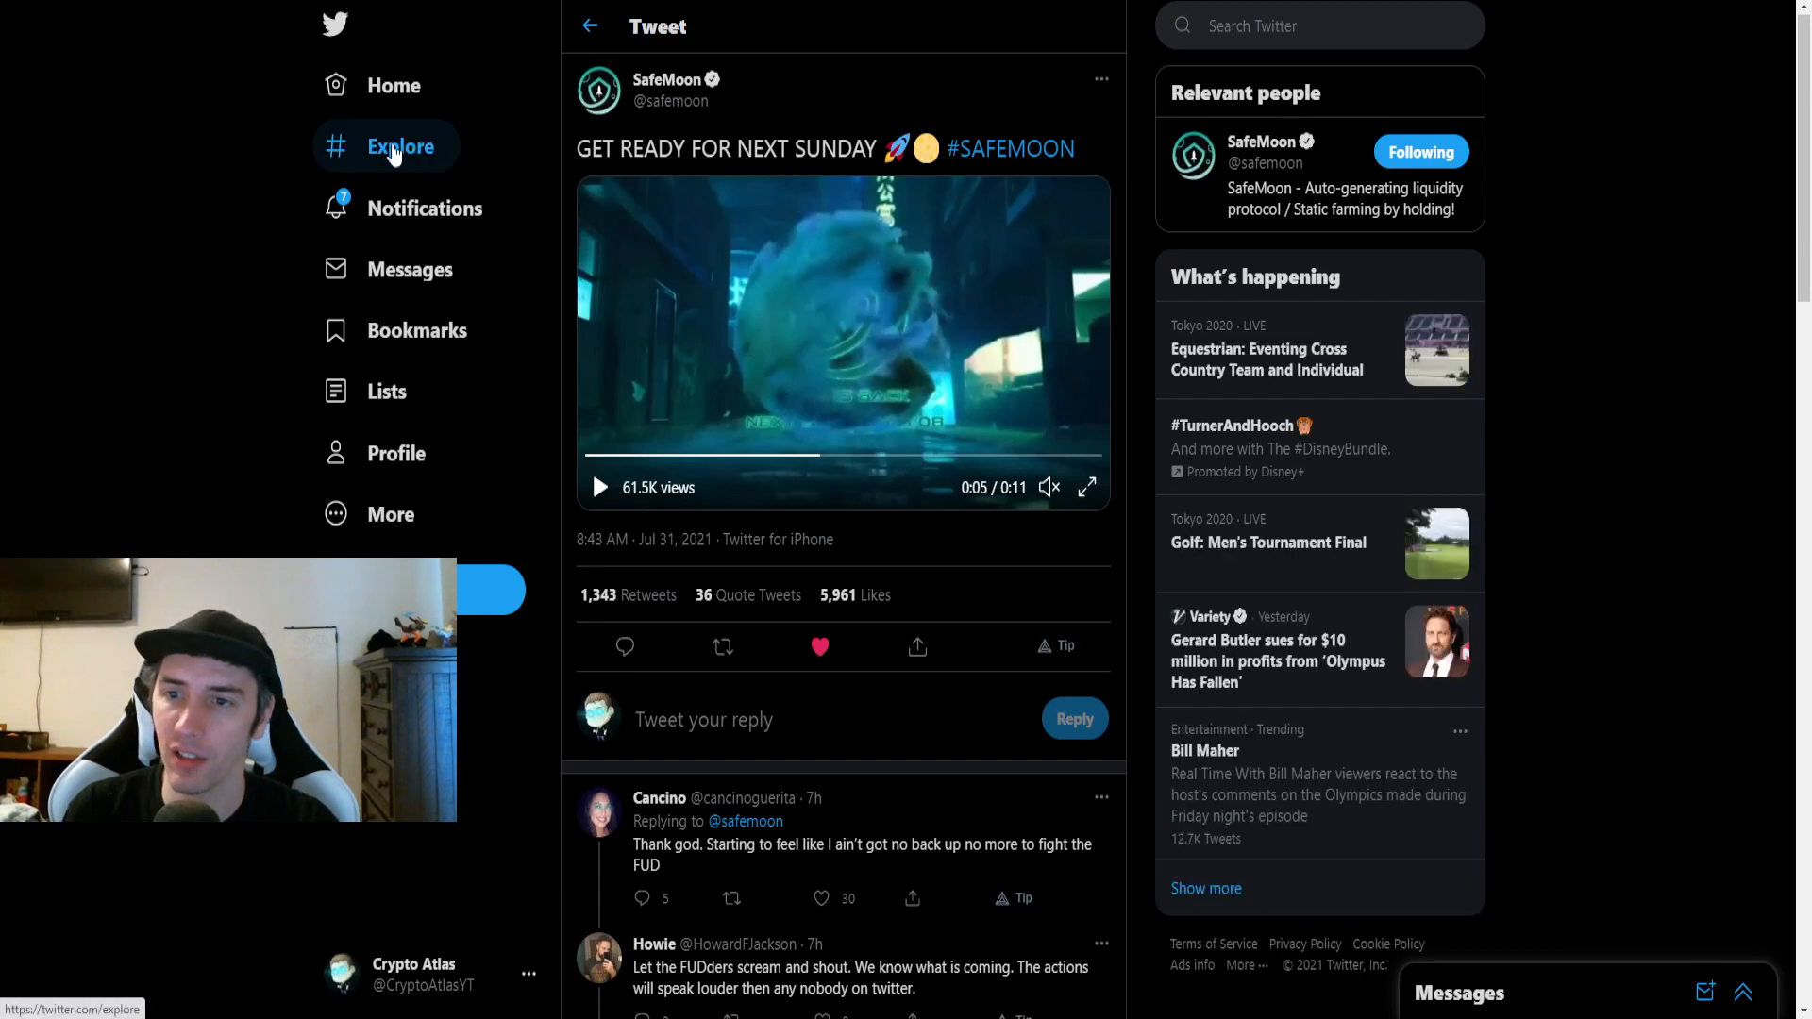
pyautogui.moveTo(259, 198)
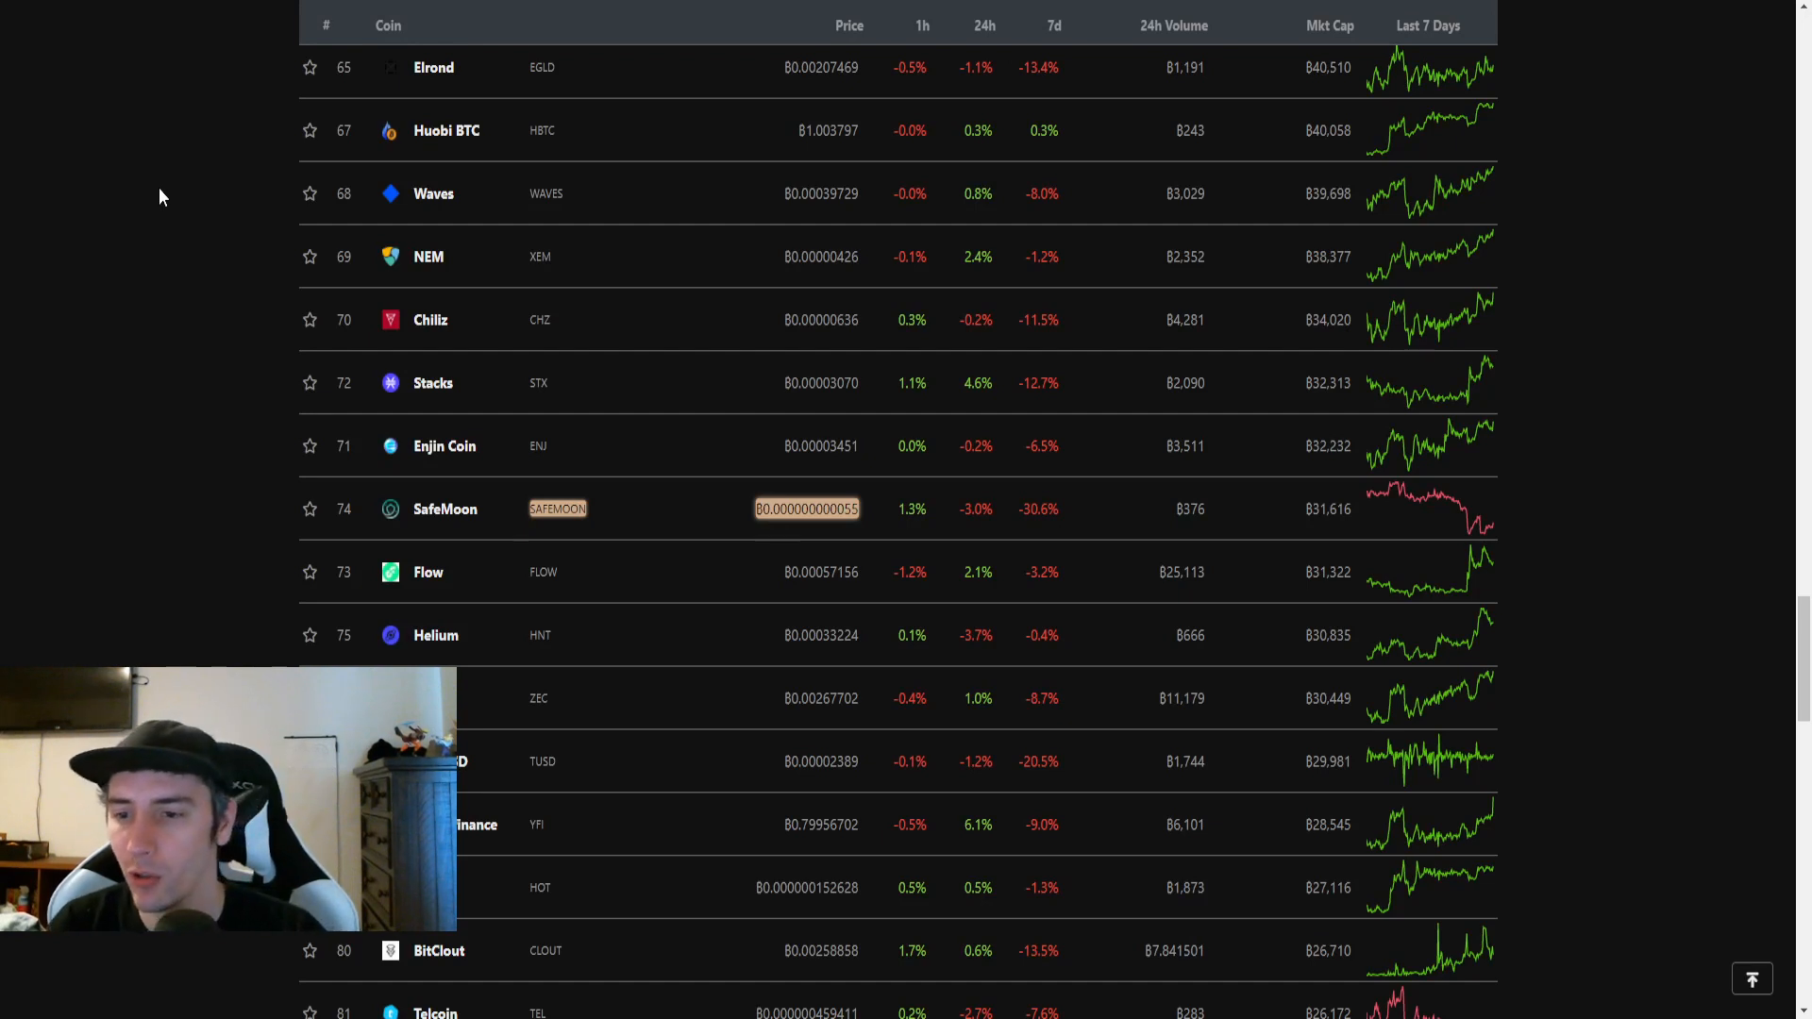
pyautogui.moveTo(190, 194)
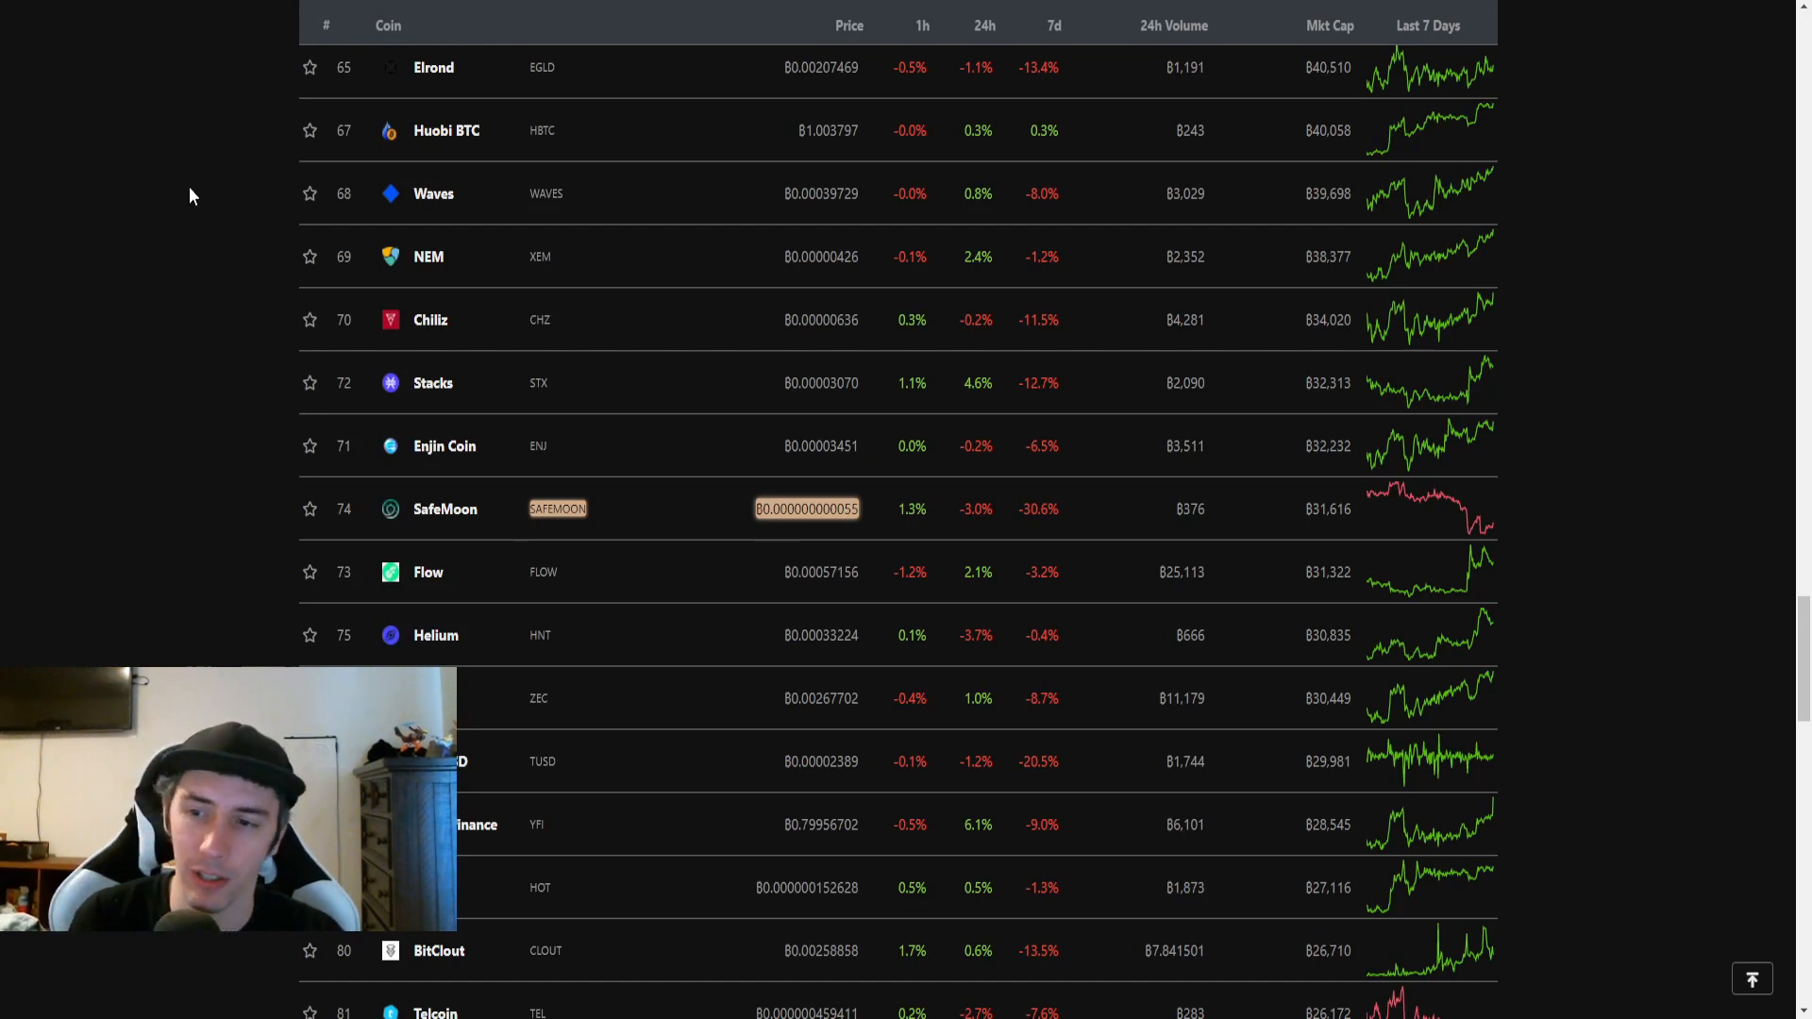
pyautogui.moveTo(435, 67)
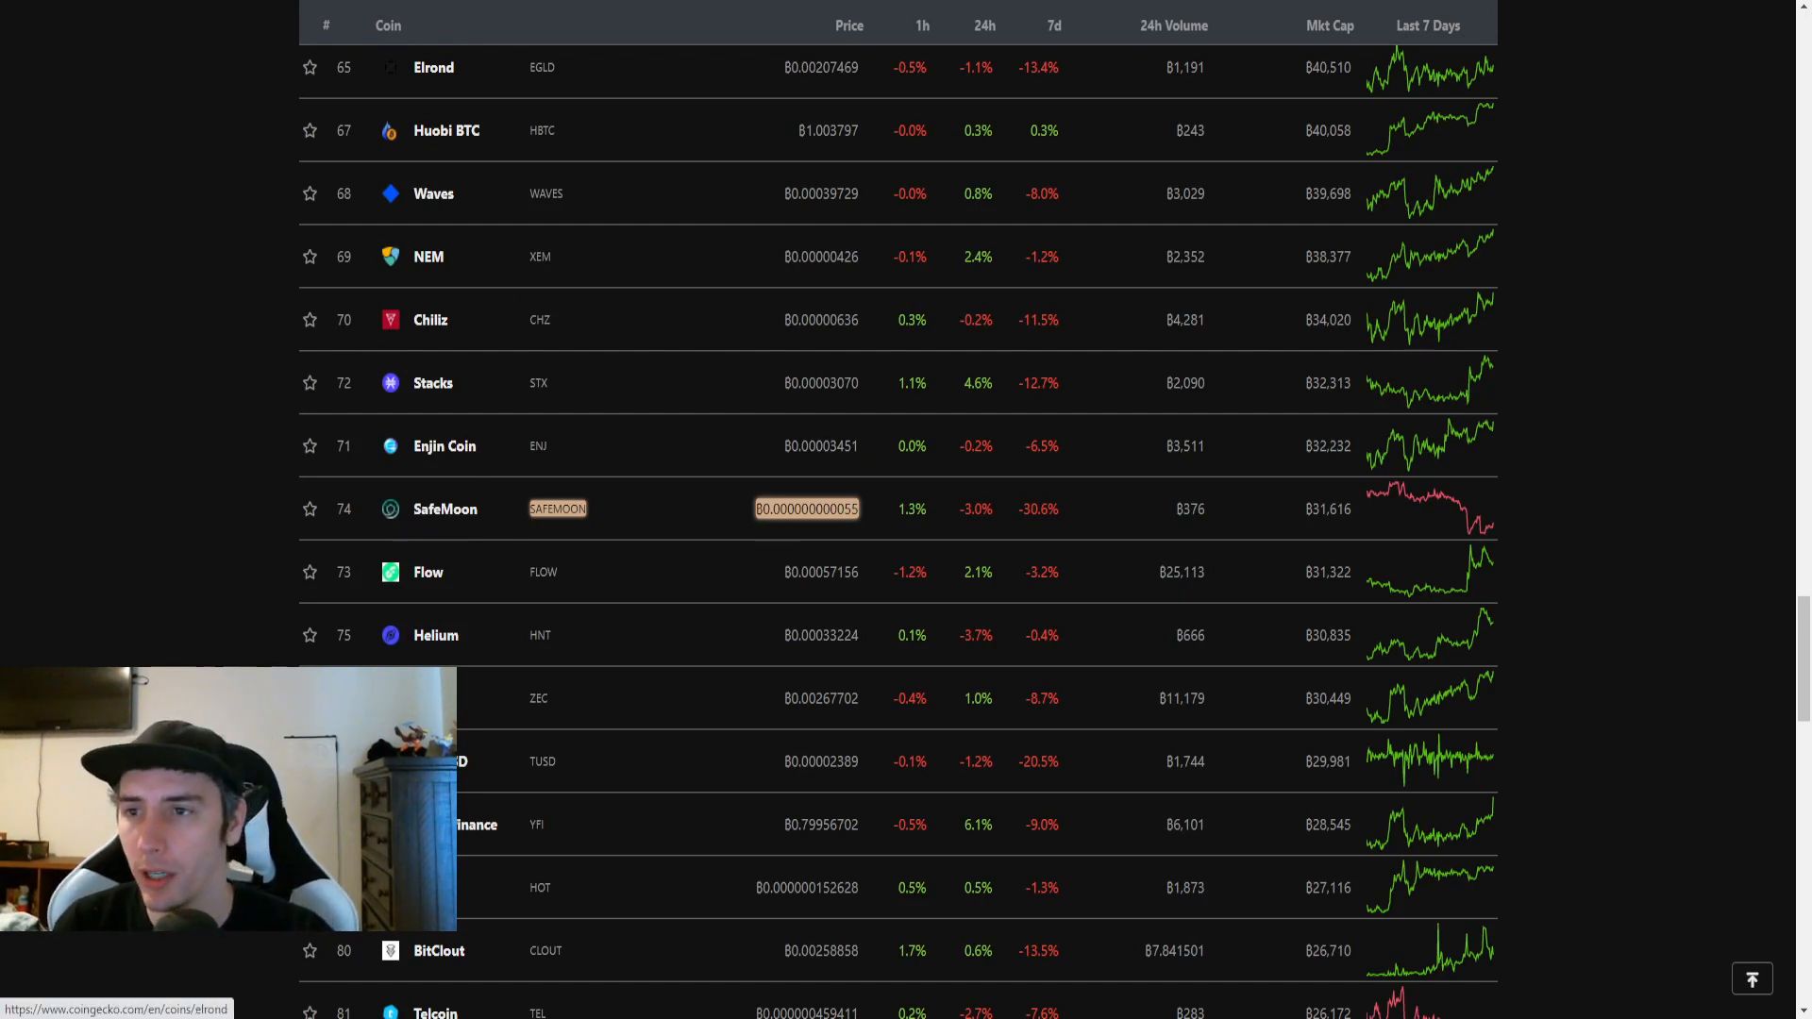
# View SafeMoon's CoinGecko price chart over the past 30 days
pyautogui.click(443, 508)
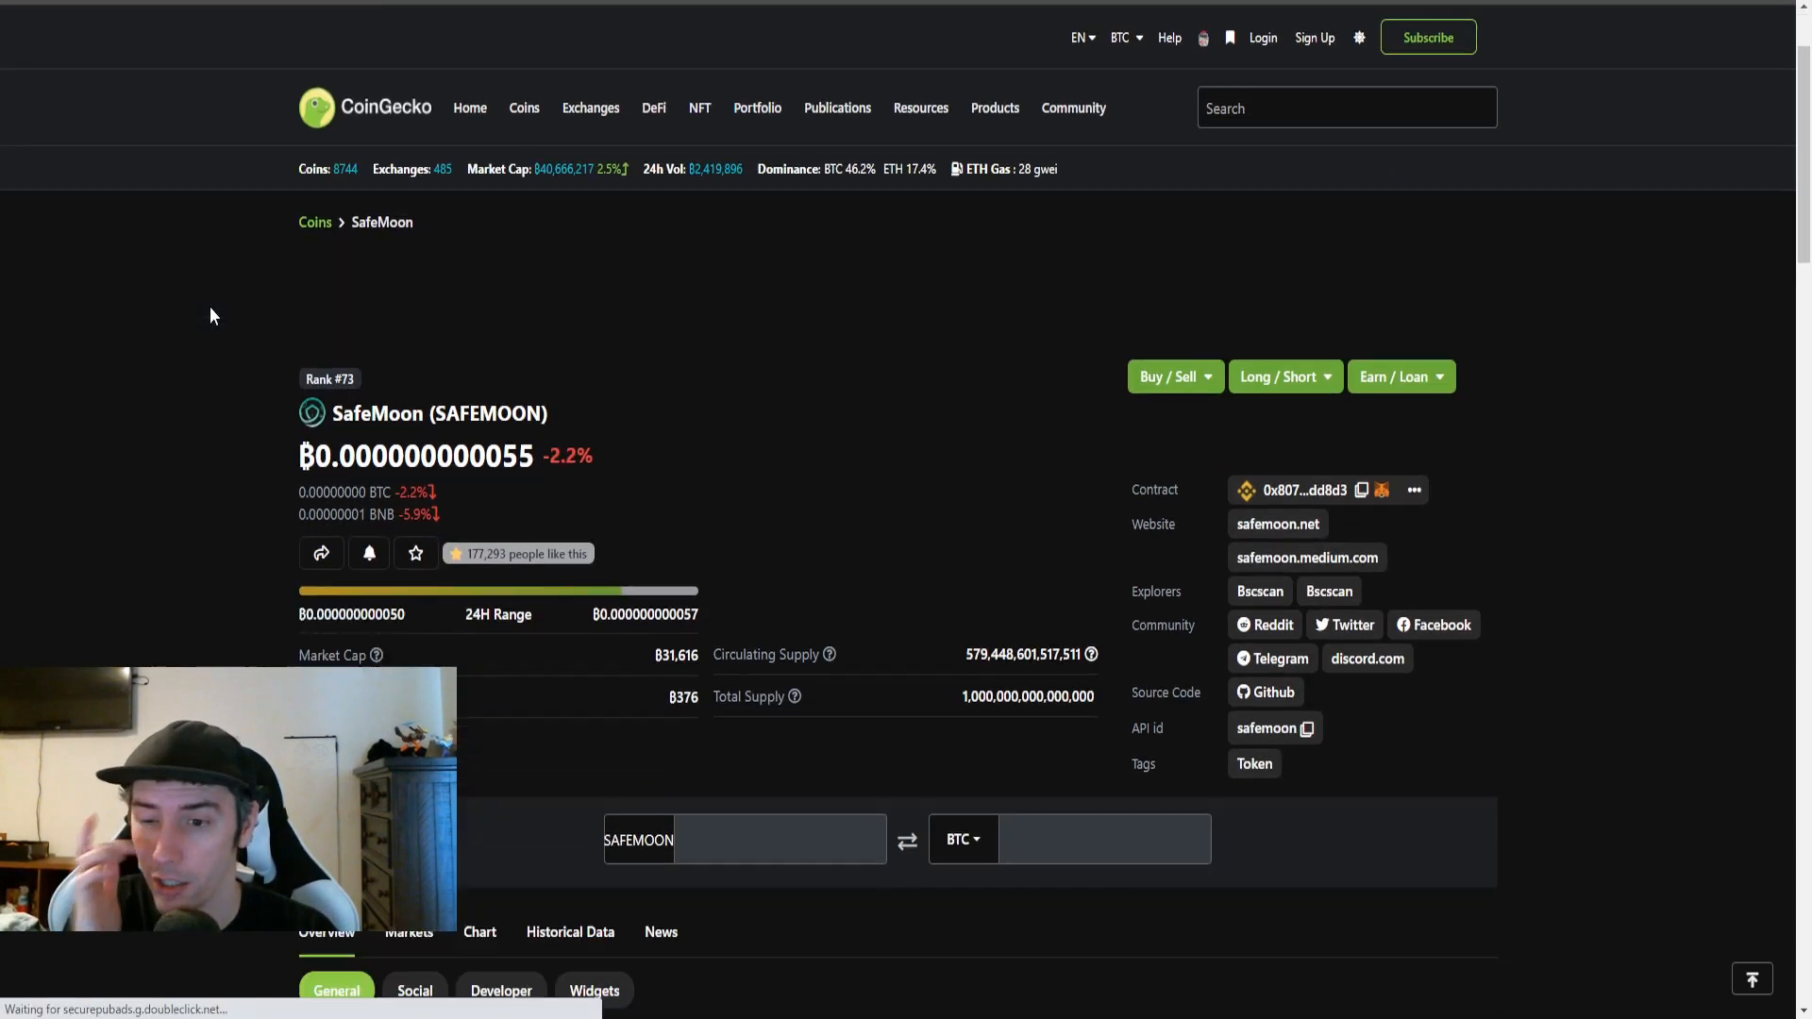
pyautogui.scroll(-3)
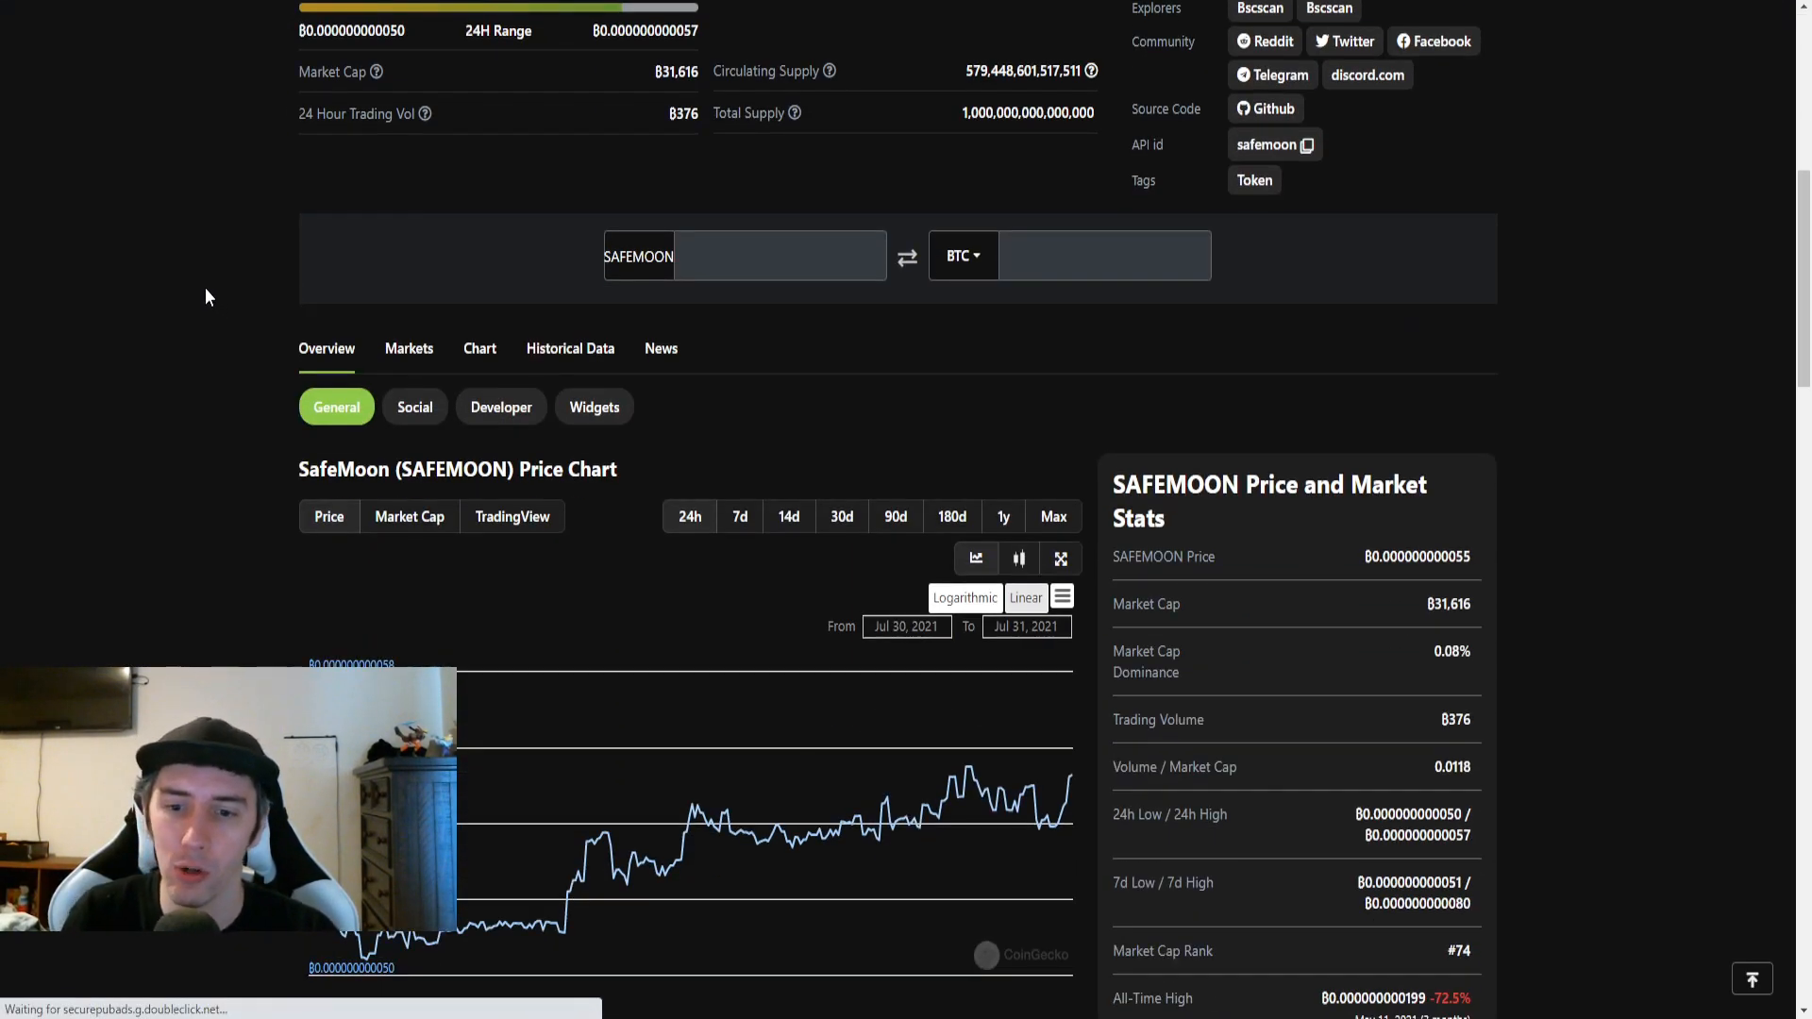
pyautogui.scroll(-3)
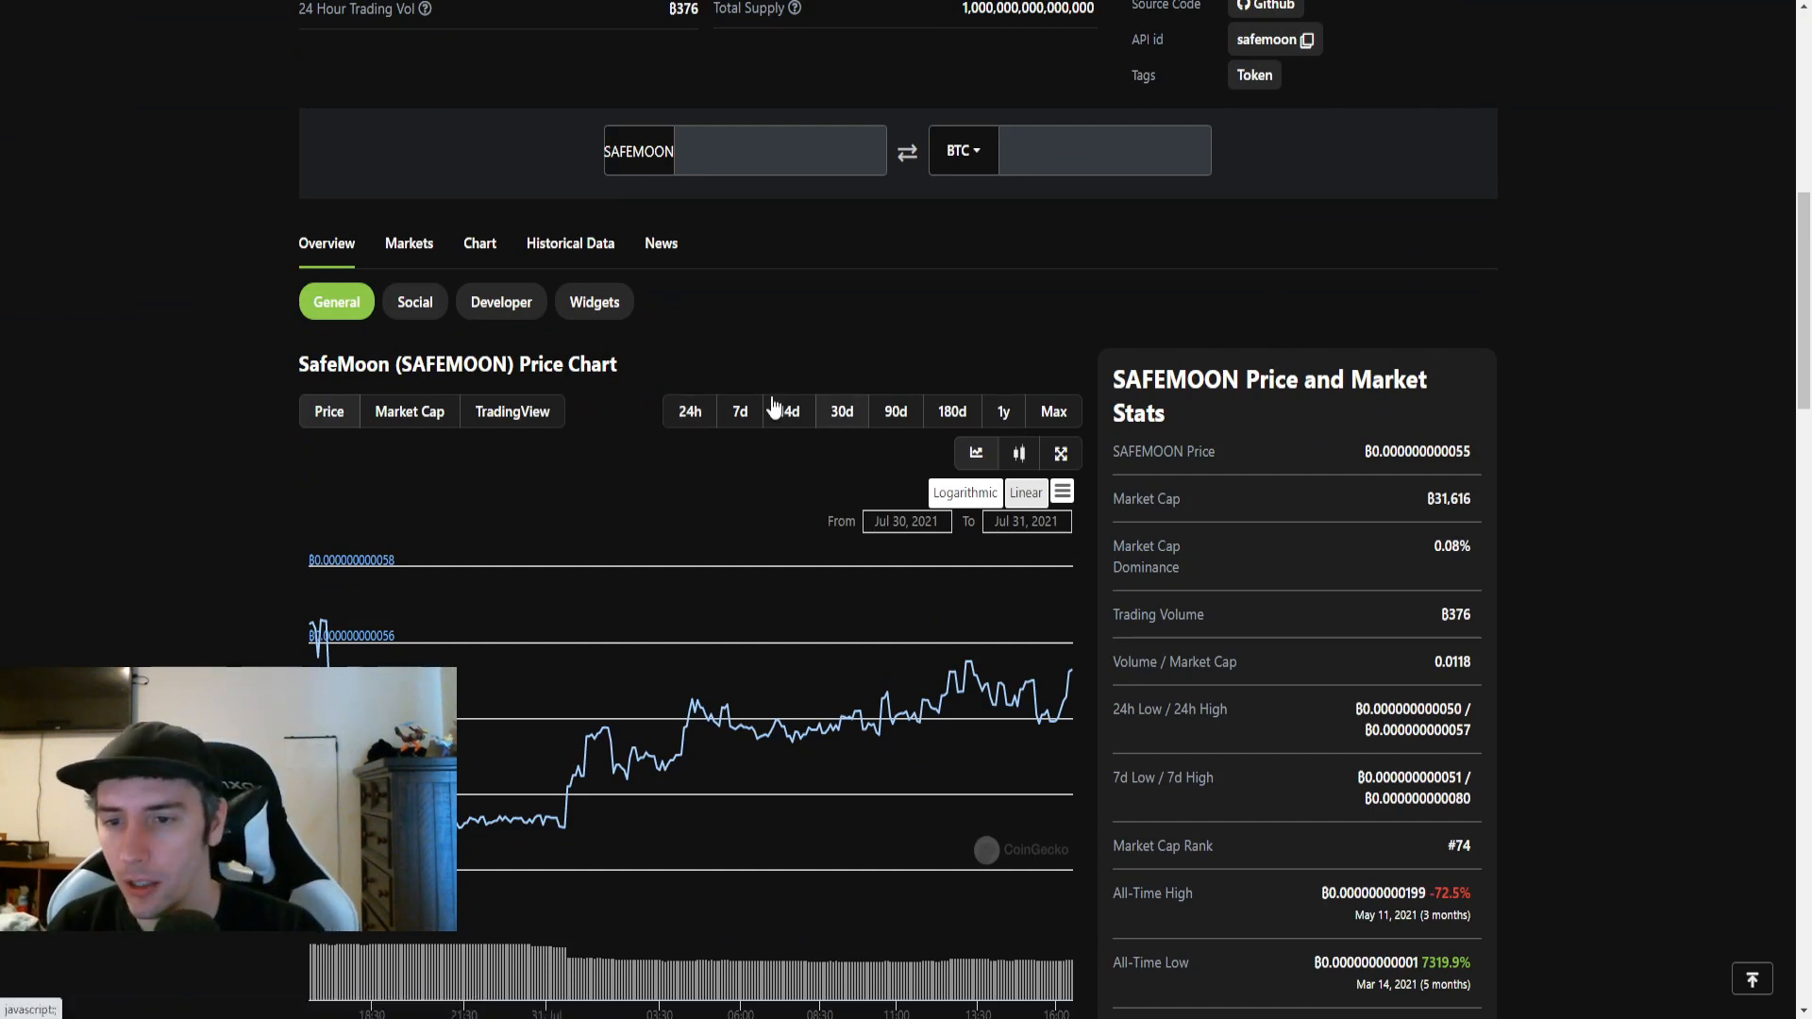
pyautogui.click(841, 410)
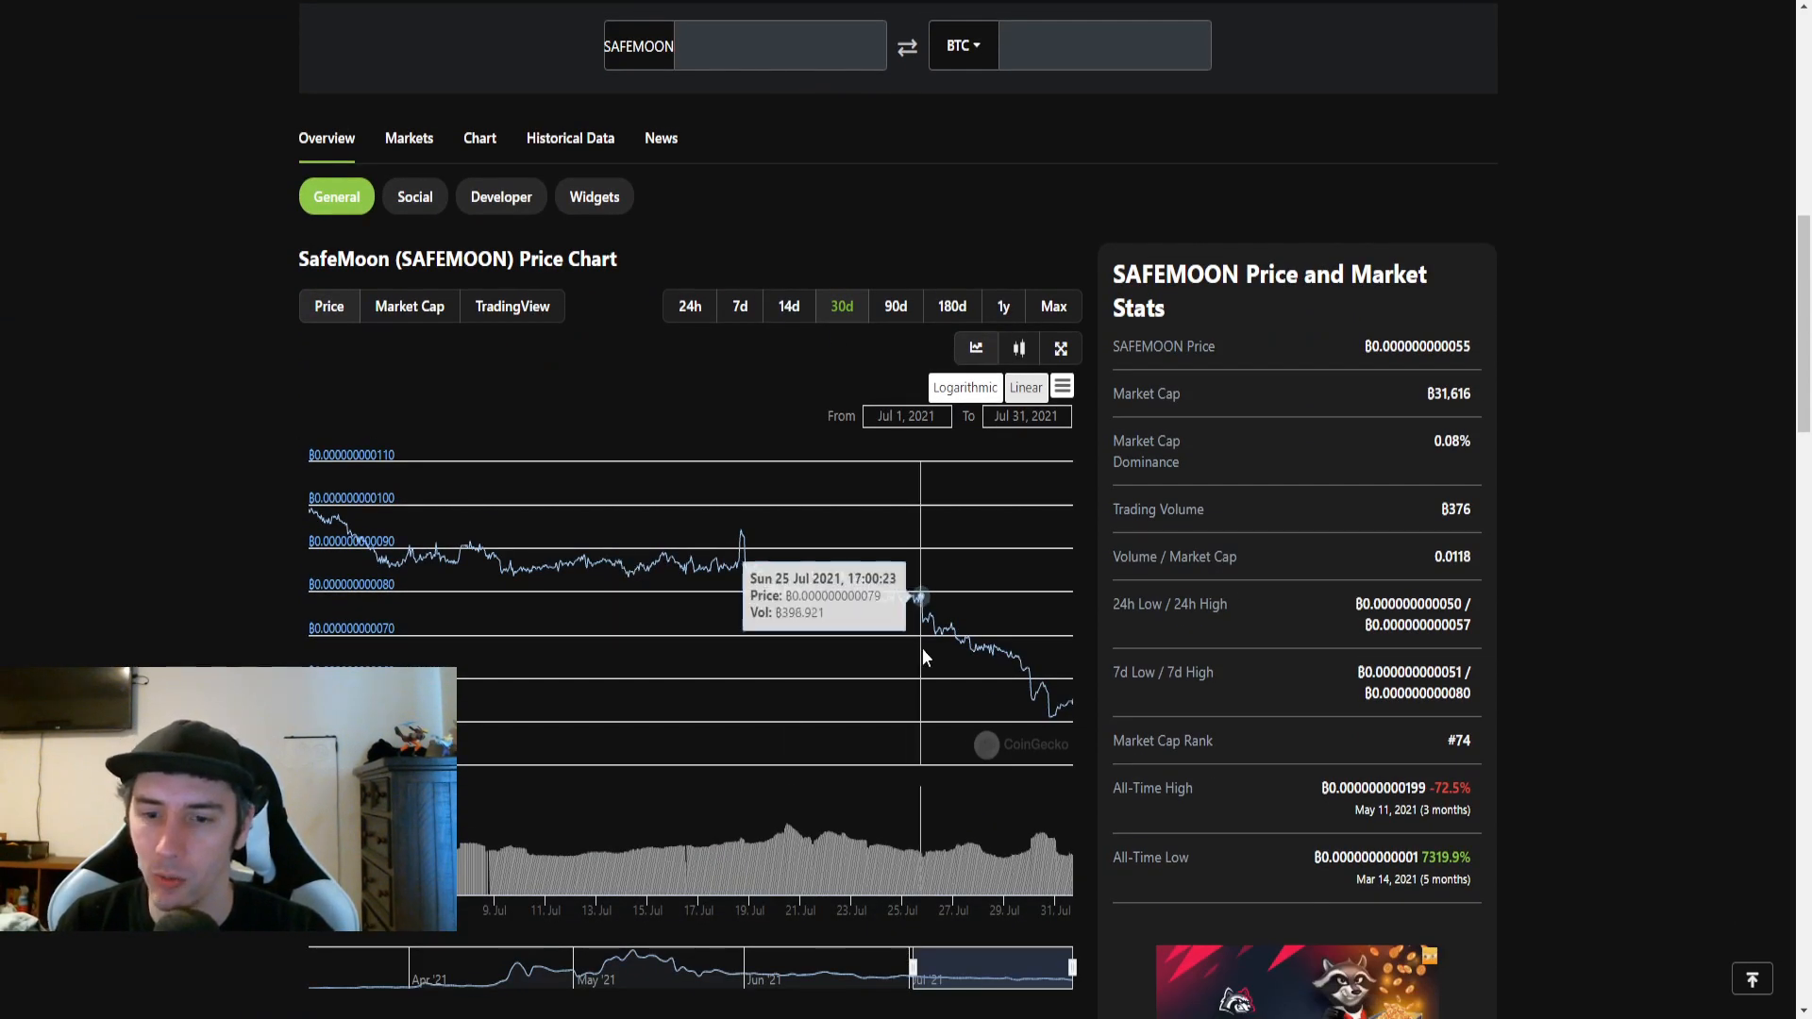
pyautogui.moveTo(1053, 724)
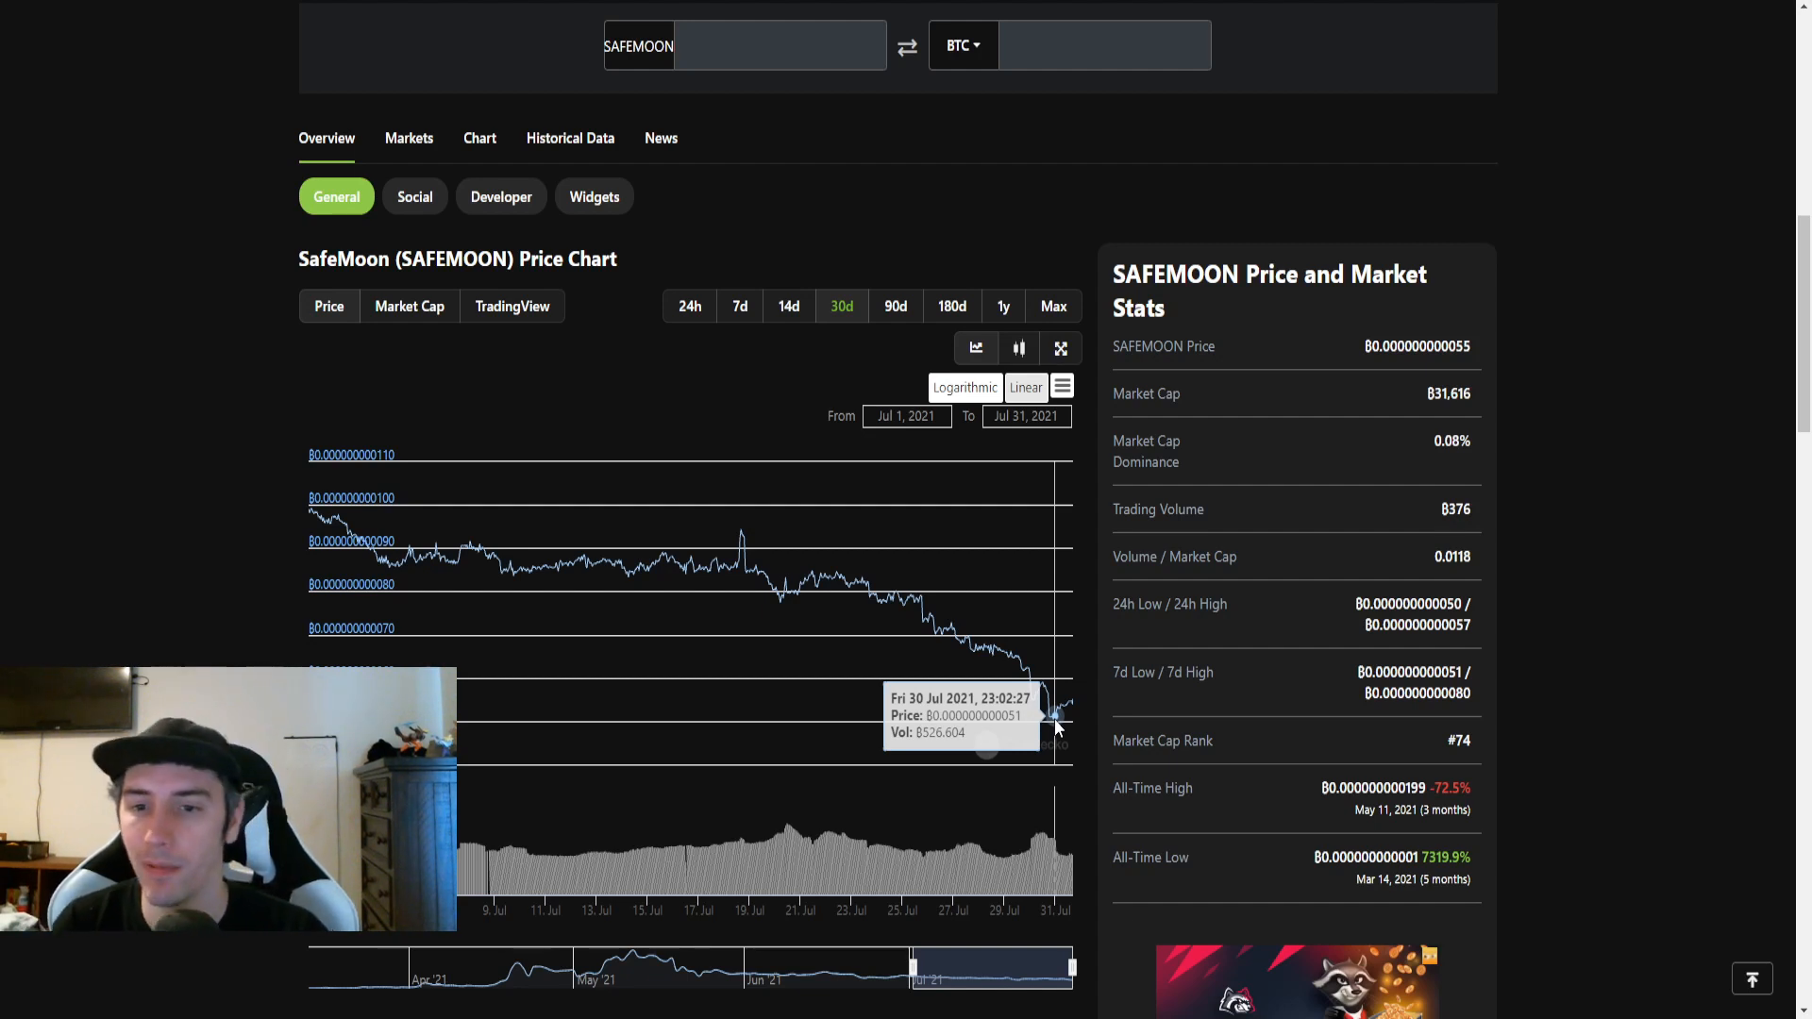
pyautogui.moveTo(742, 540)
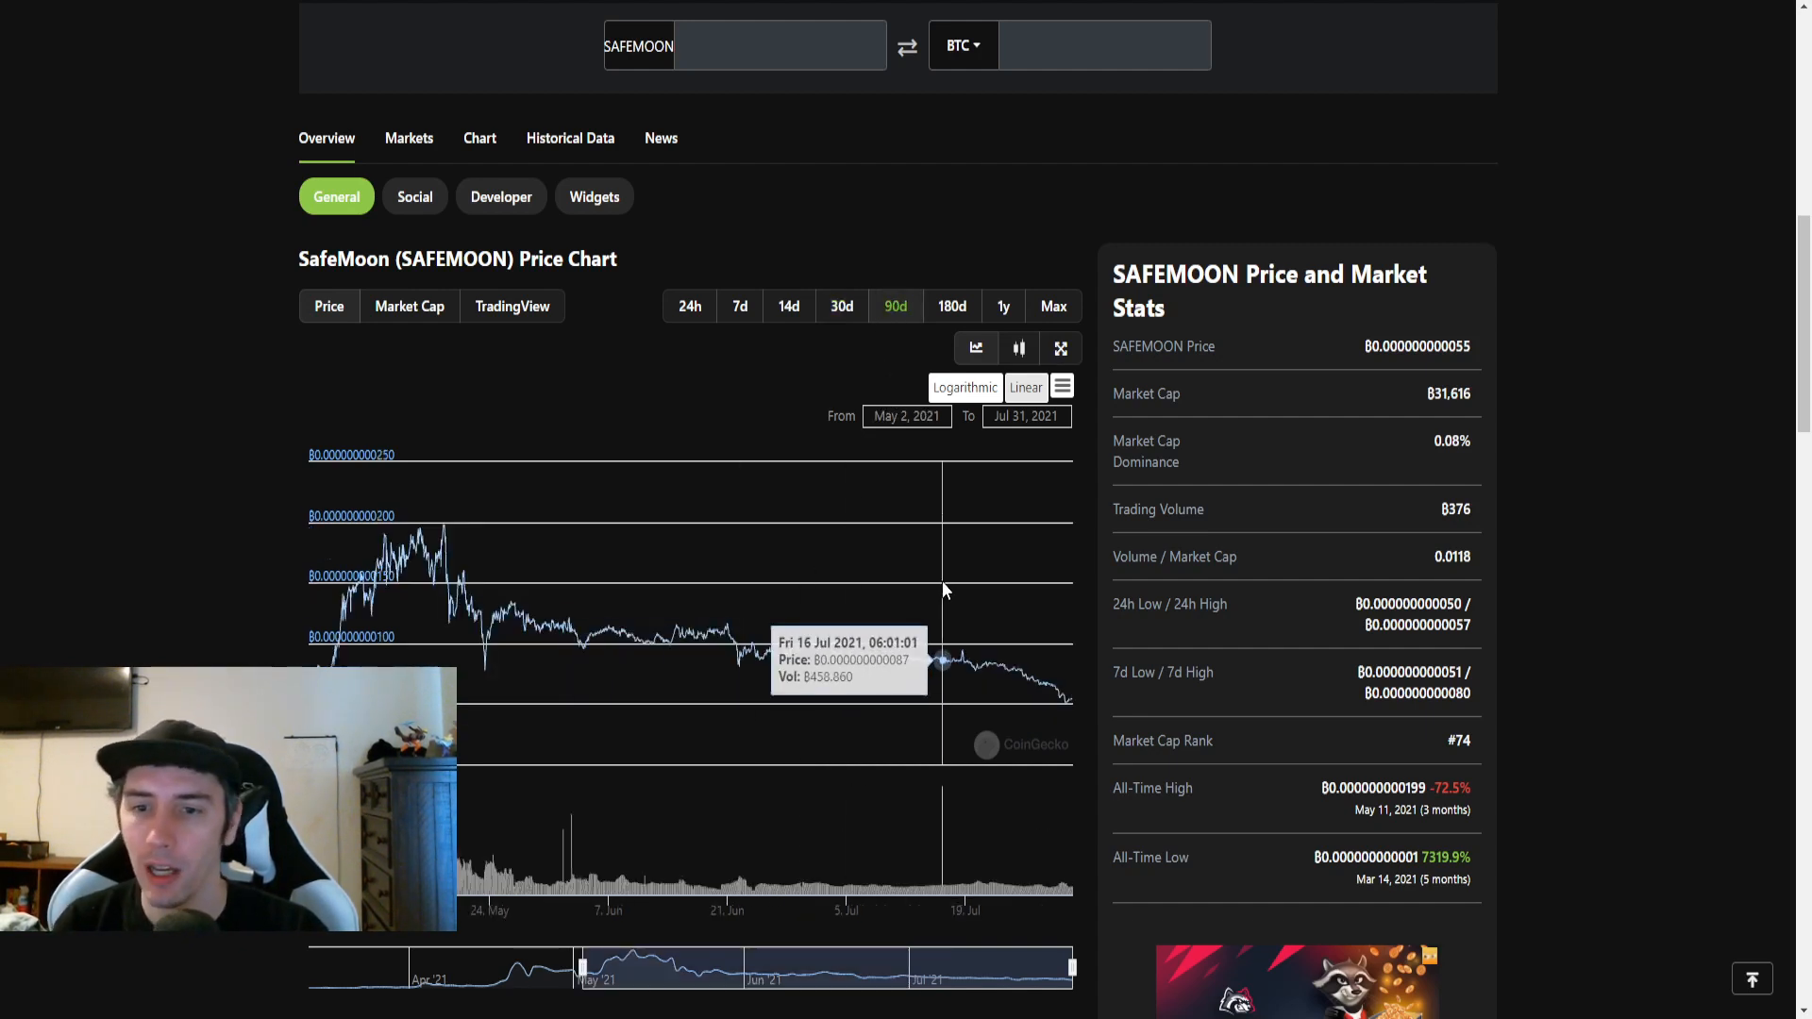
pyautogui.moveTo(1060, 698)
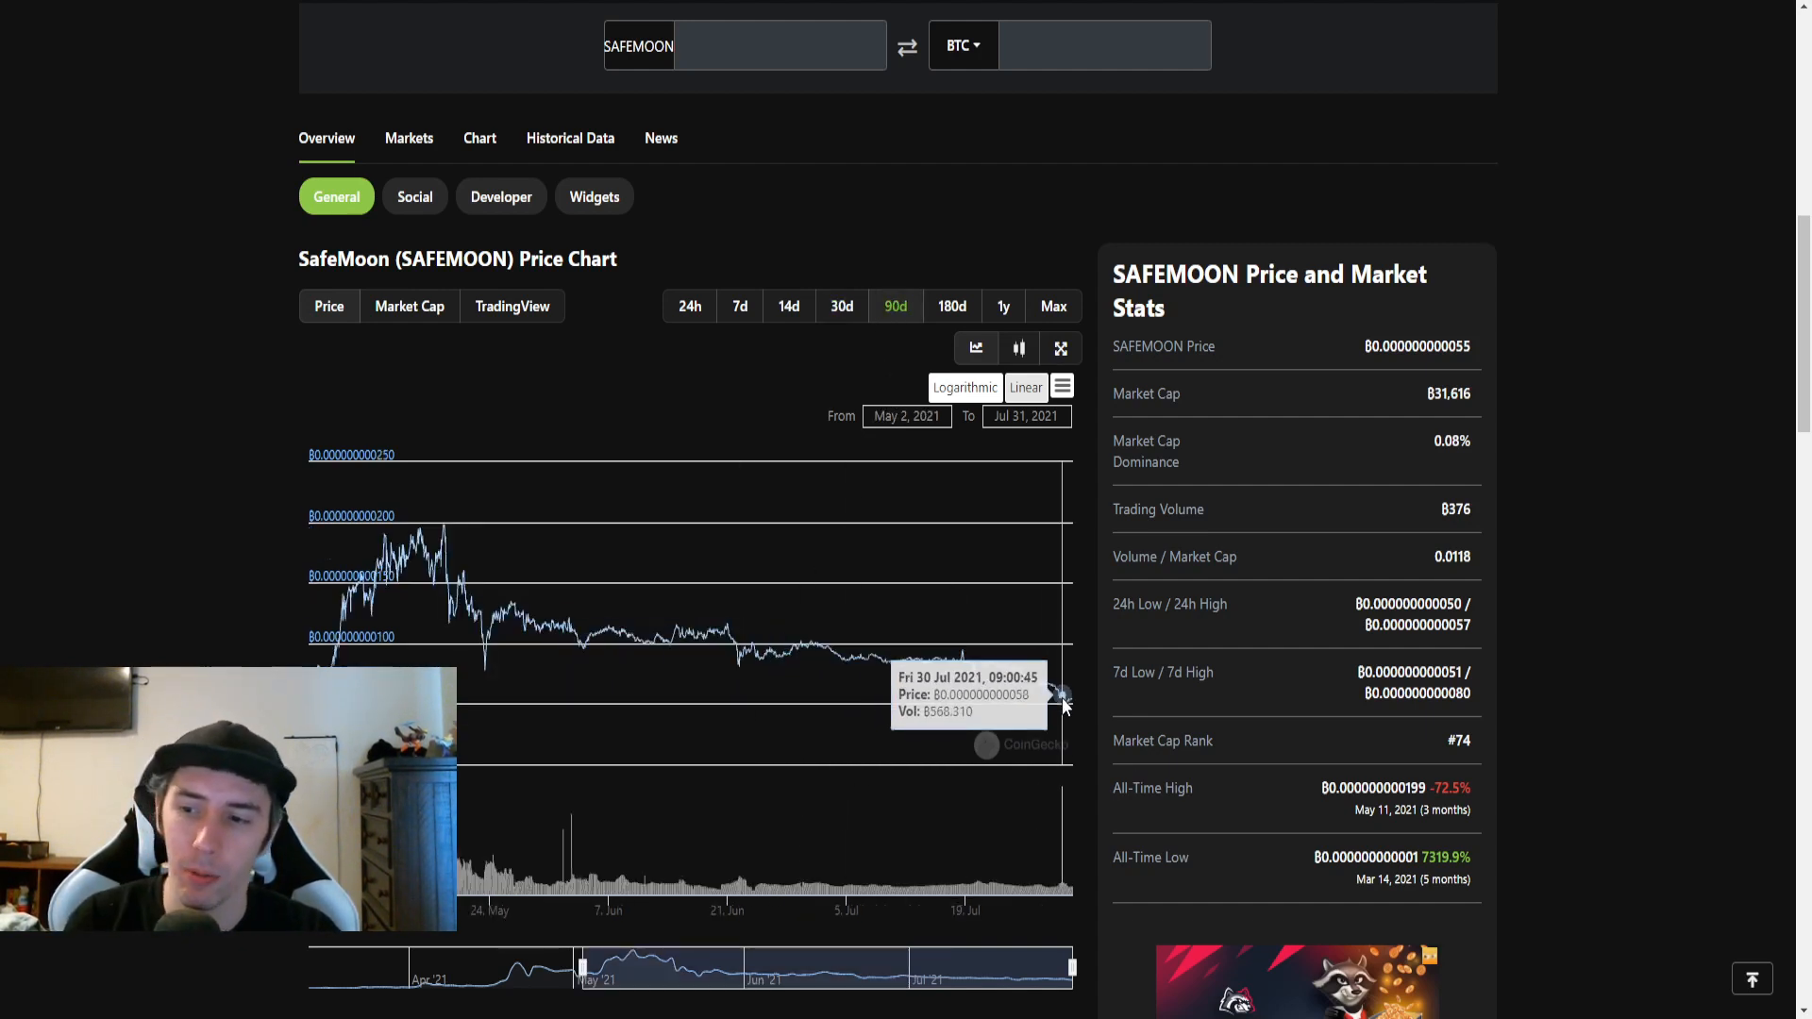
pyautogui.moveTo(1063, 699)
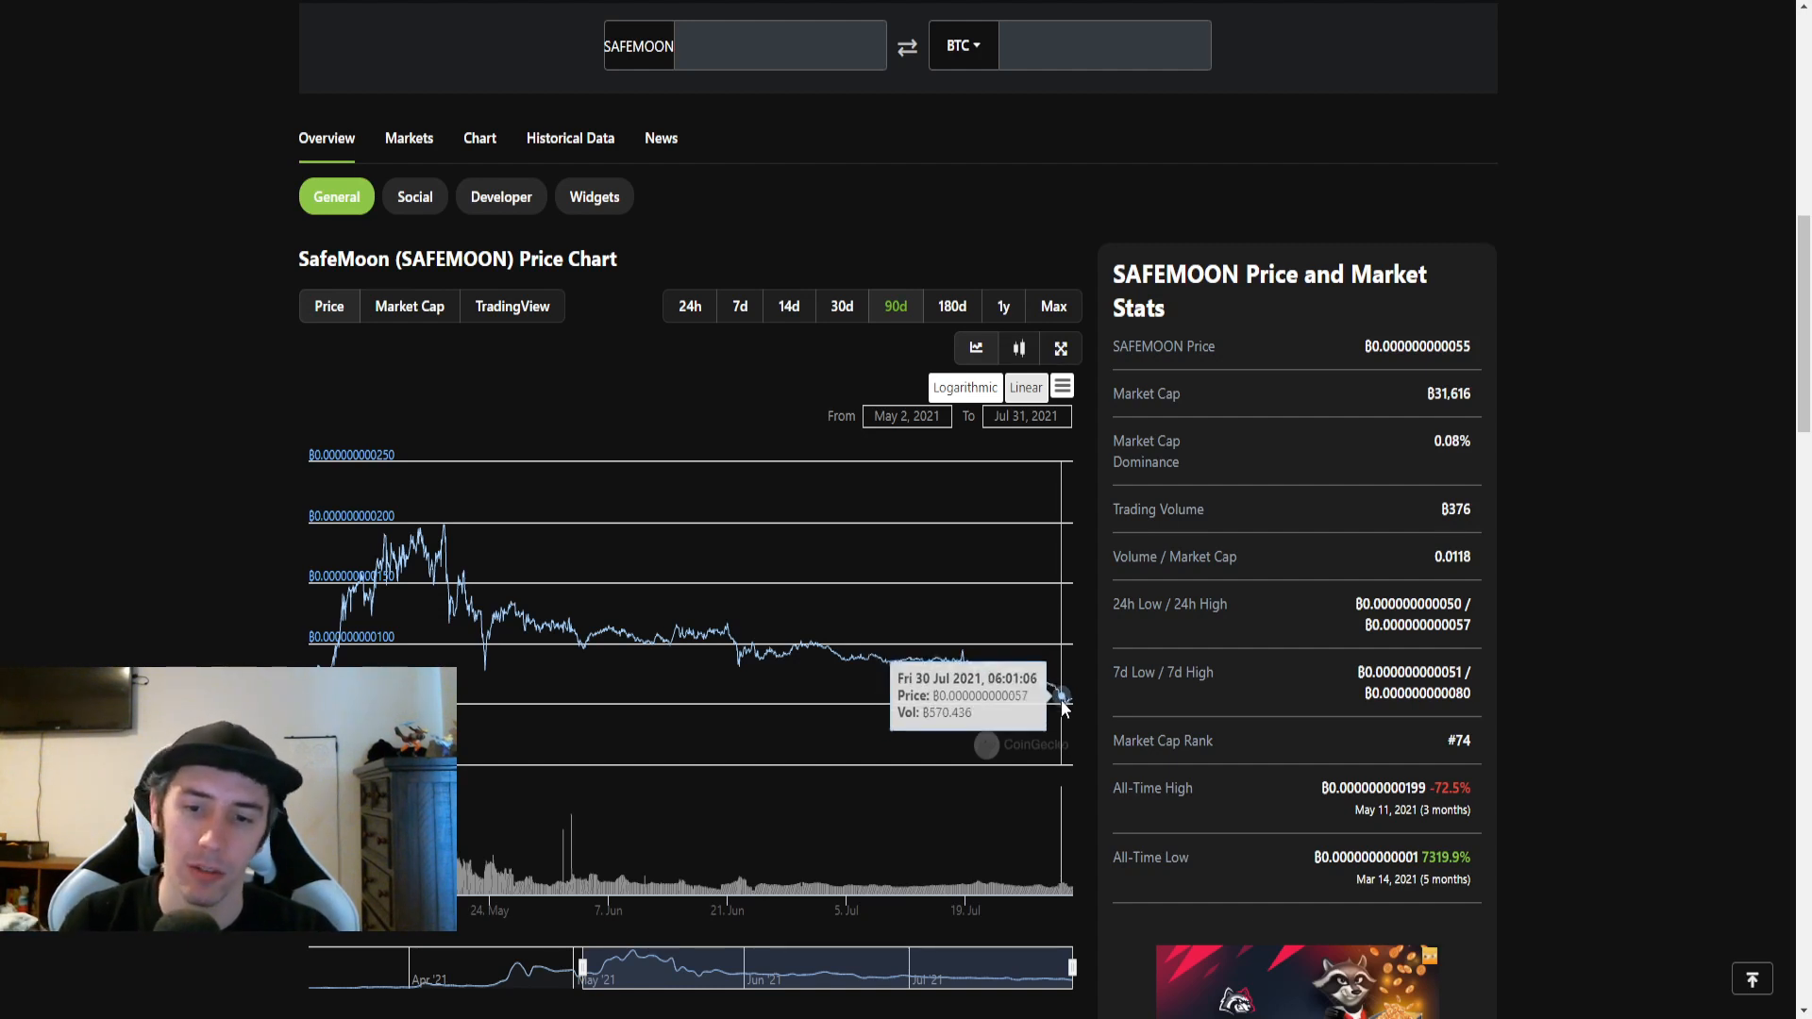
pyautogui.moveTo(1061, 696)
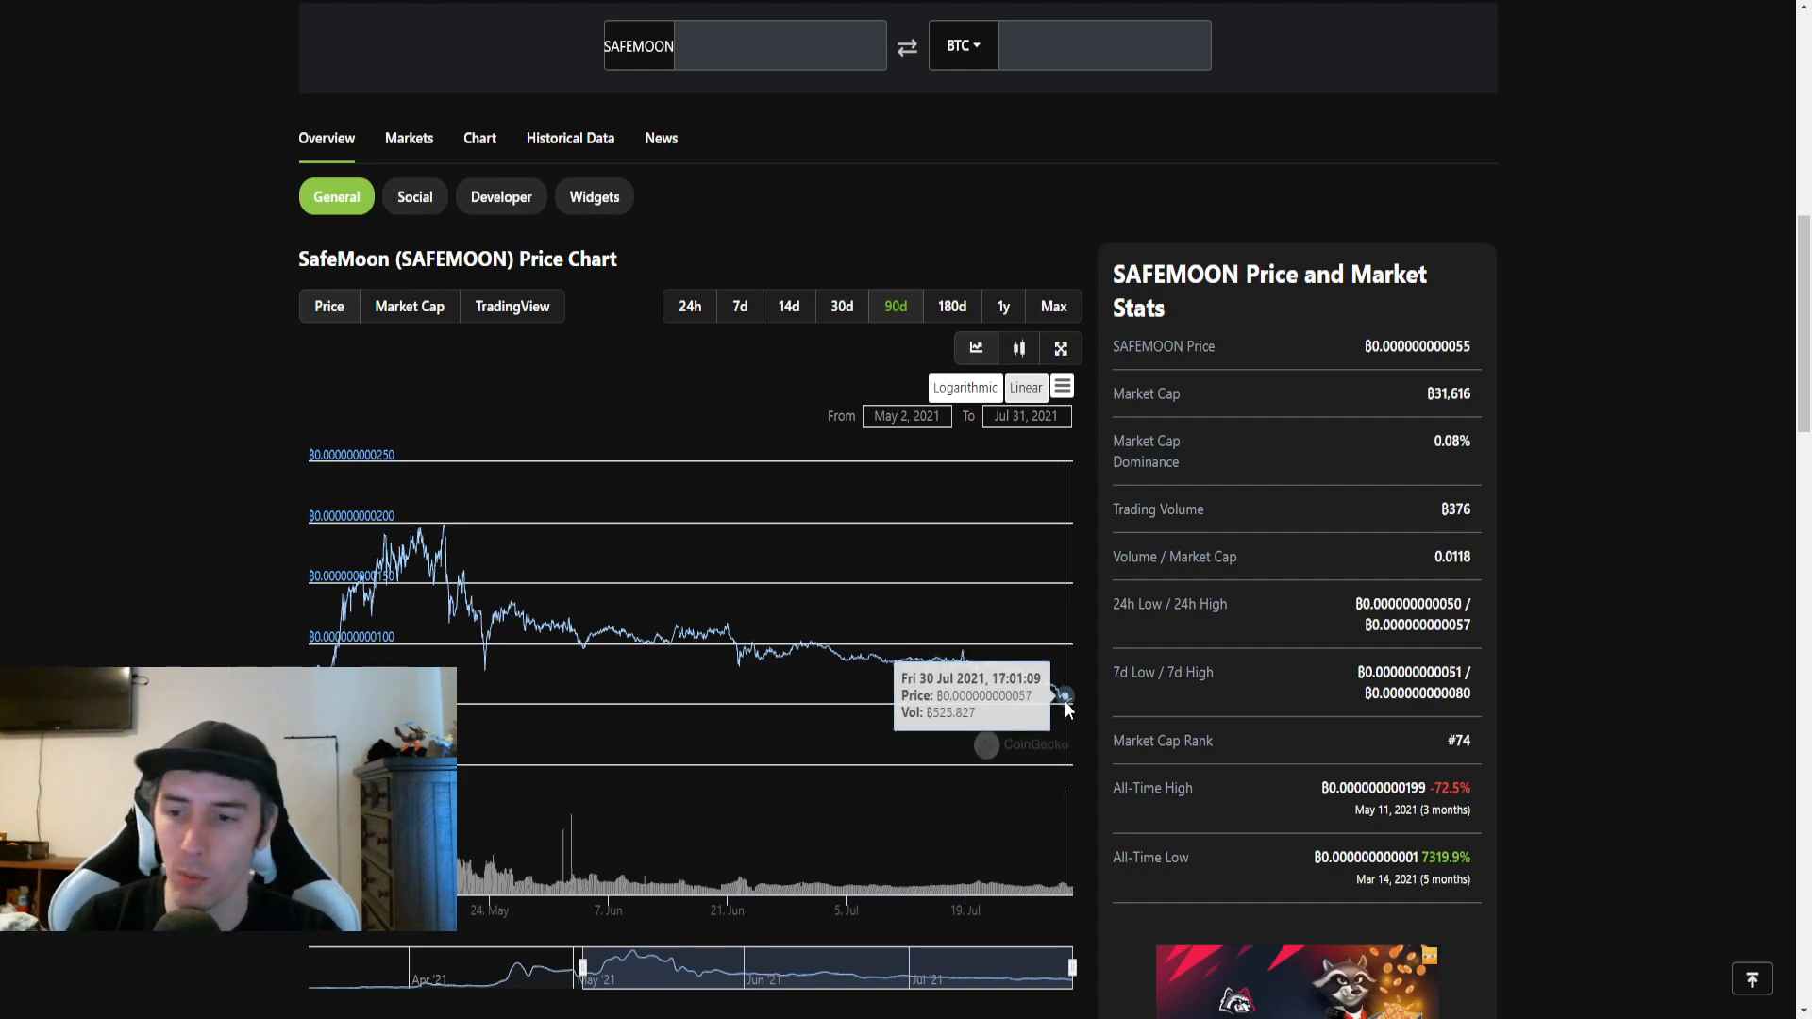
pyautogui.moveTo(1015, 717)
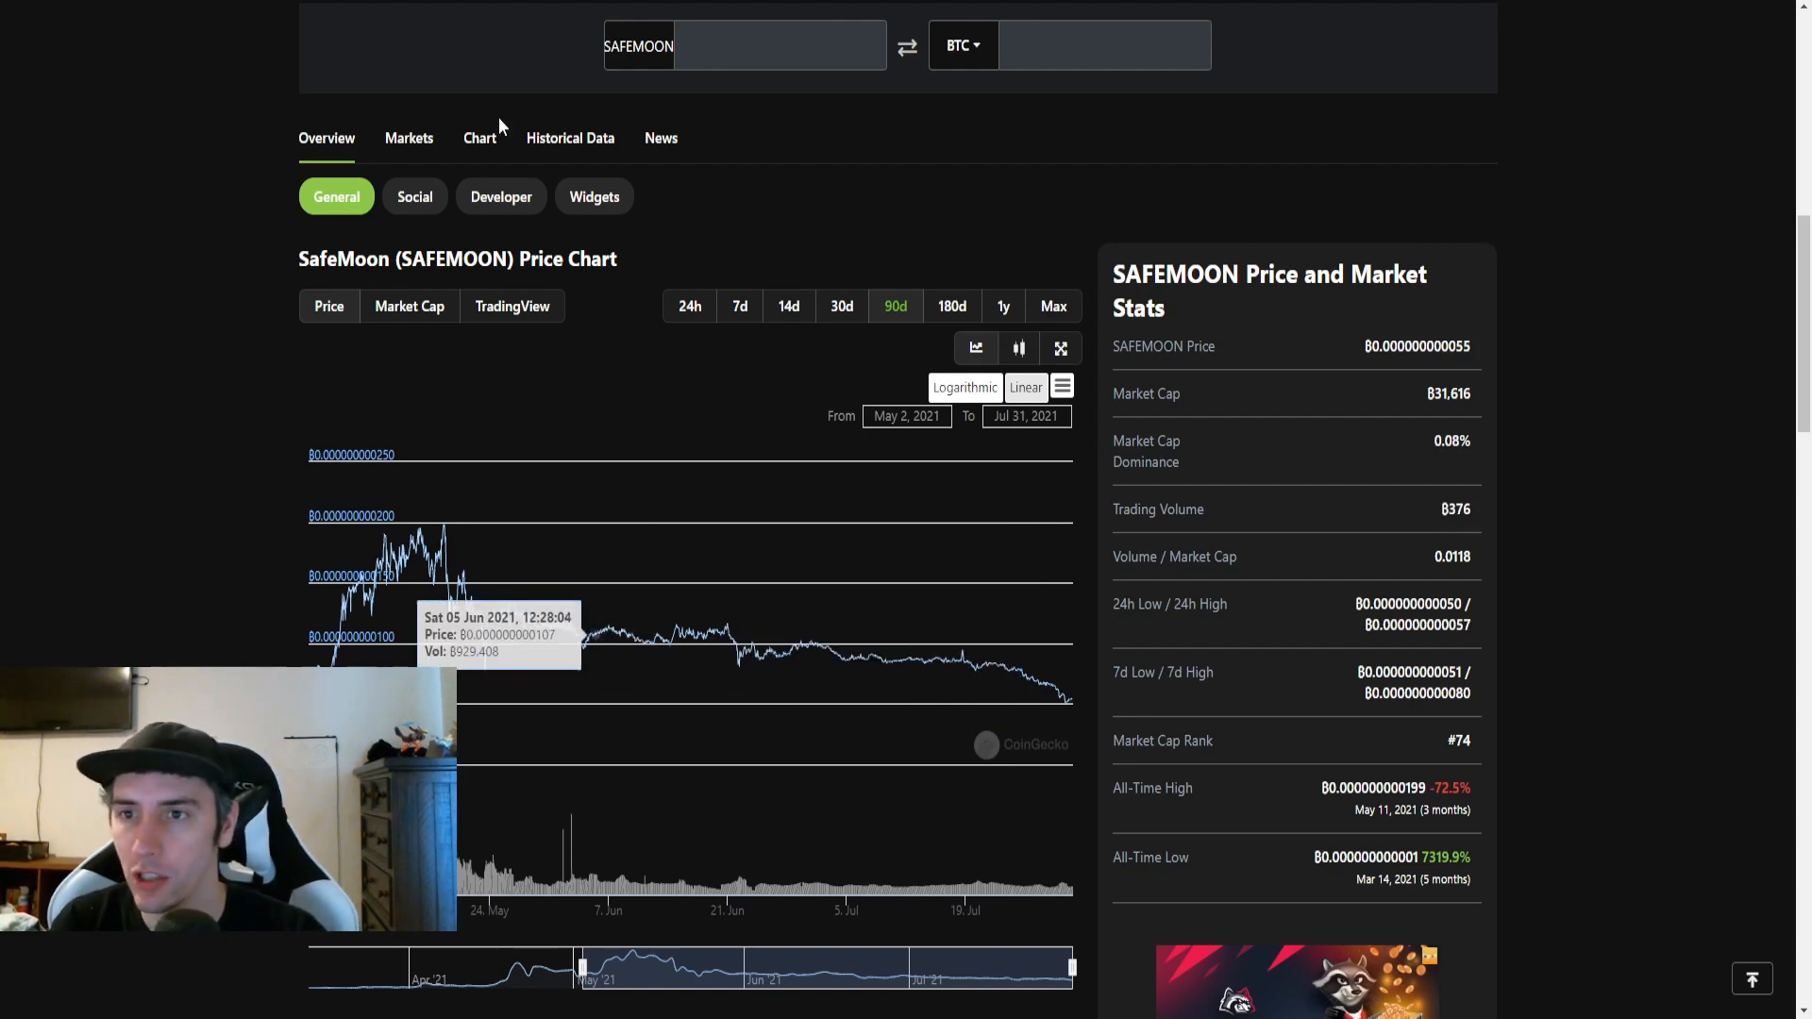
pyautogui.moveTo(402, 513)
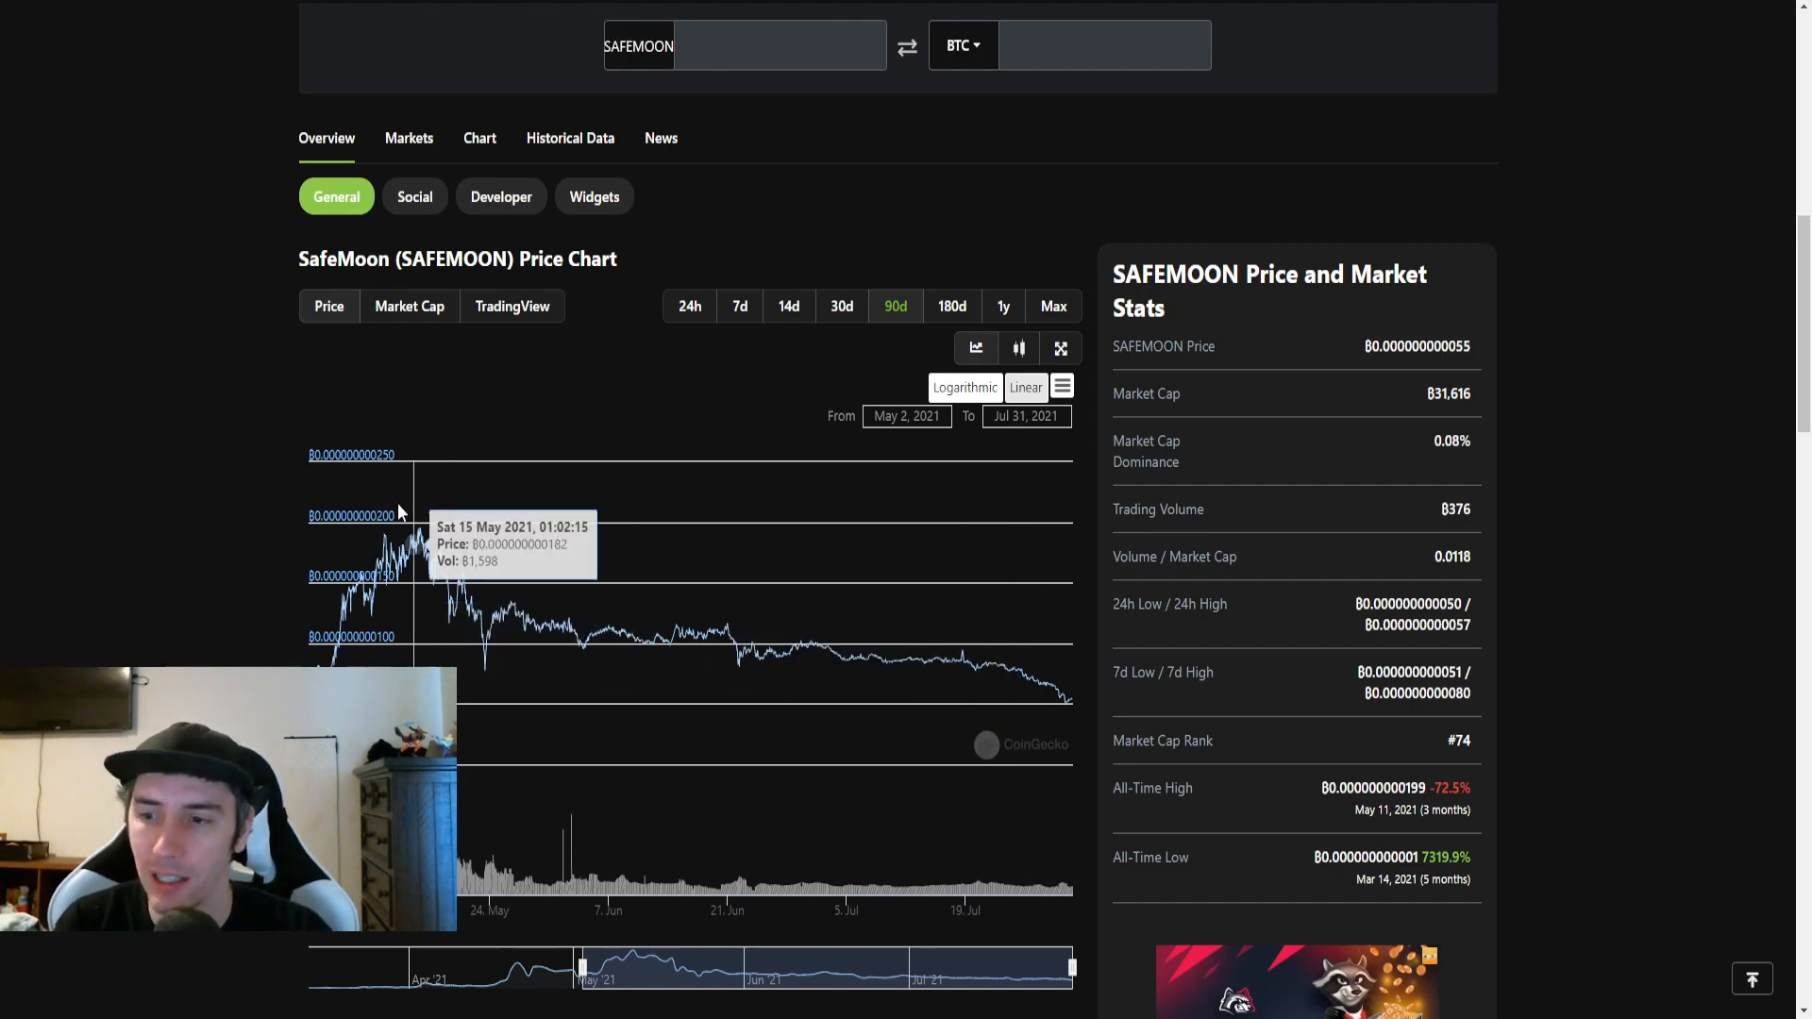
pyautogui.moveTo(321, 659)
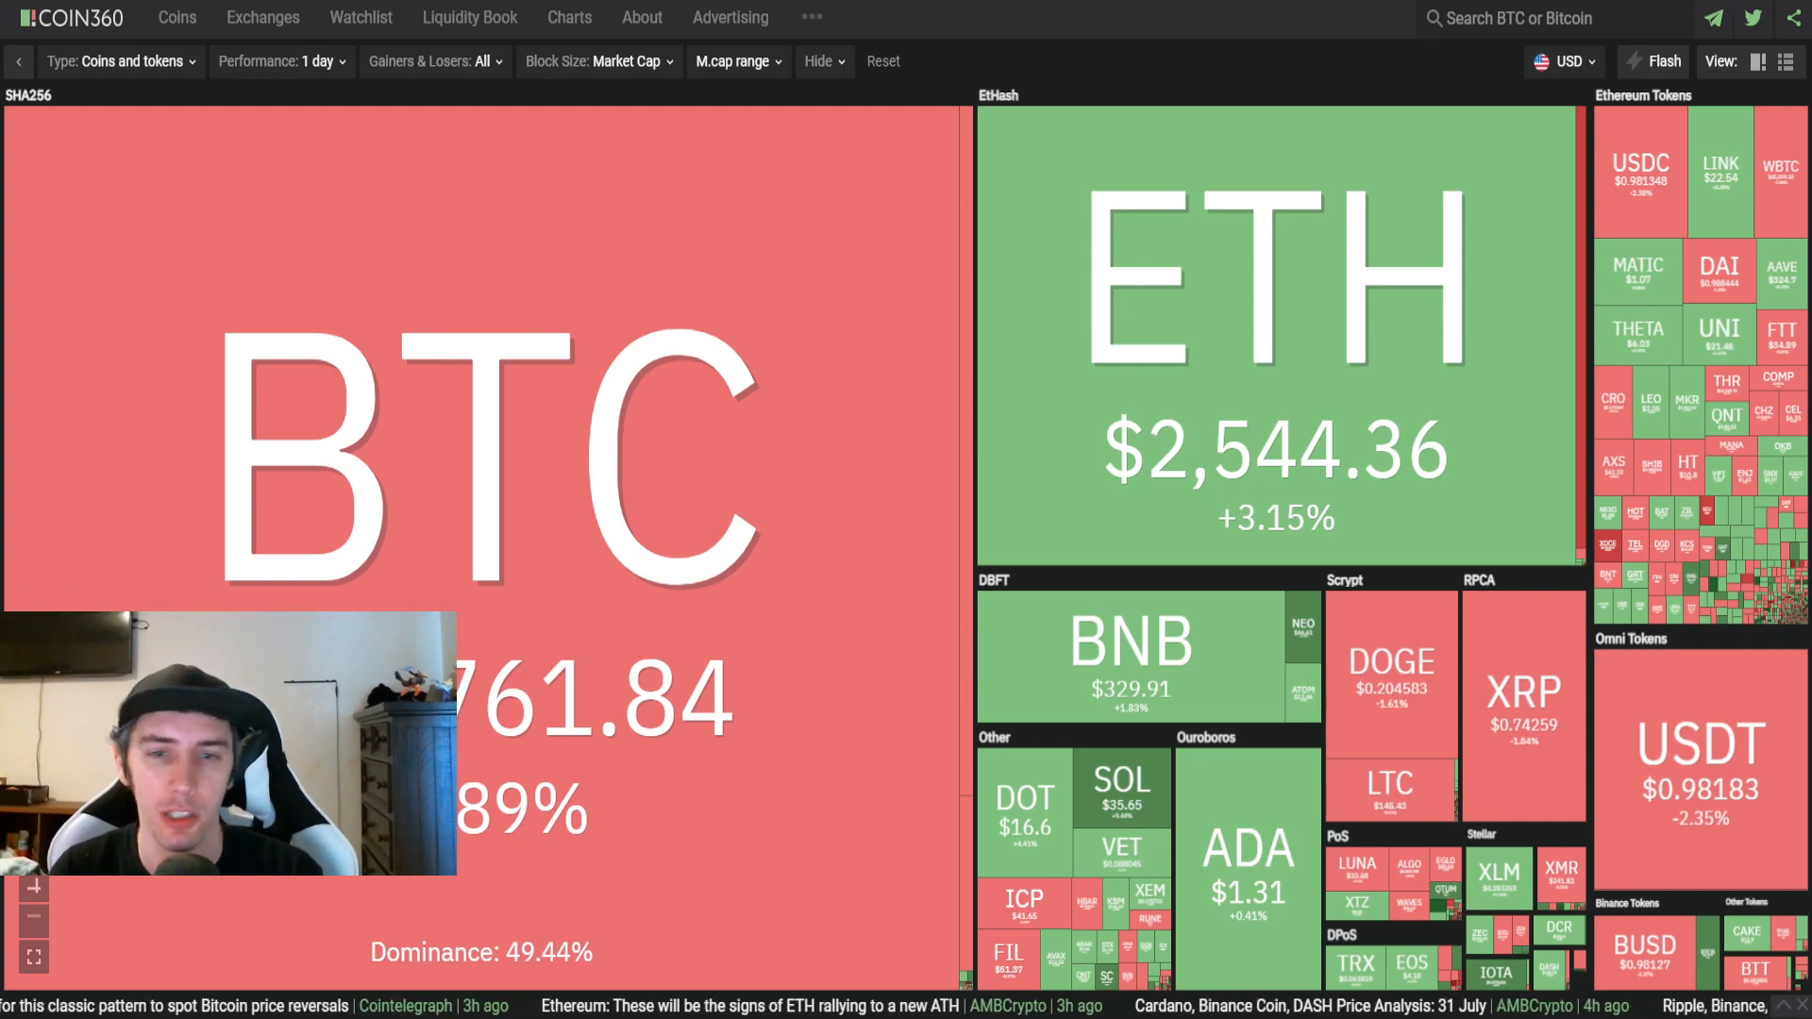
pyautogui.moveTo(1257, 55)
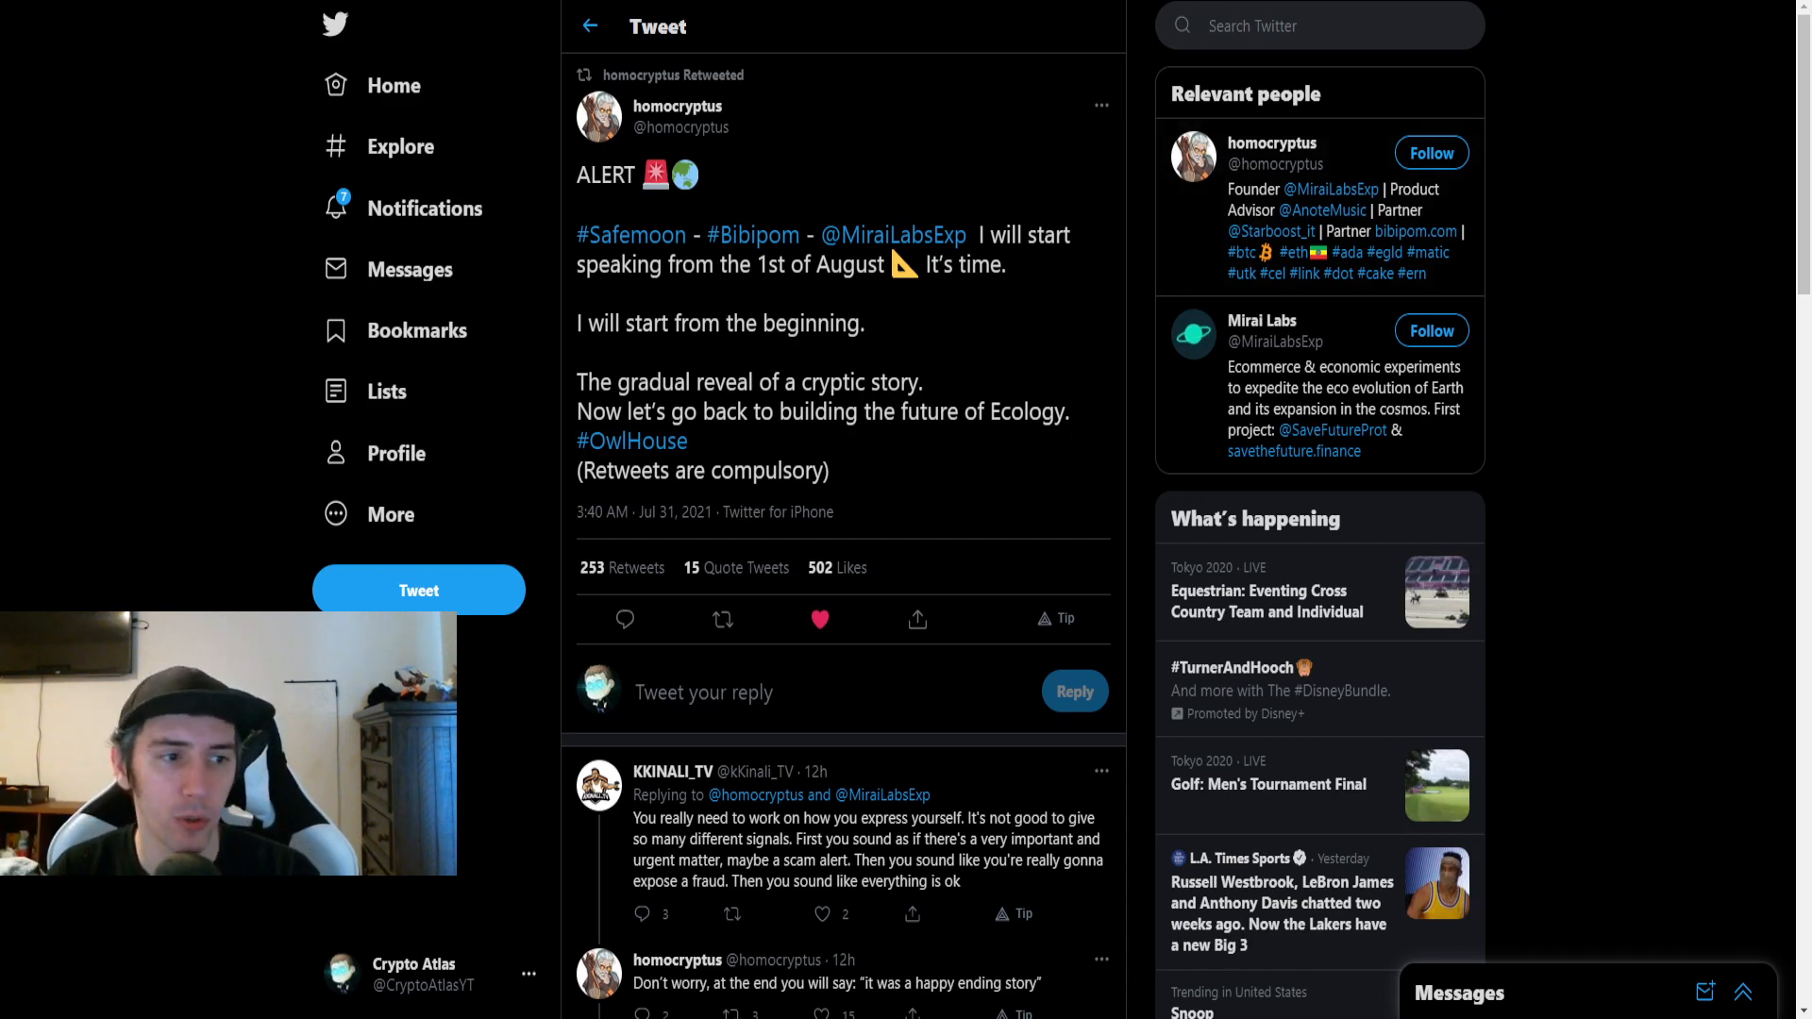
pyautogui.moveTo(723, 353)
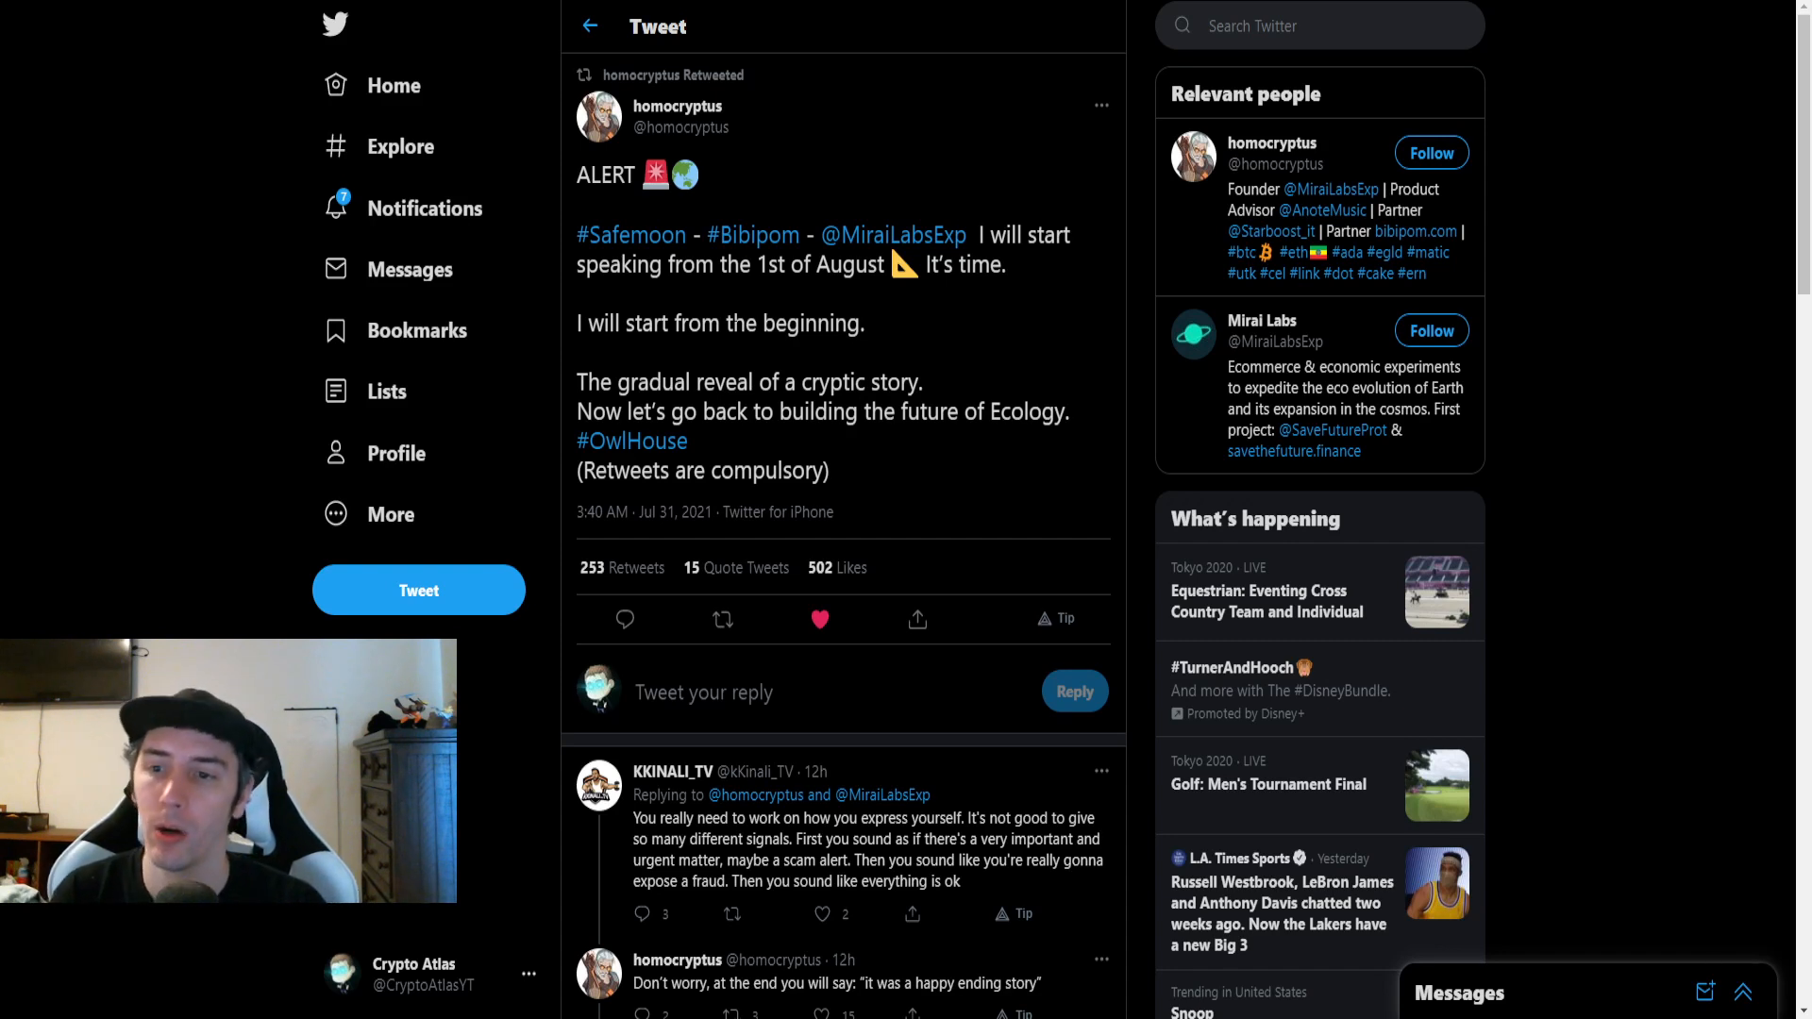
pyautogui.moveTo(1004, 346)
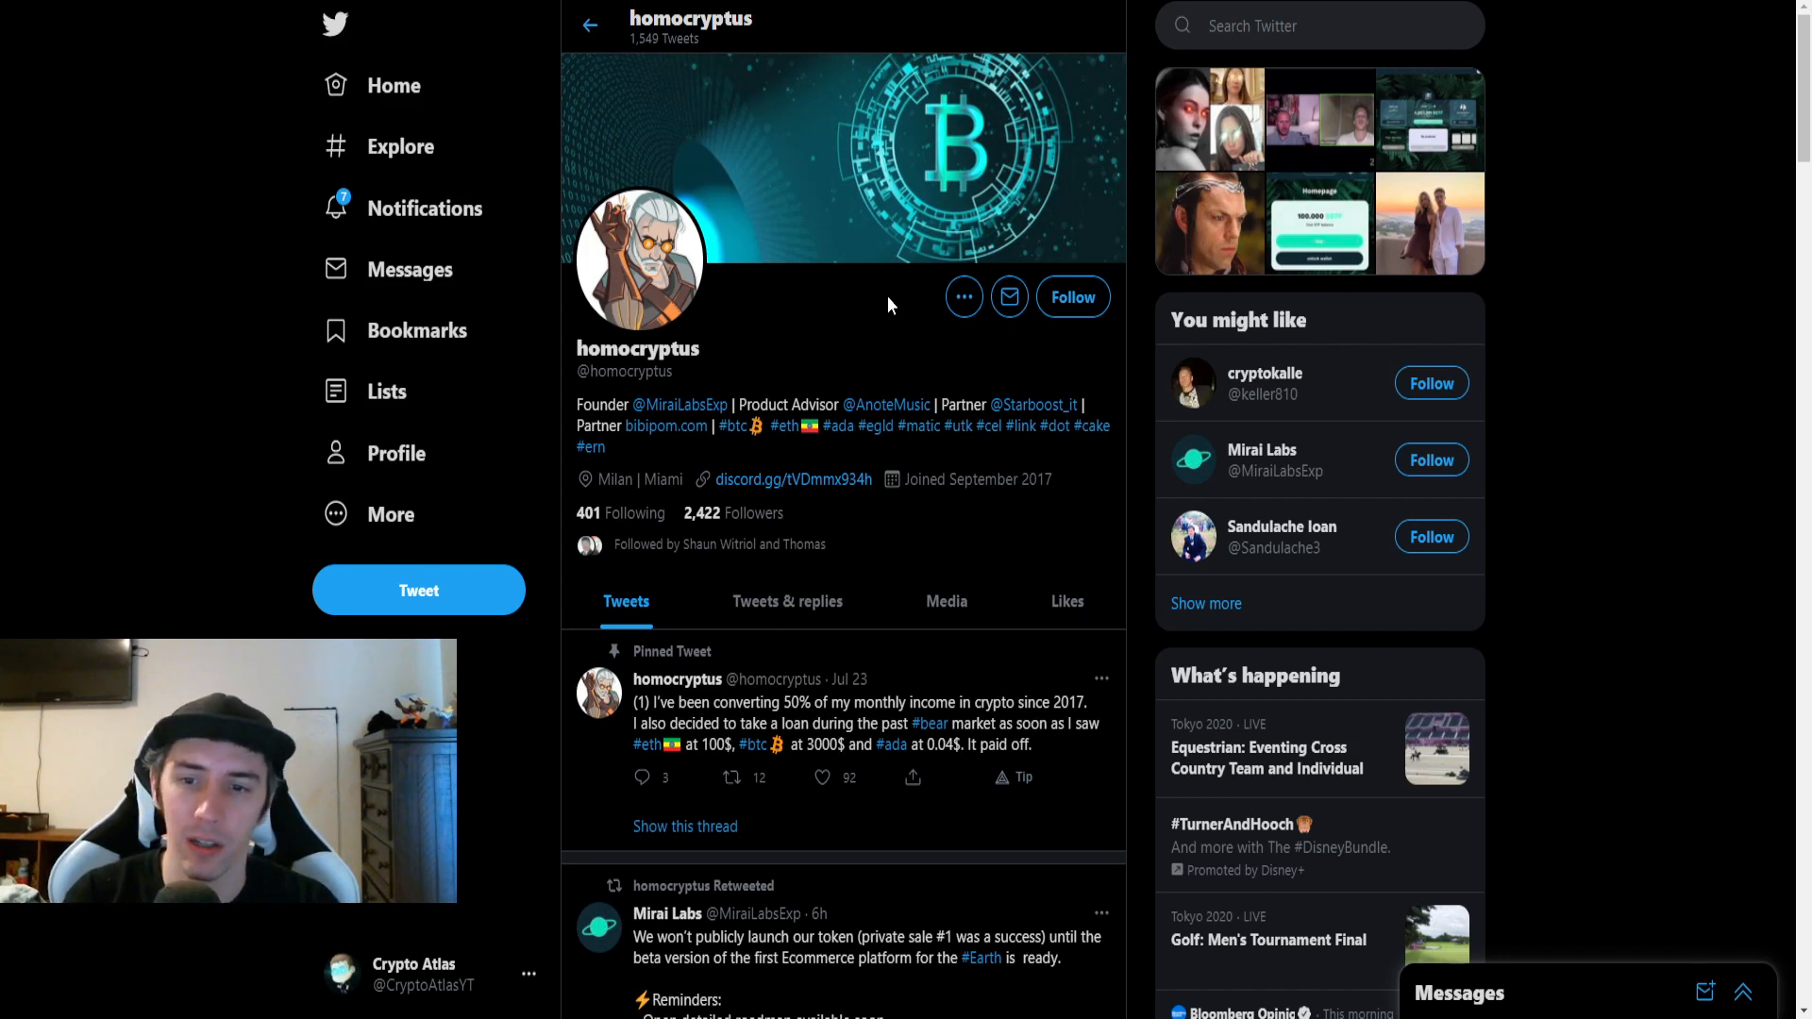
pyautogui.moveTo(681, 457)
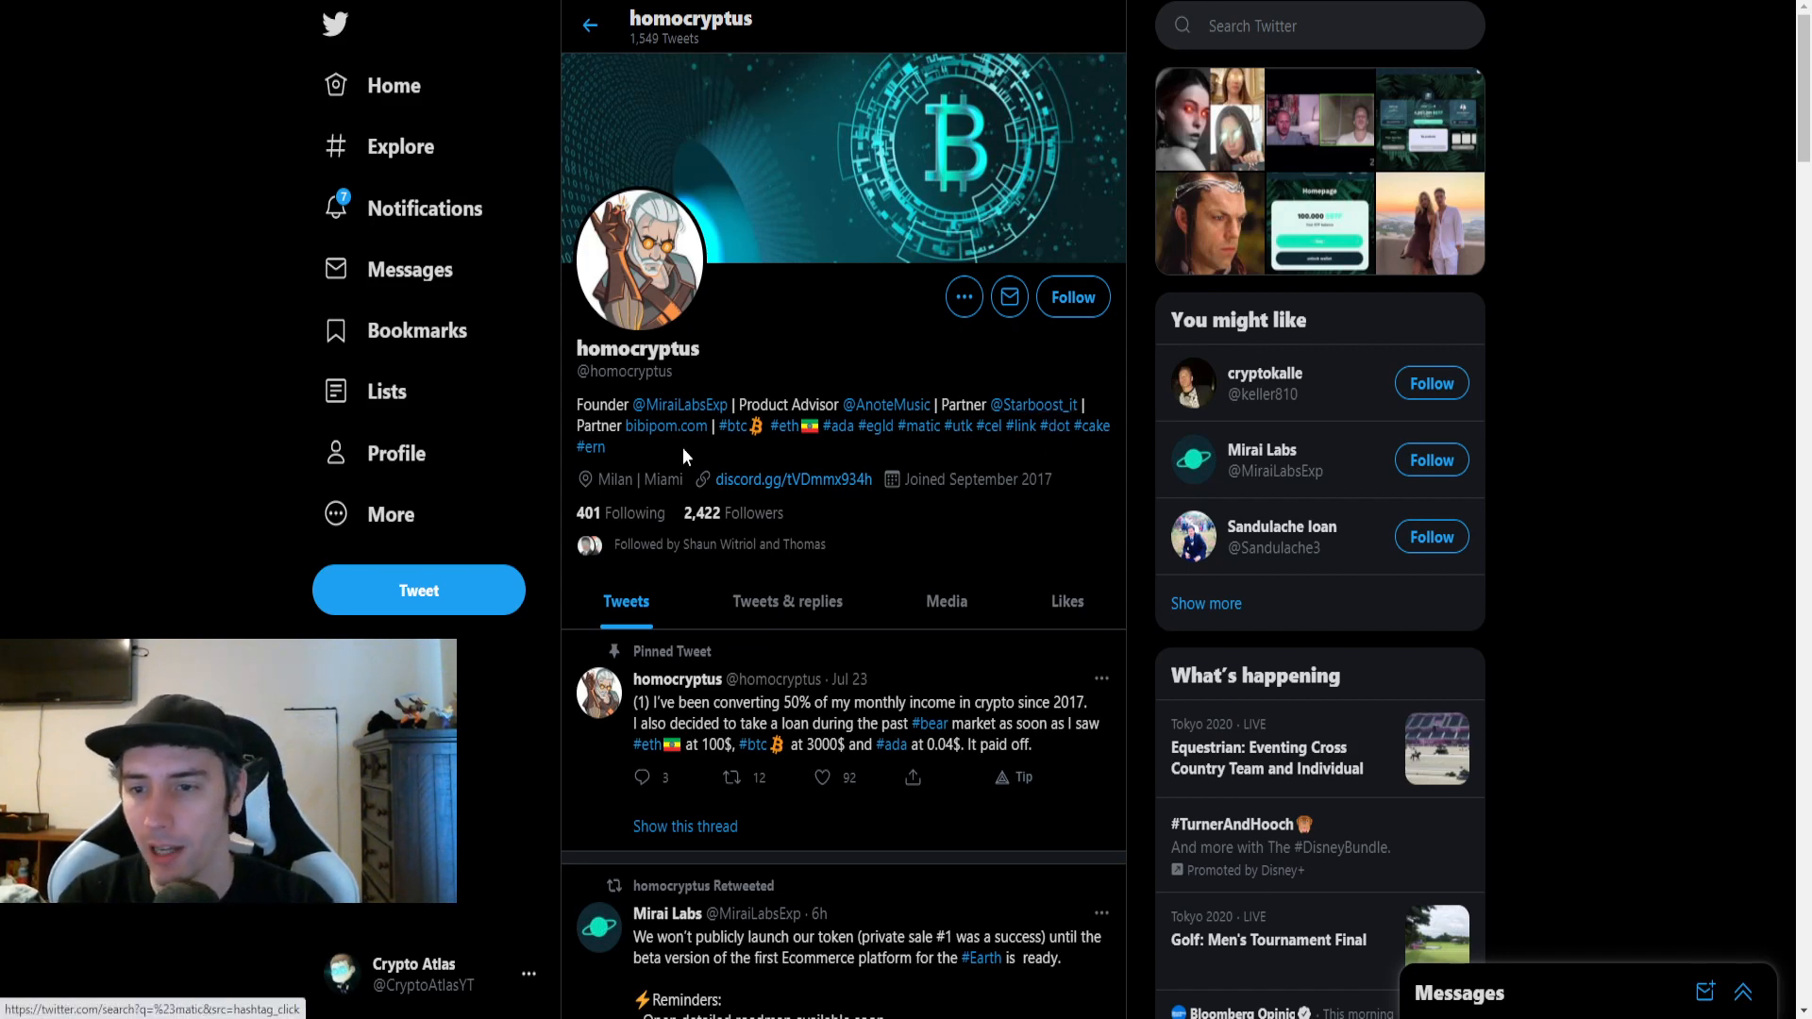
pyautogui.moveTo(924, 529)
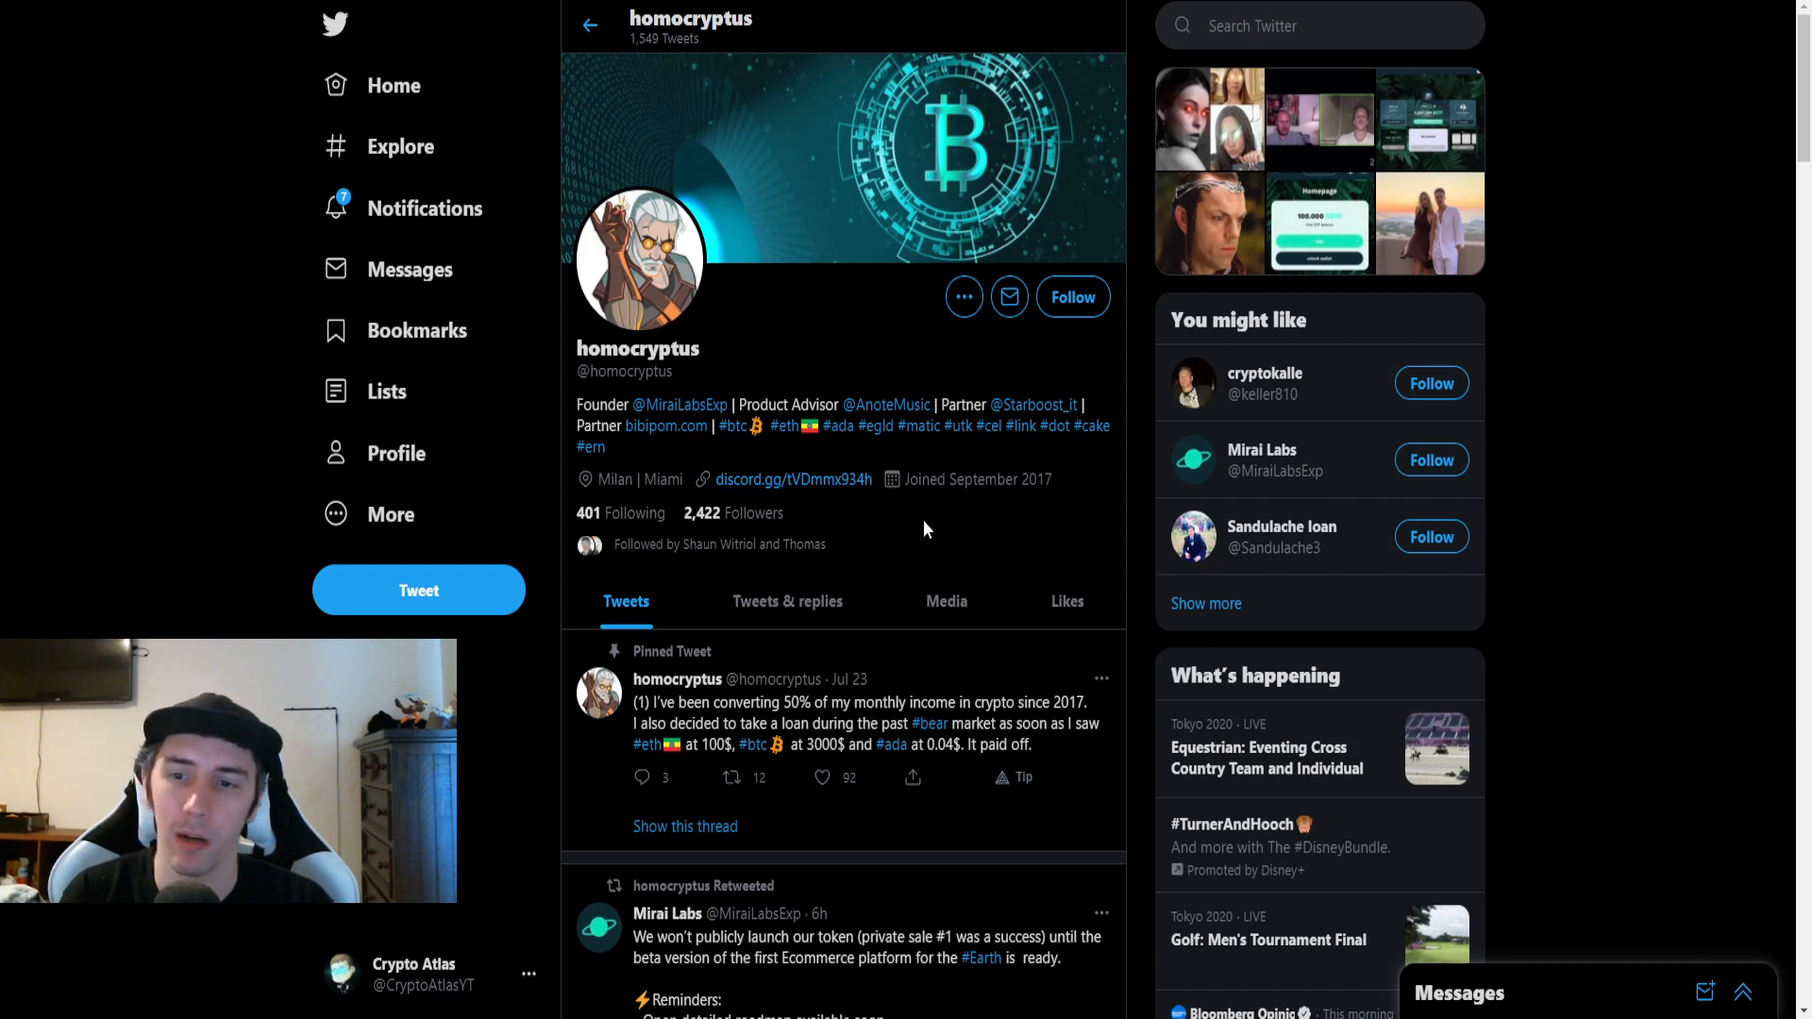
pyautogui.moveTo(919, 518)
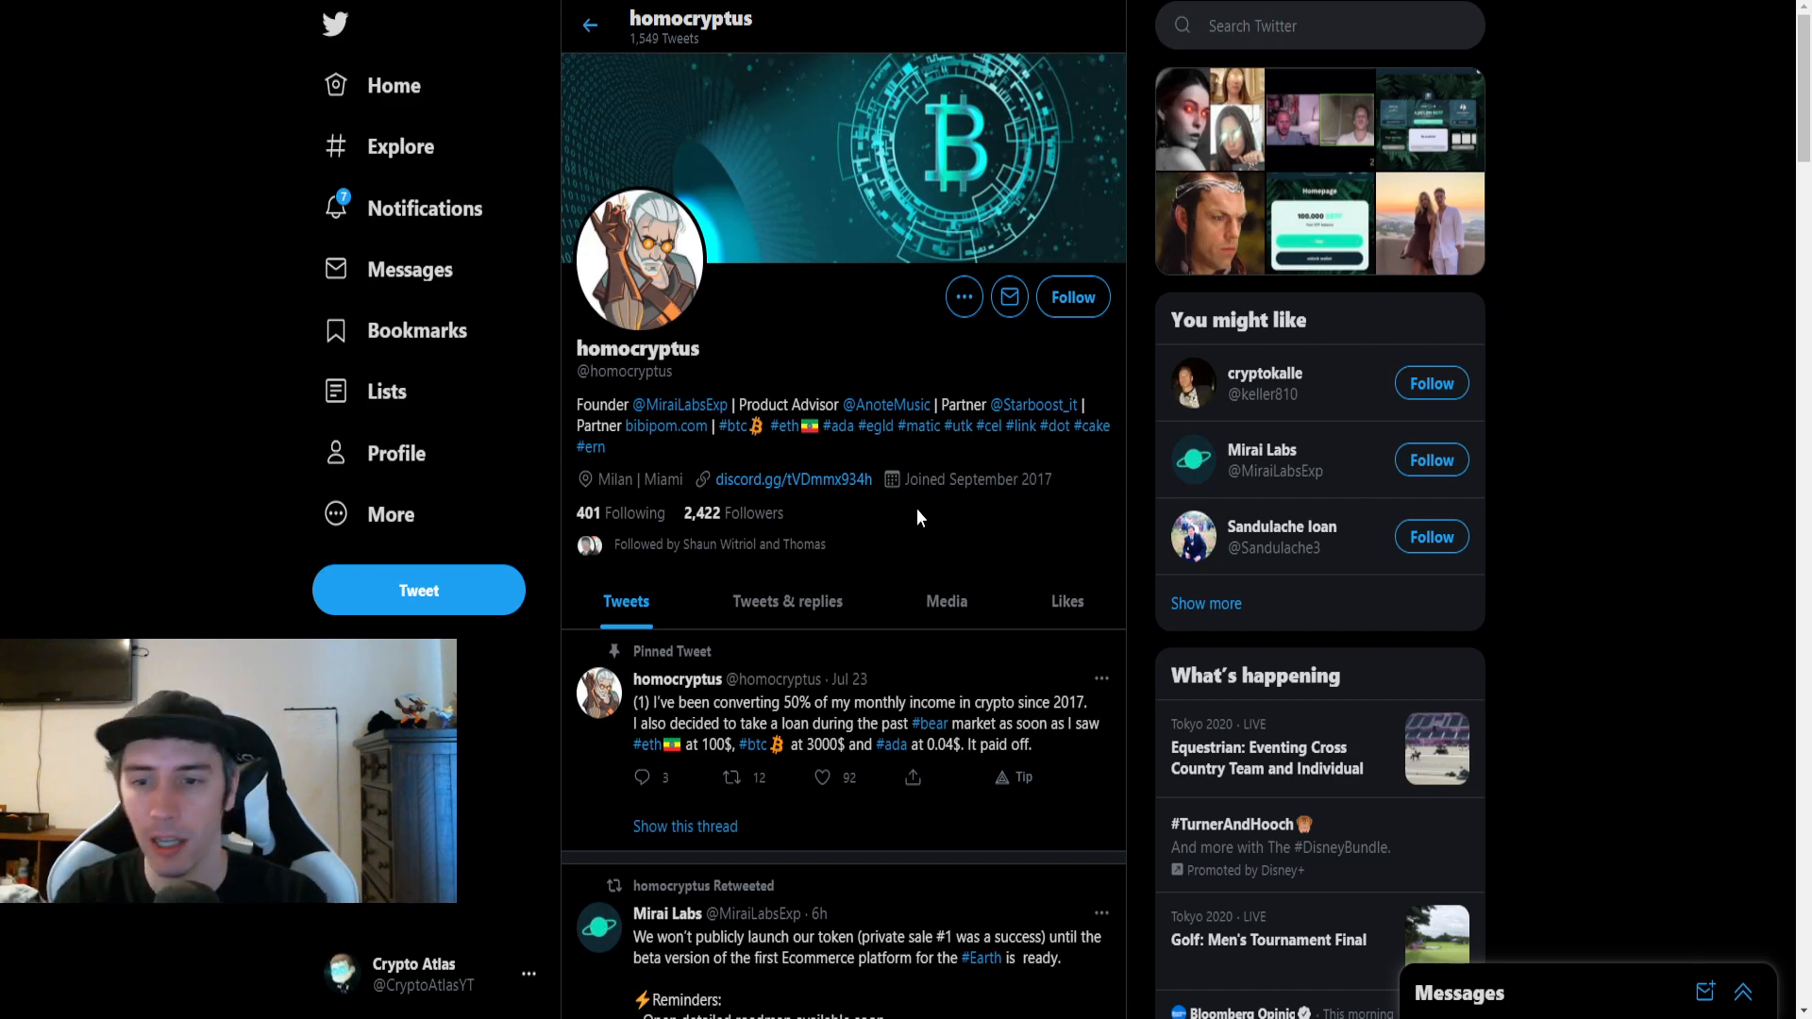
pyautogui.moveTo(867, 324)
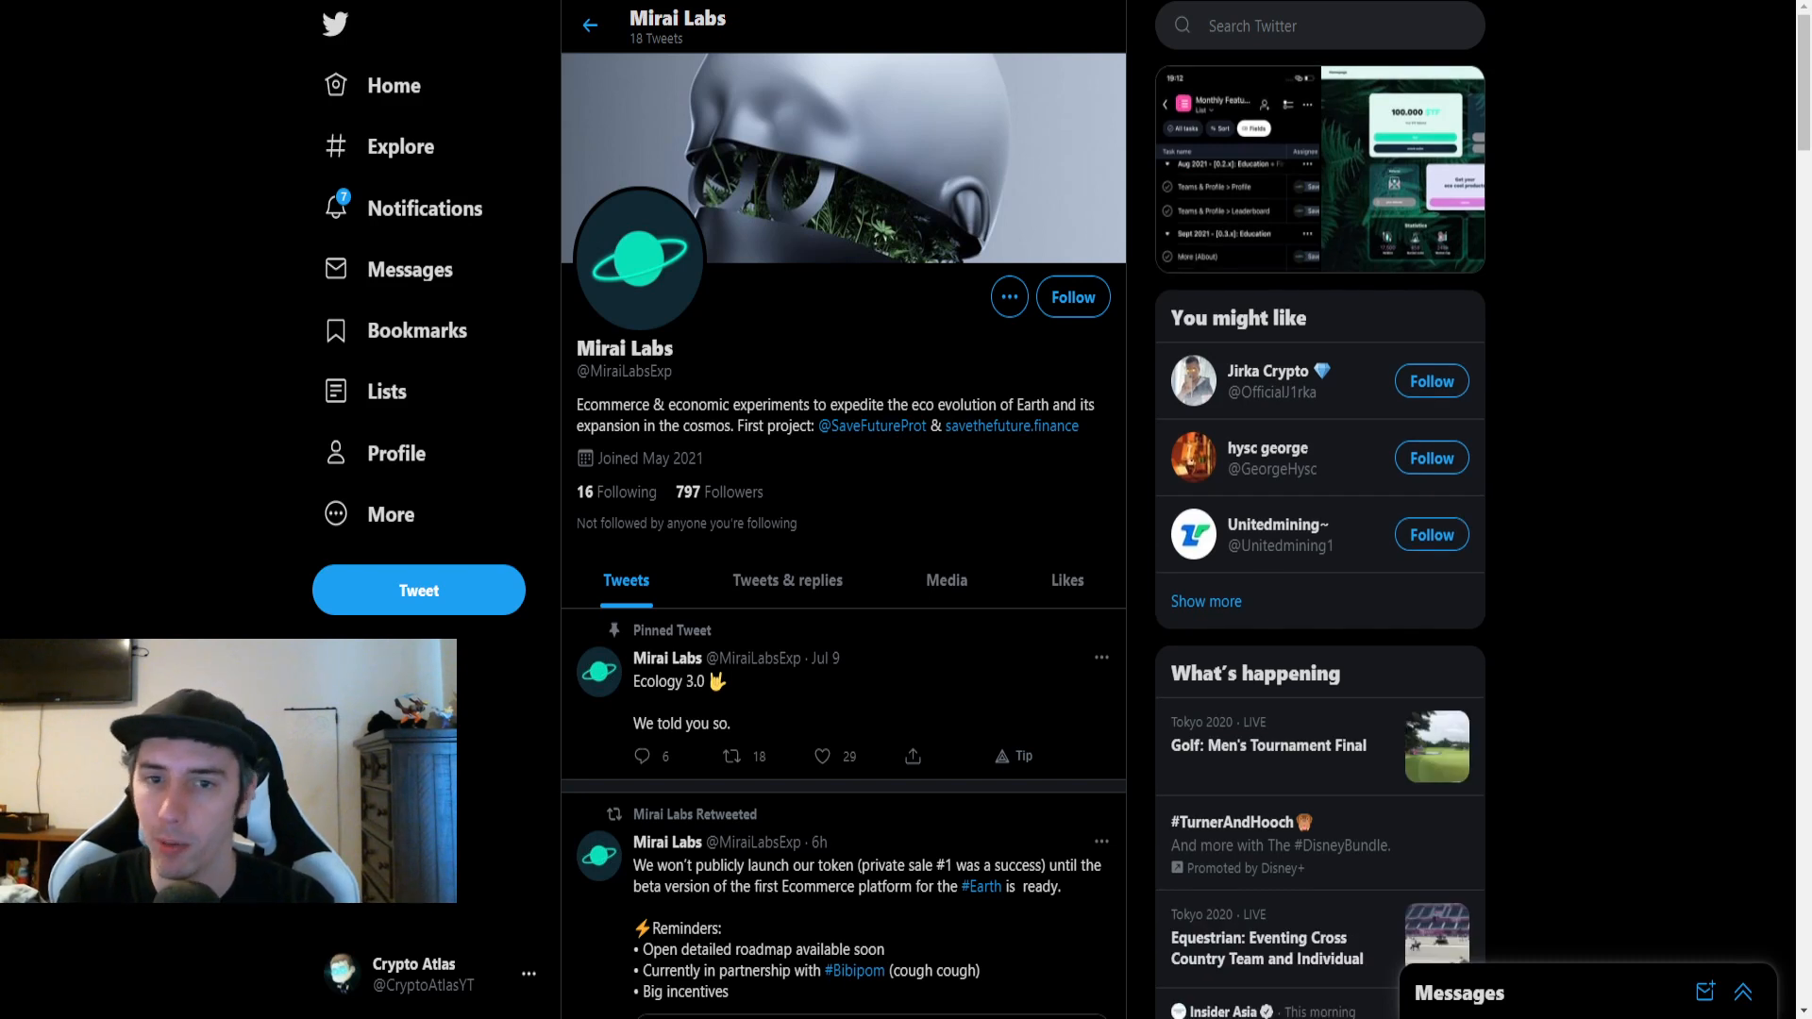
pyautogui.moveTo(814, 81)
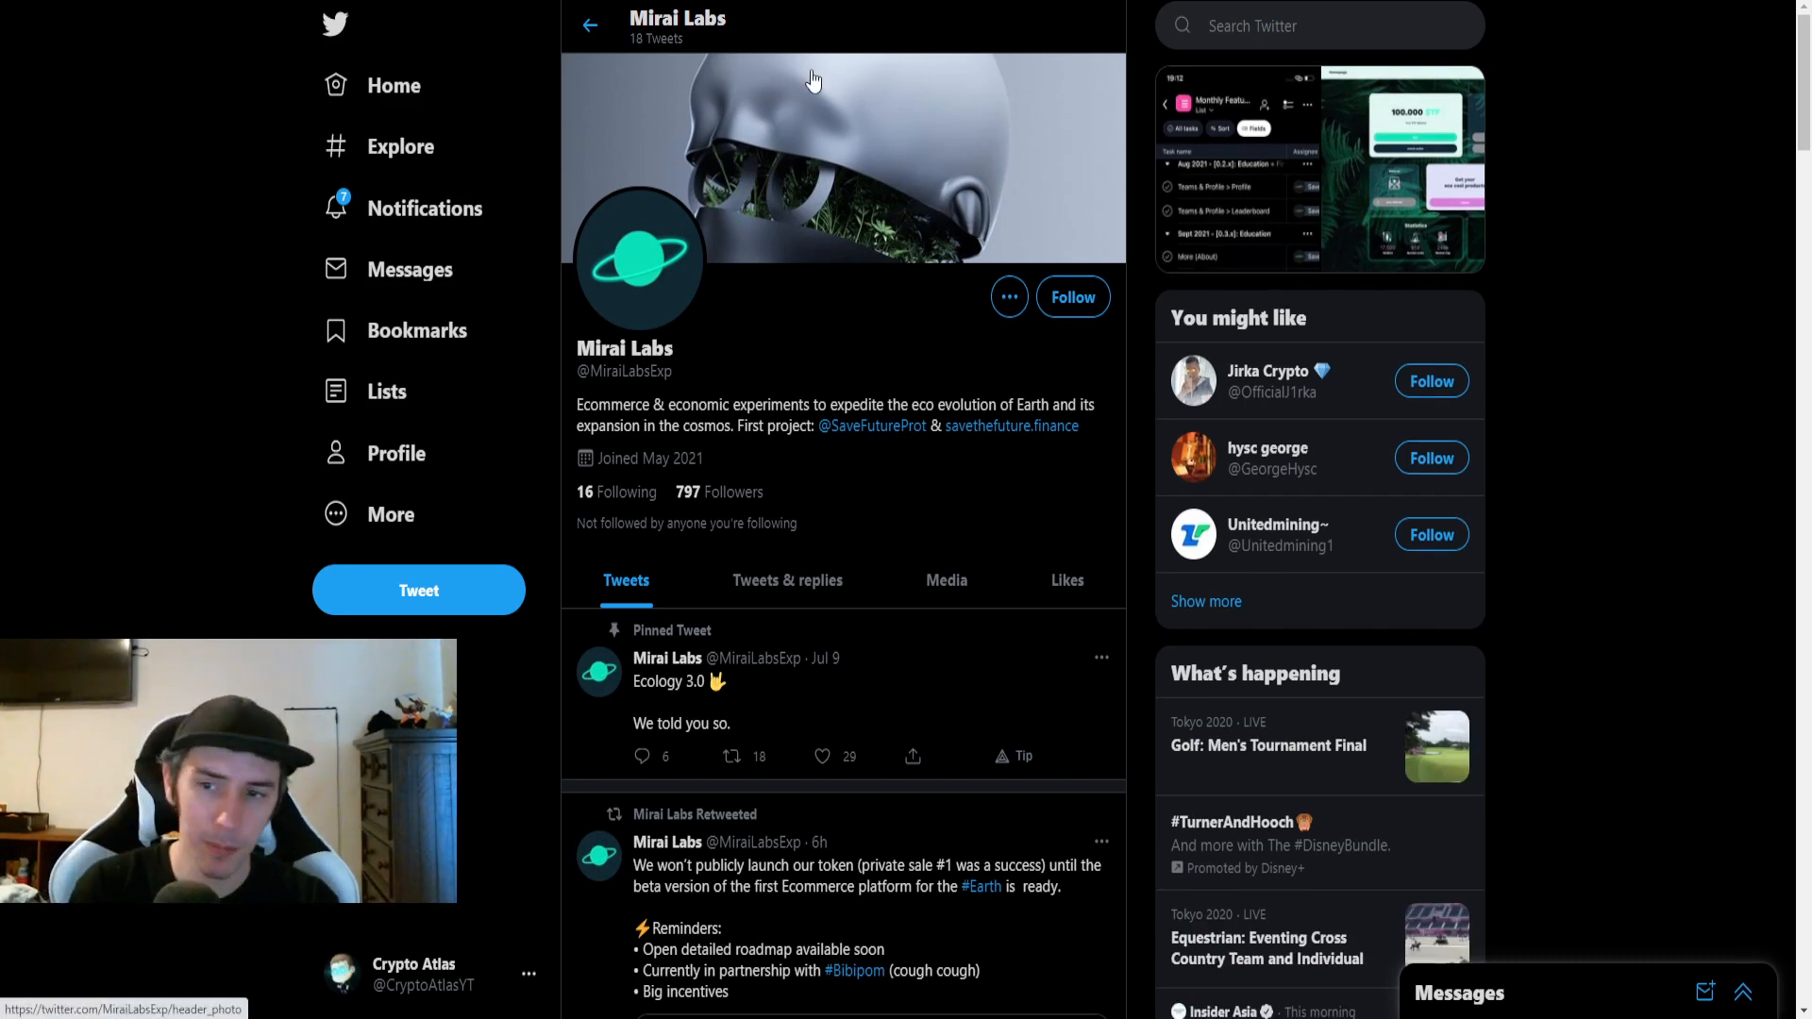
pyautogui.moveTo(1010, 472)
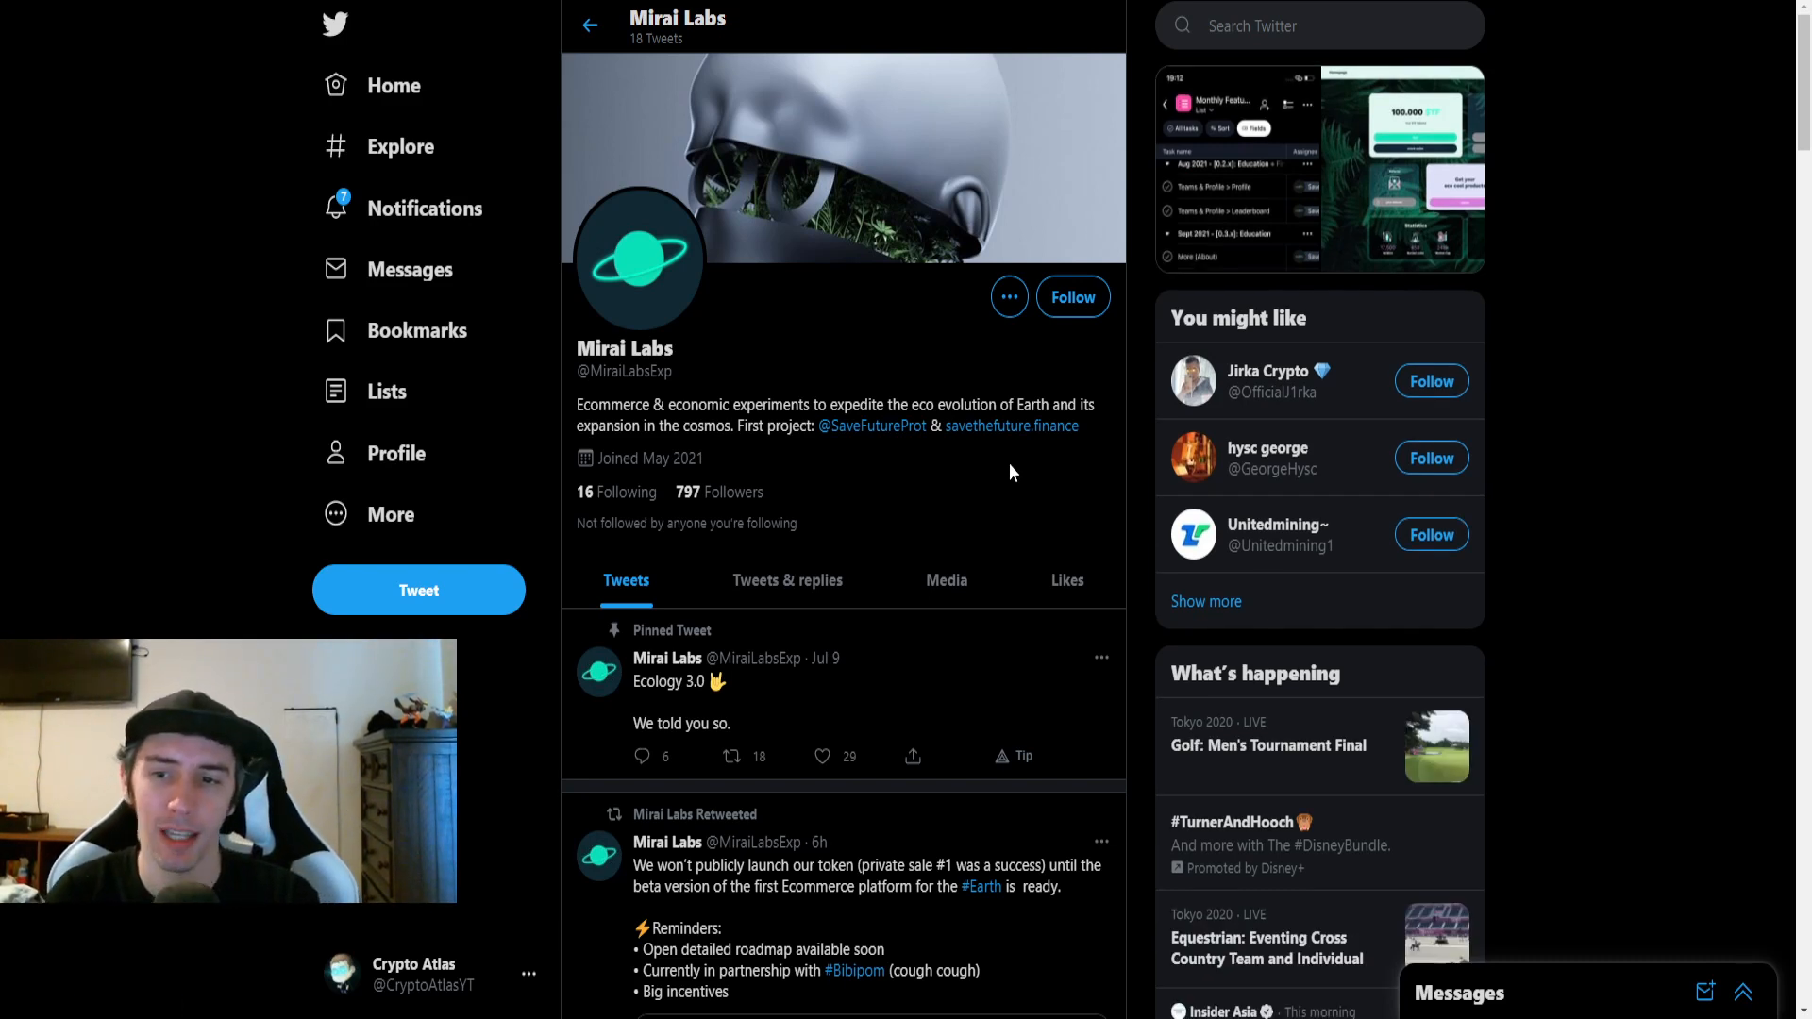
pyautogui.moveTo(1038, 500)
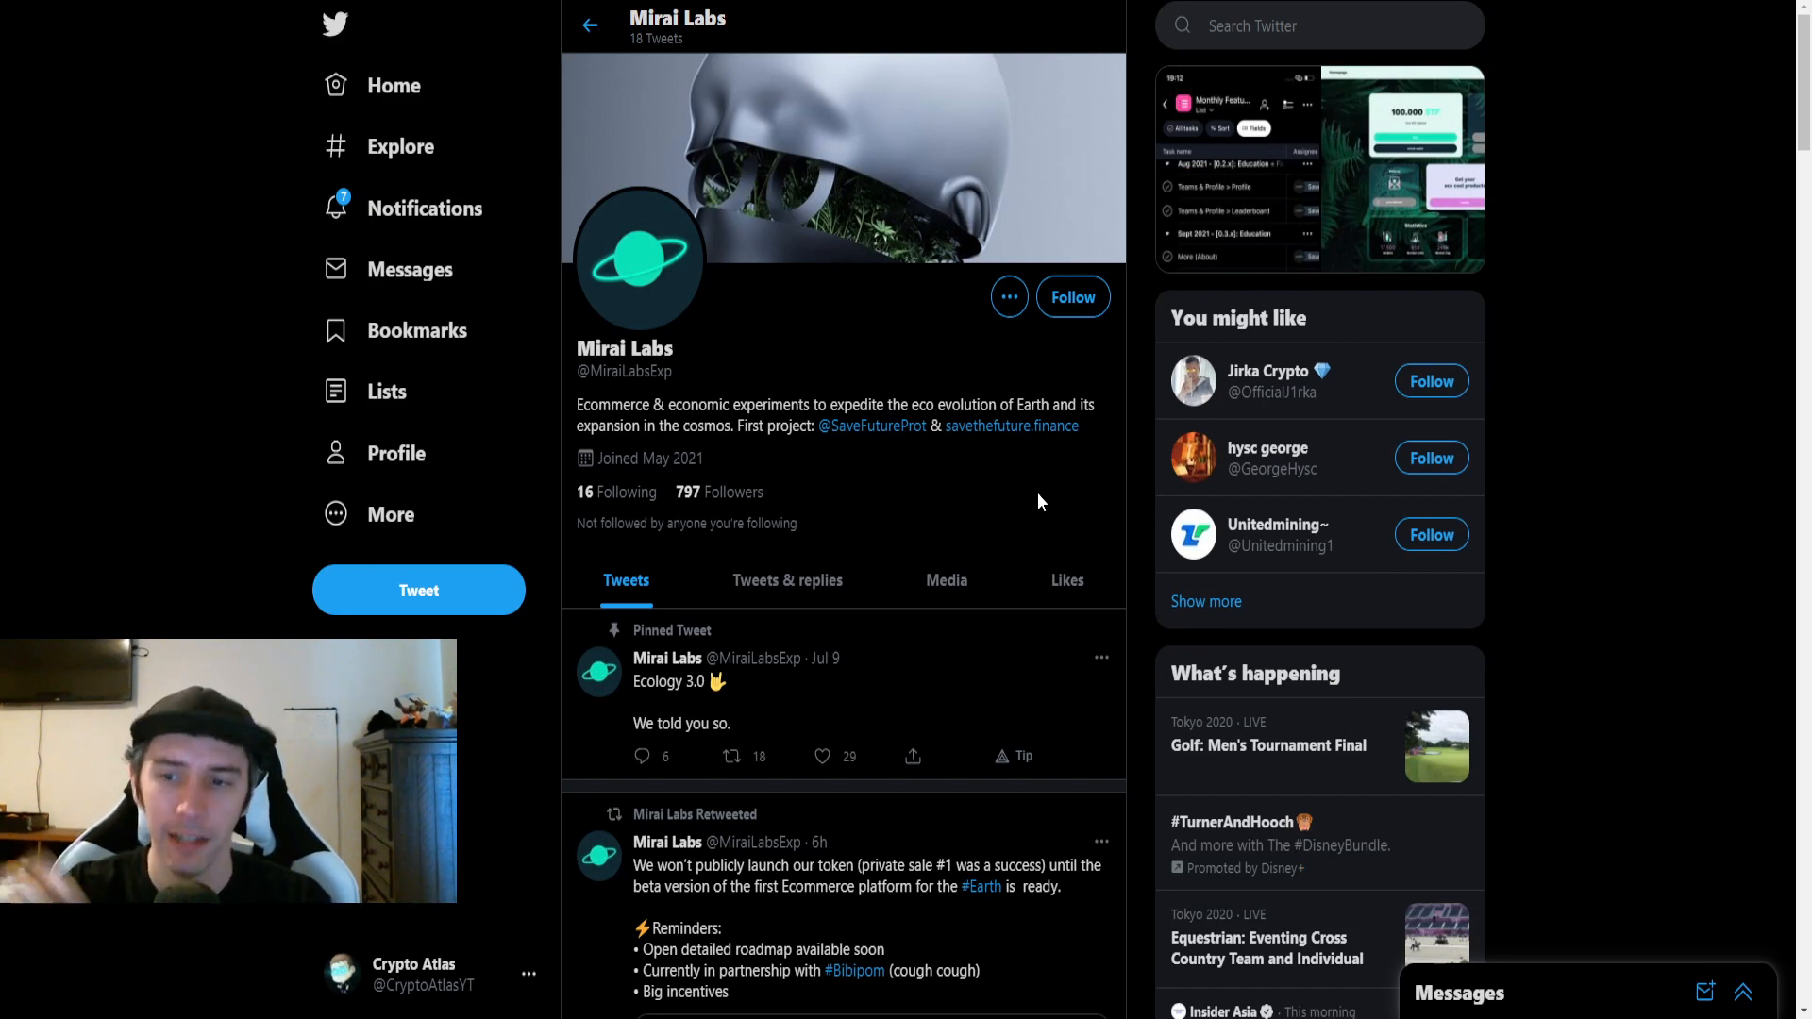
pyautogui.moveTo(1134, 478)
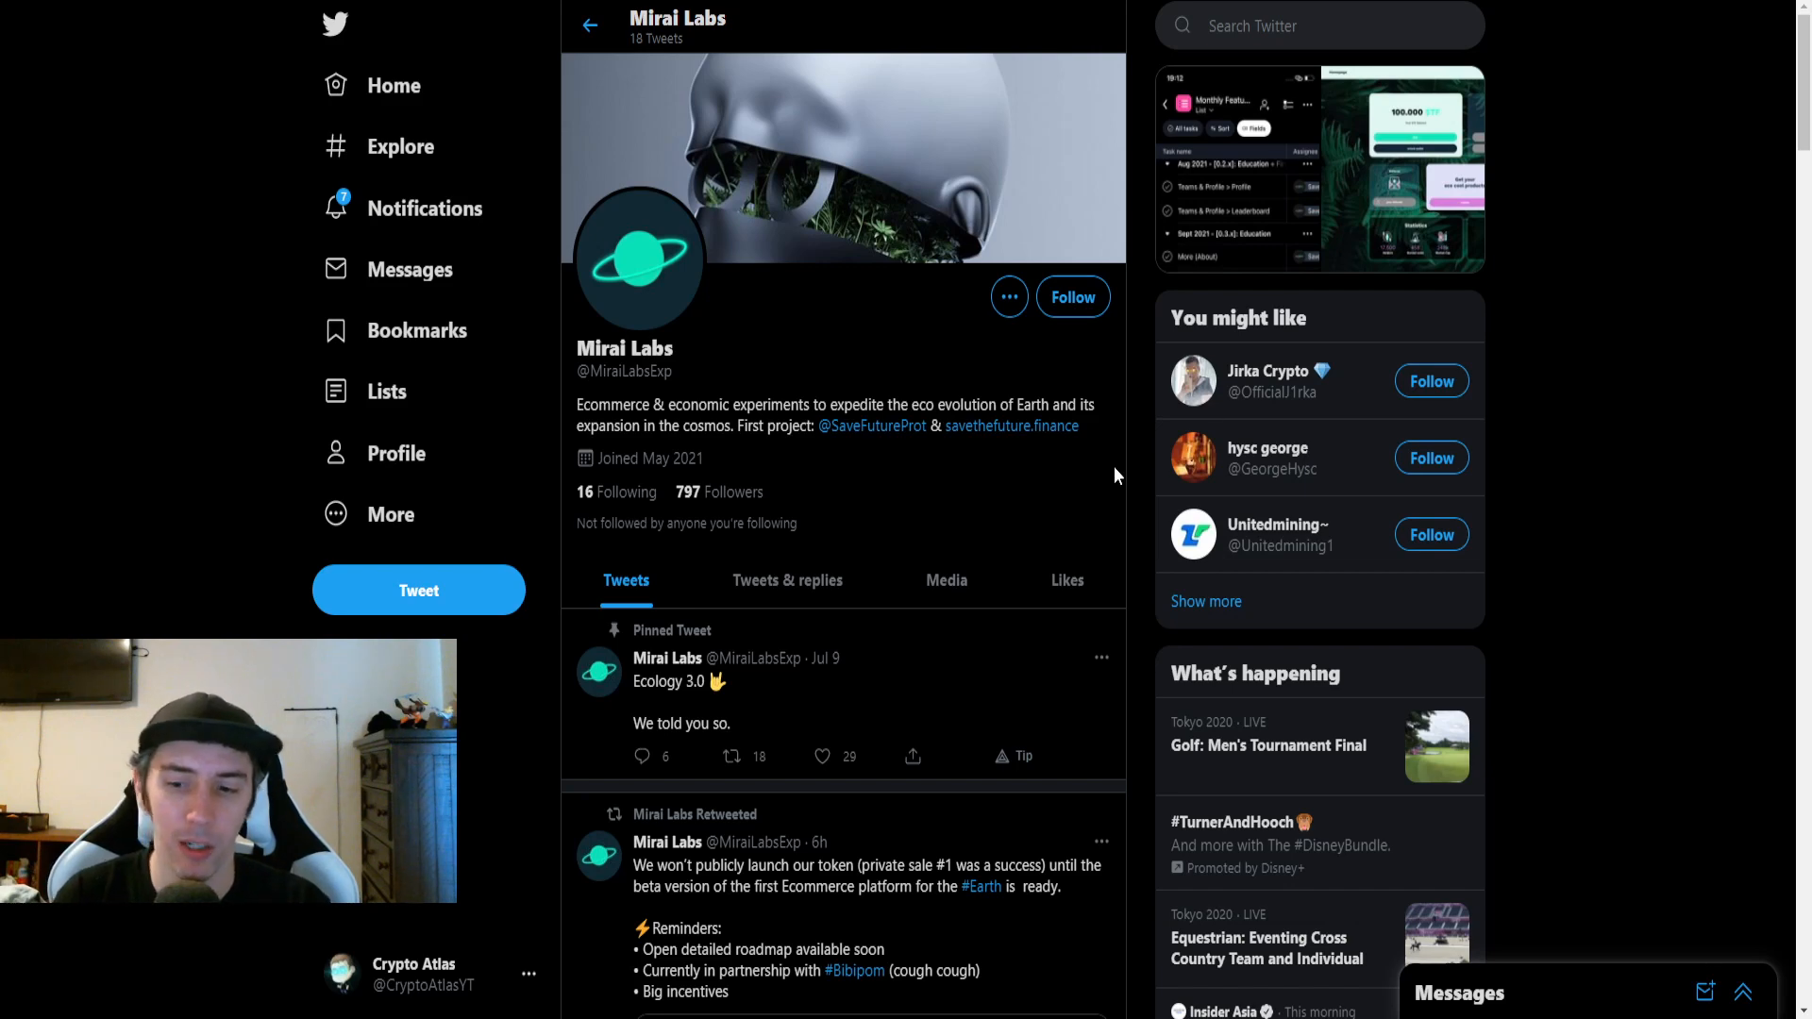
# Like the Mirai Labs retweet announcing the token launch with the Ecommerce platform beta
pyautogui.scroll(-3)
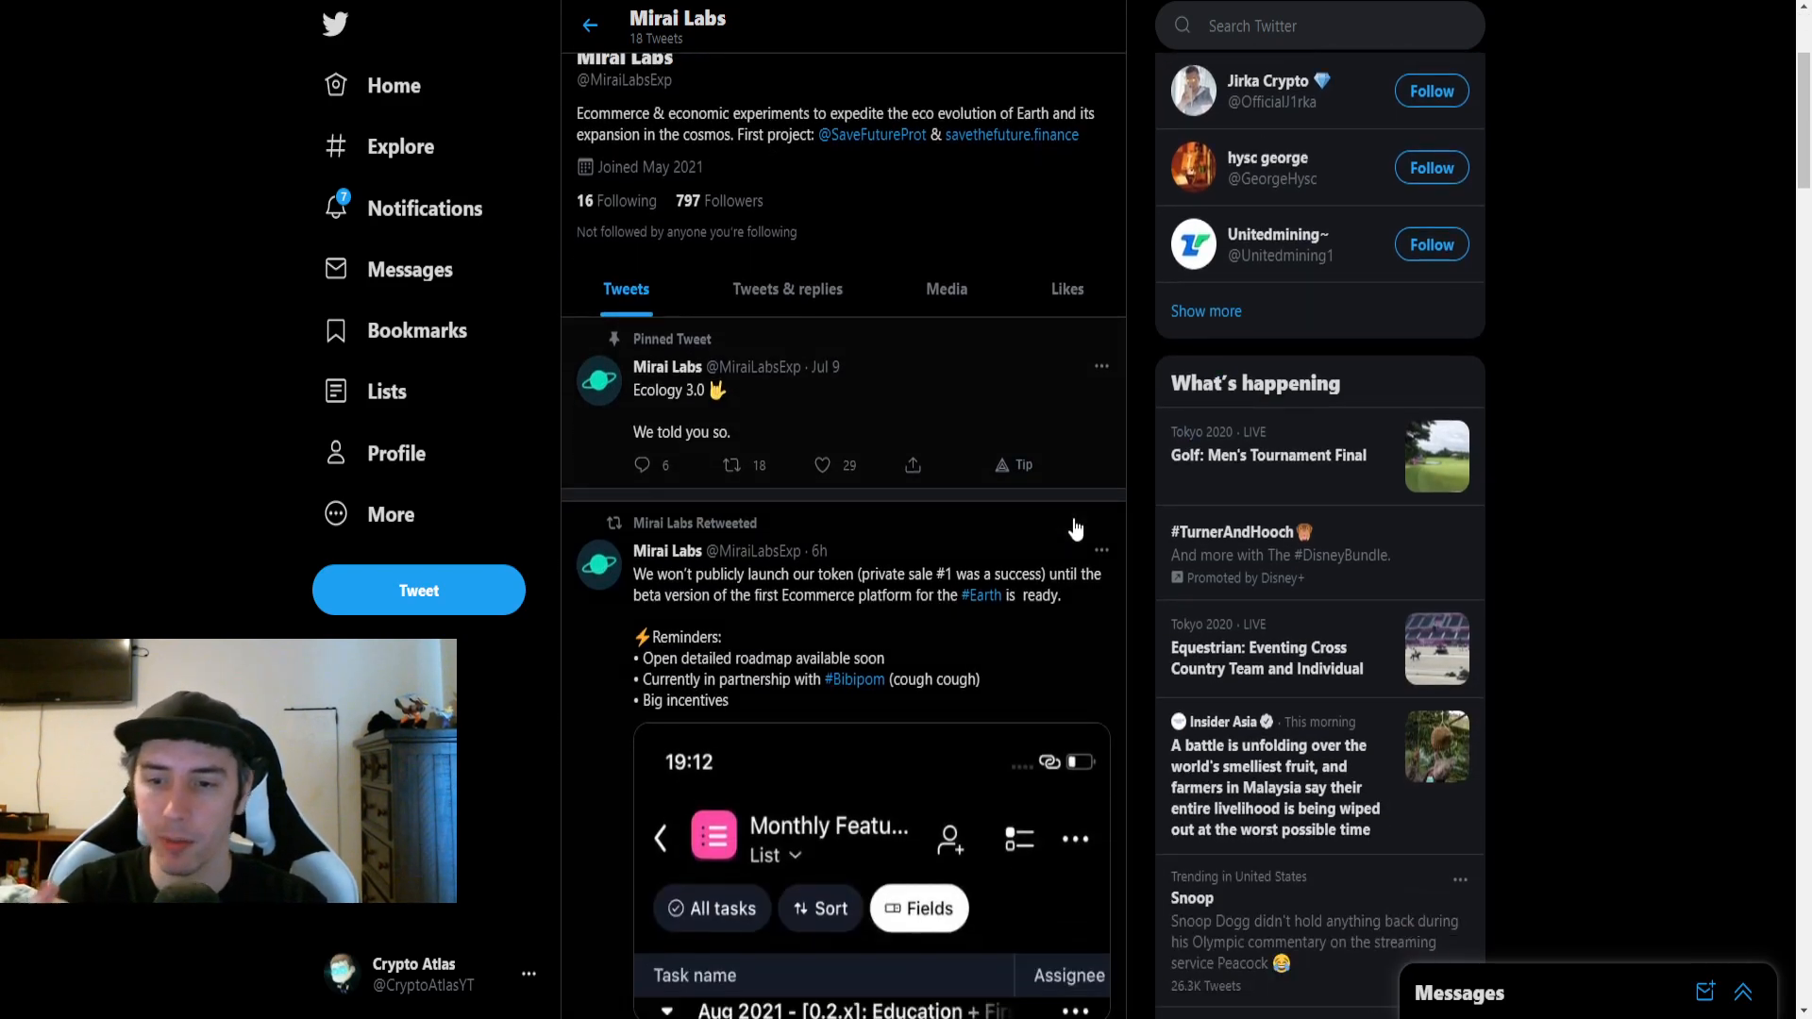
pyautogui.scroll(-3)
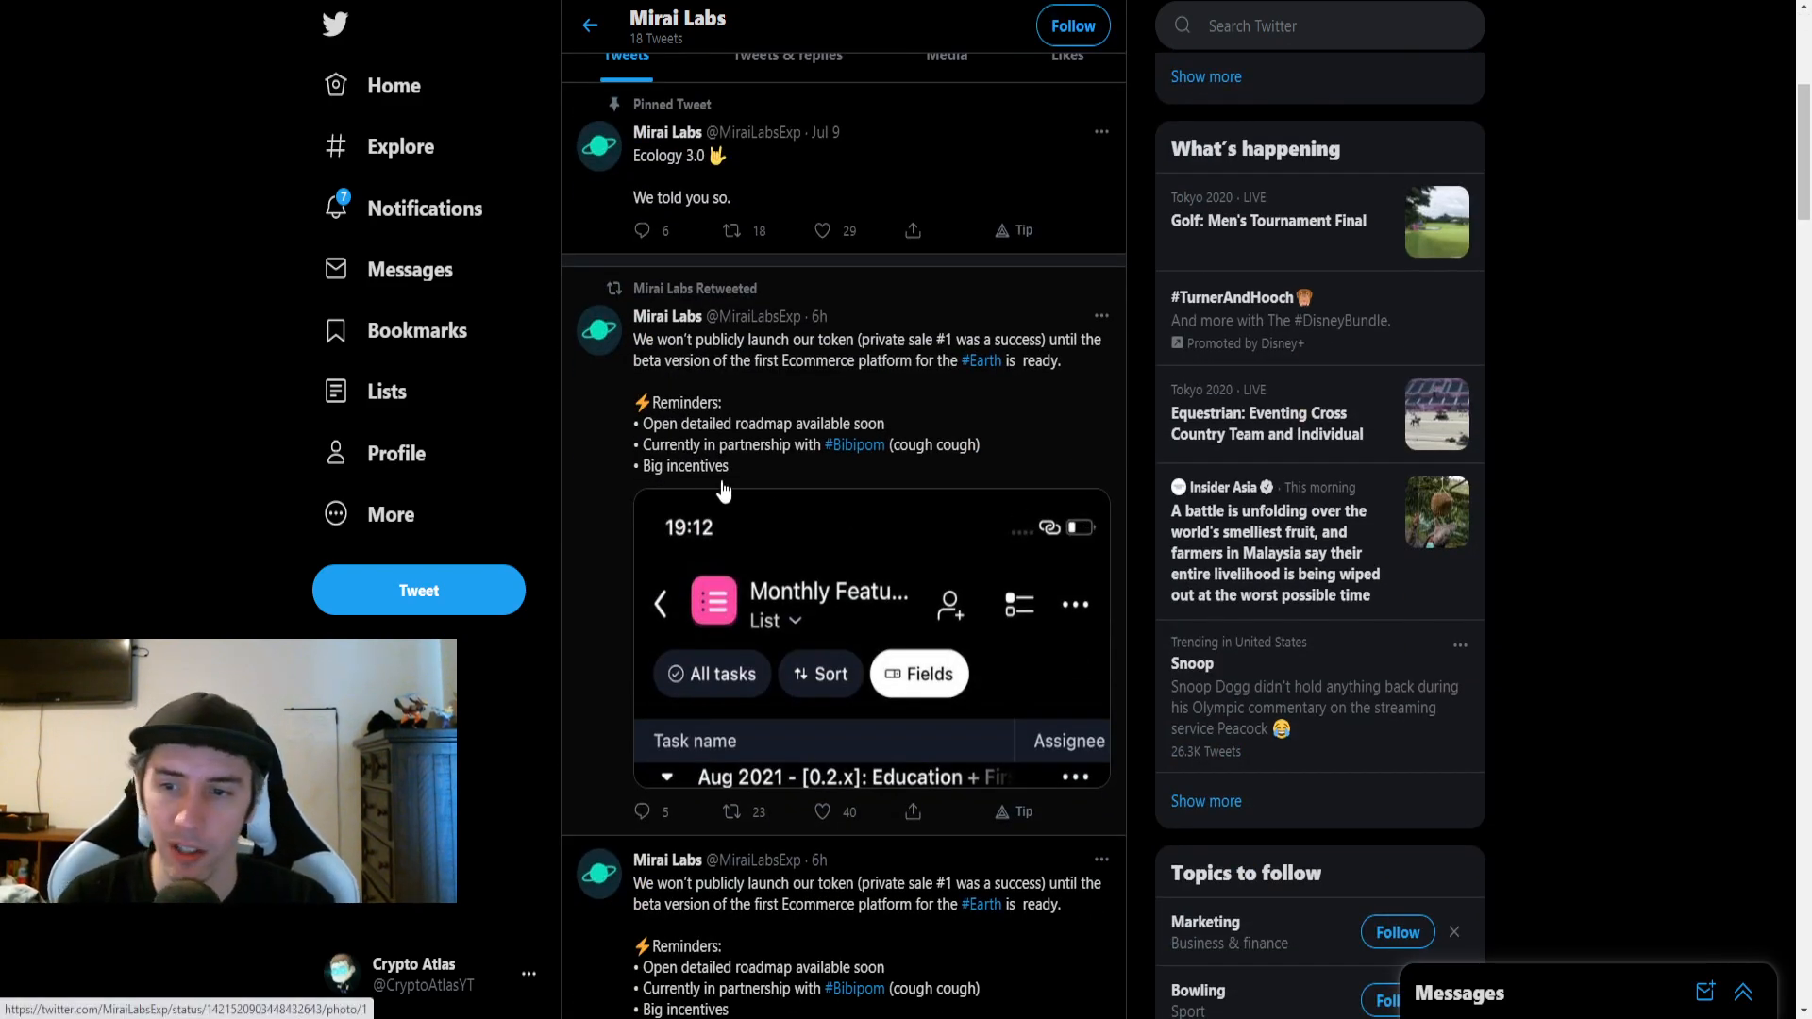
pyautogui.moveTo(883, 480)
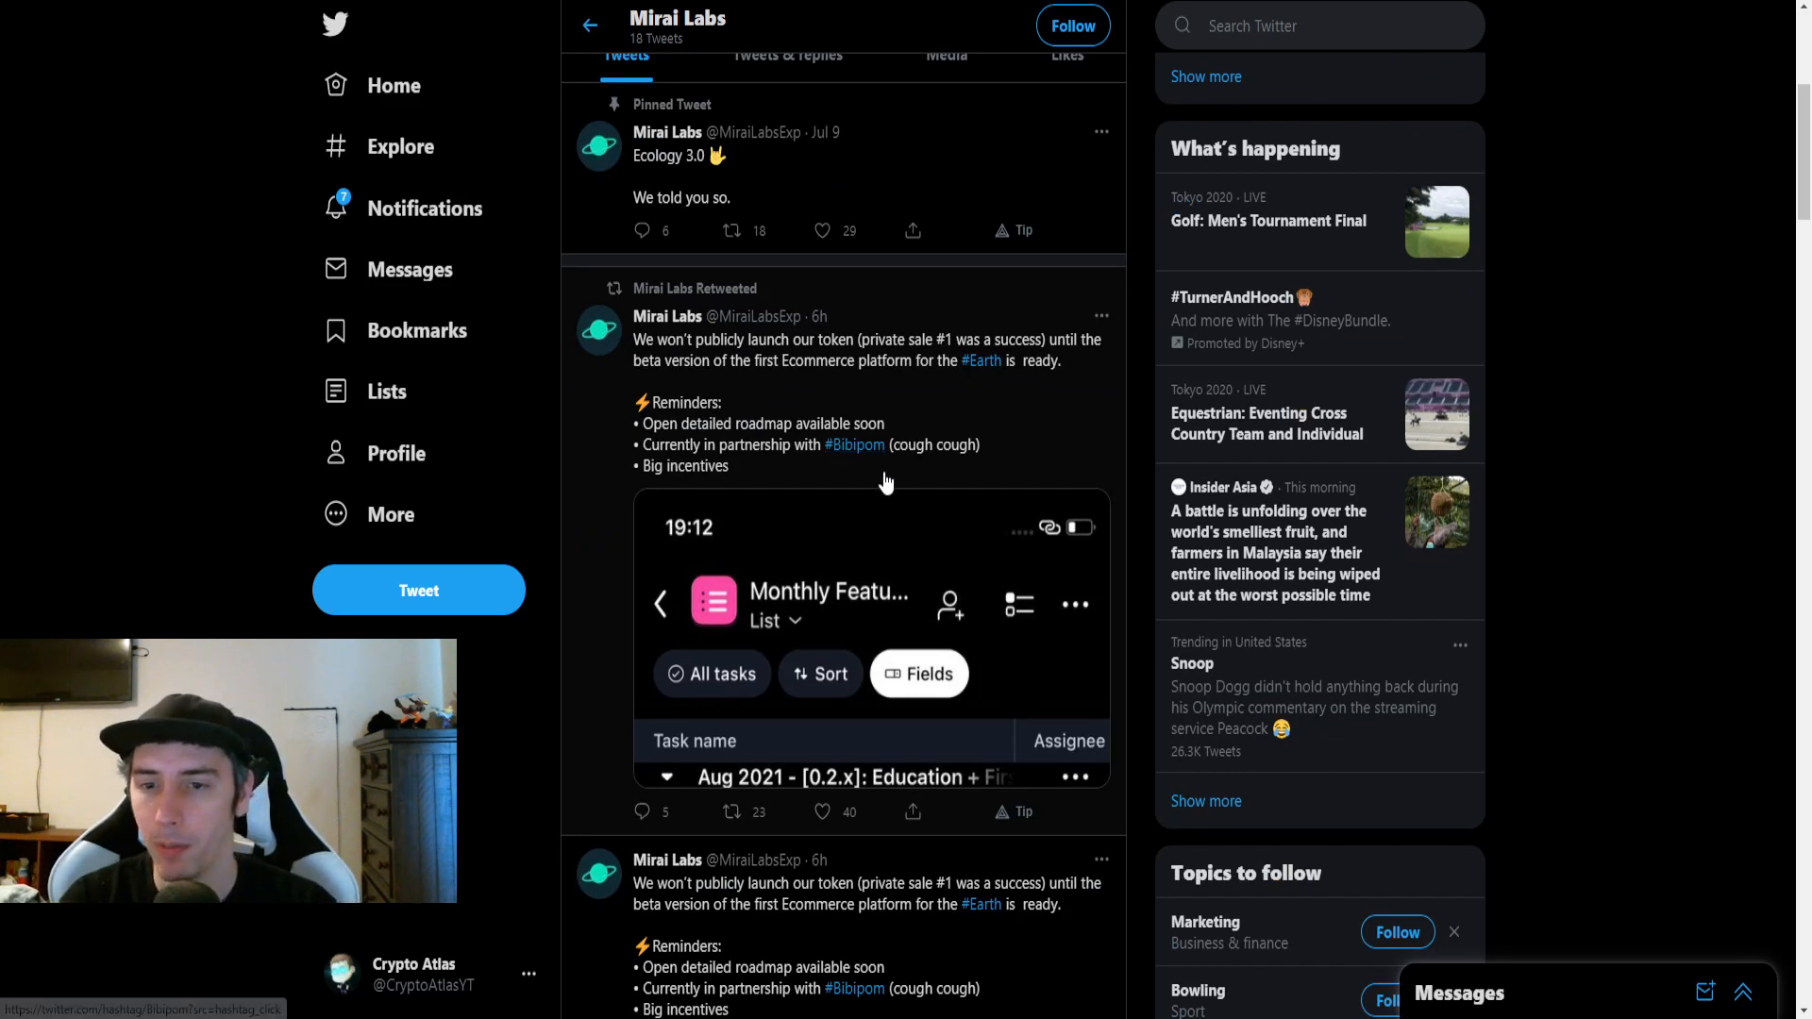
pyautogui.moveTo(985, 497)
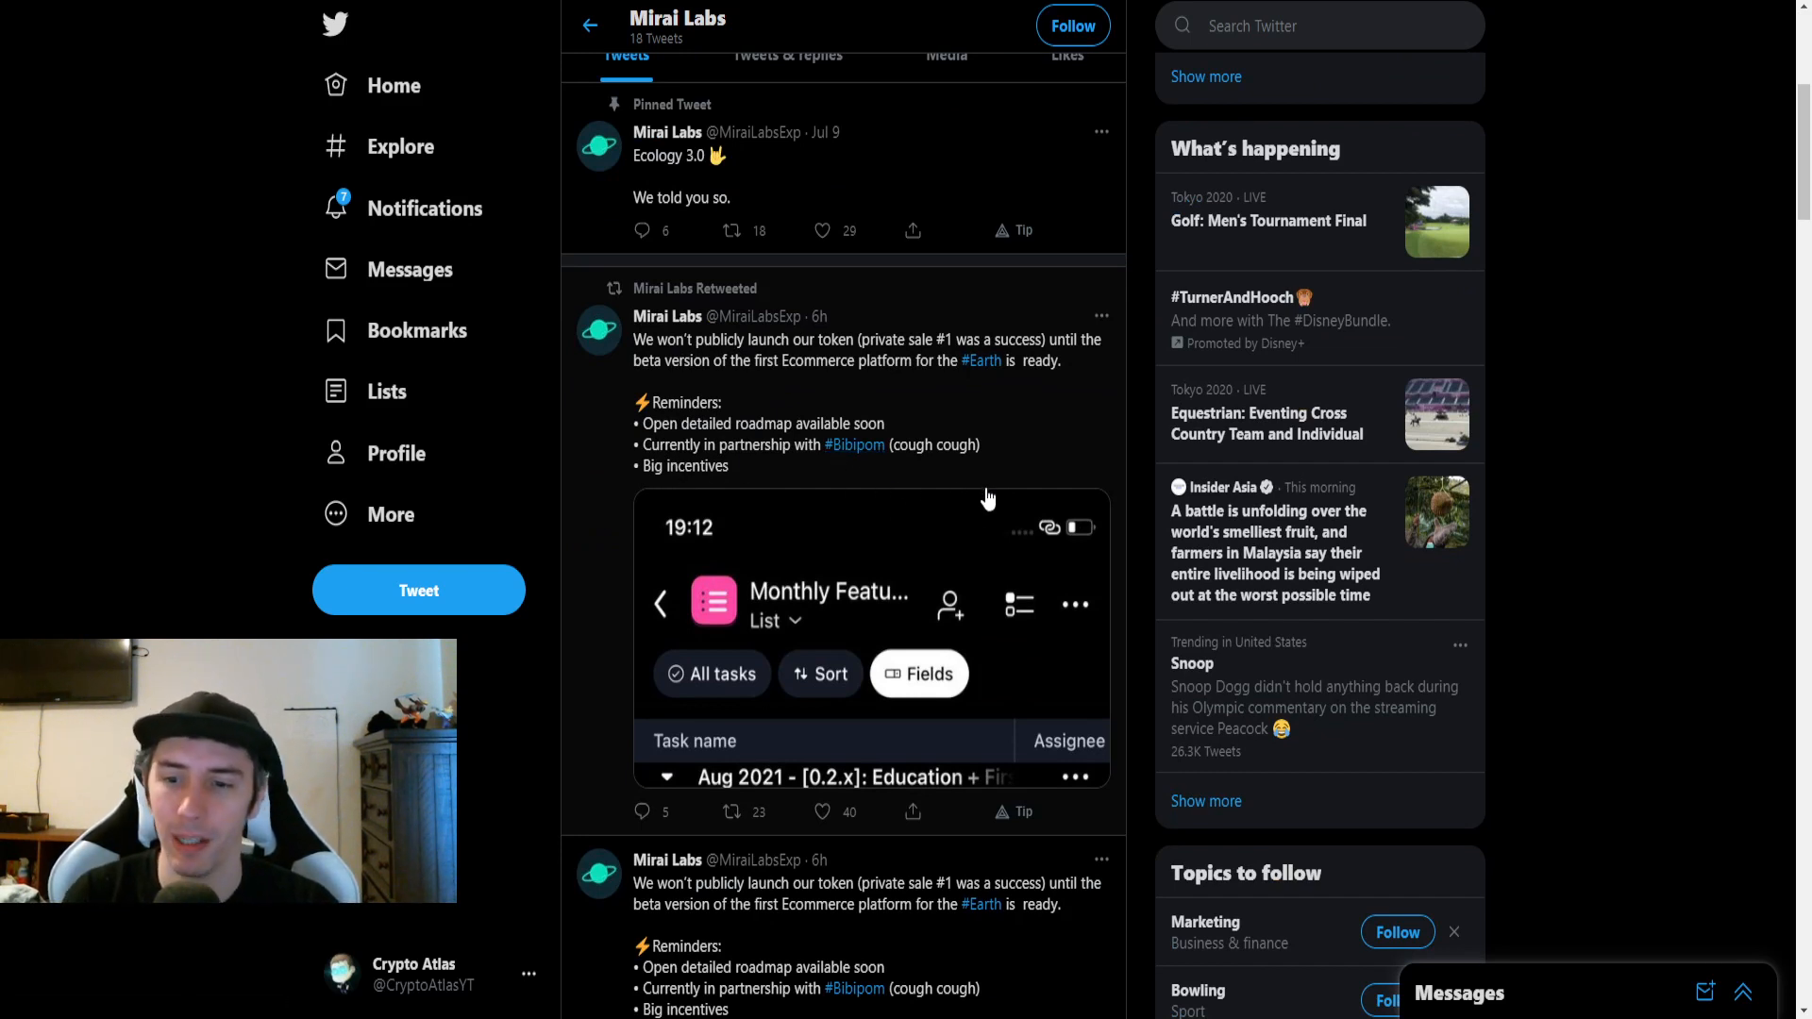
pyautogui.click(821, 811)
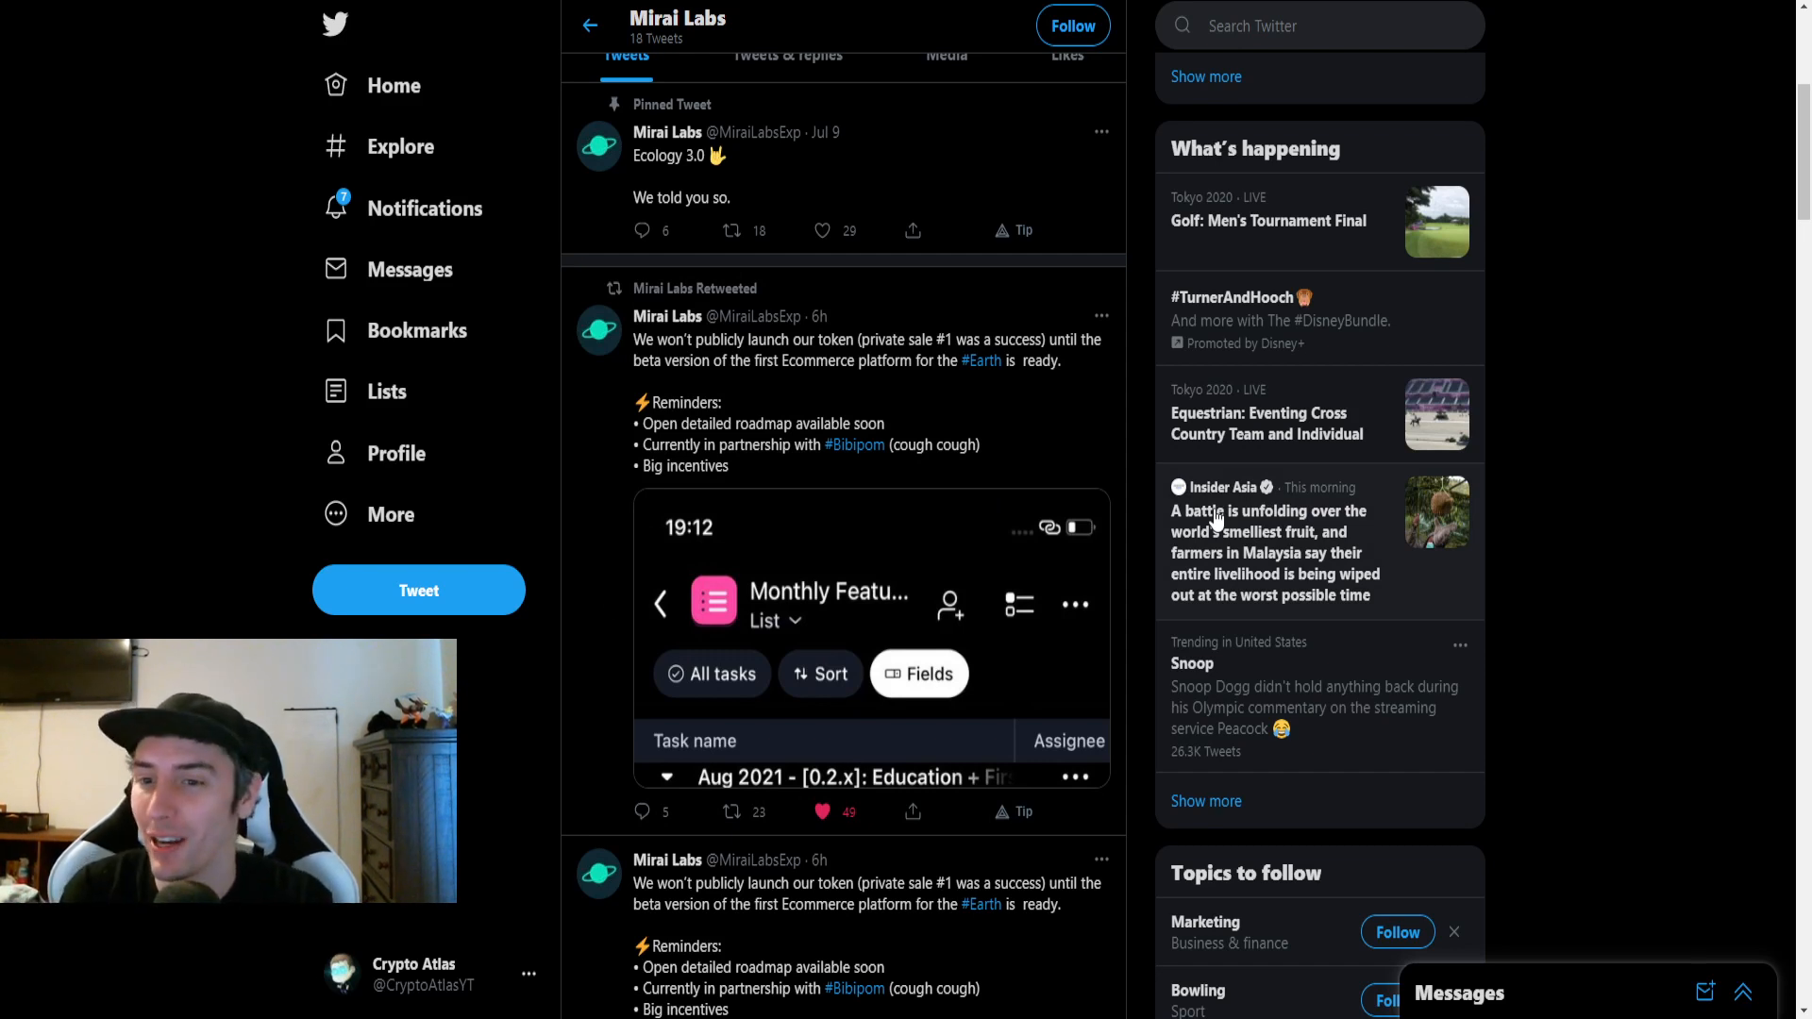
pyautogui.moveTo(1083, 563)
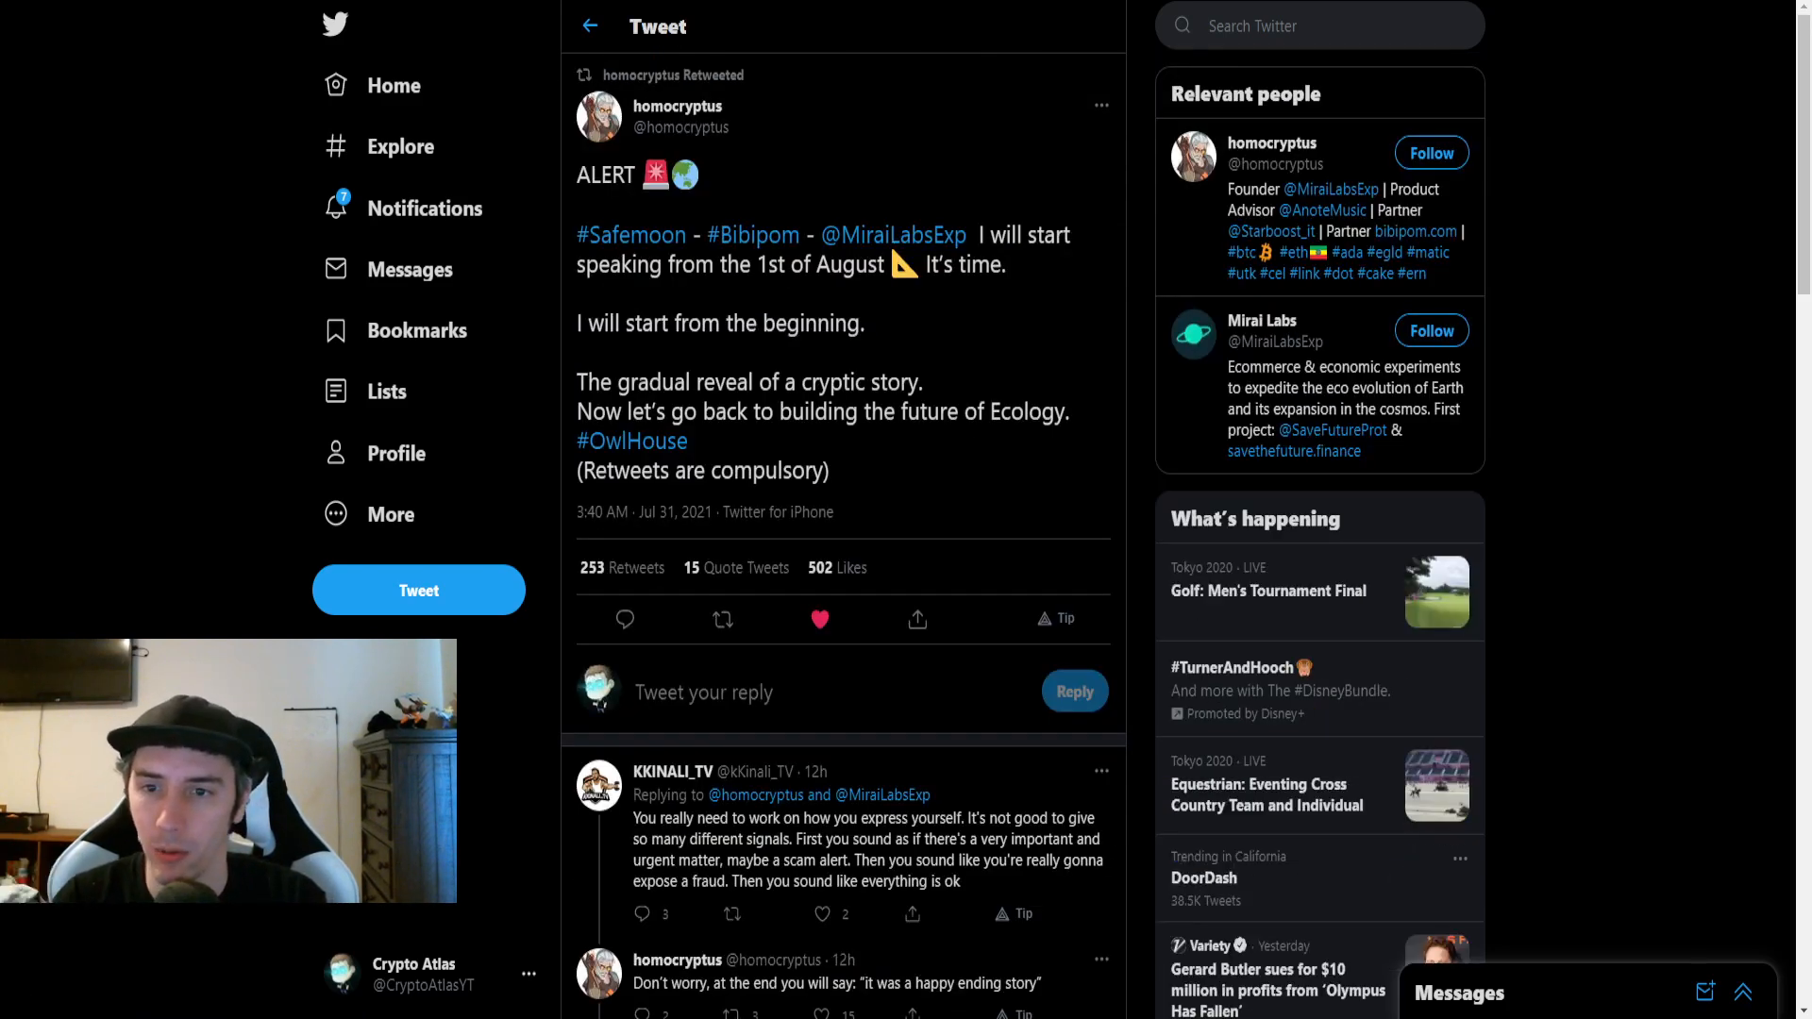
pyautogui.moveTo(893, 234)
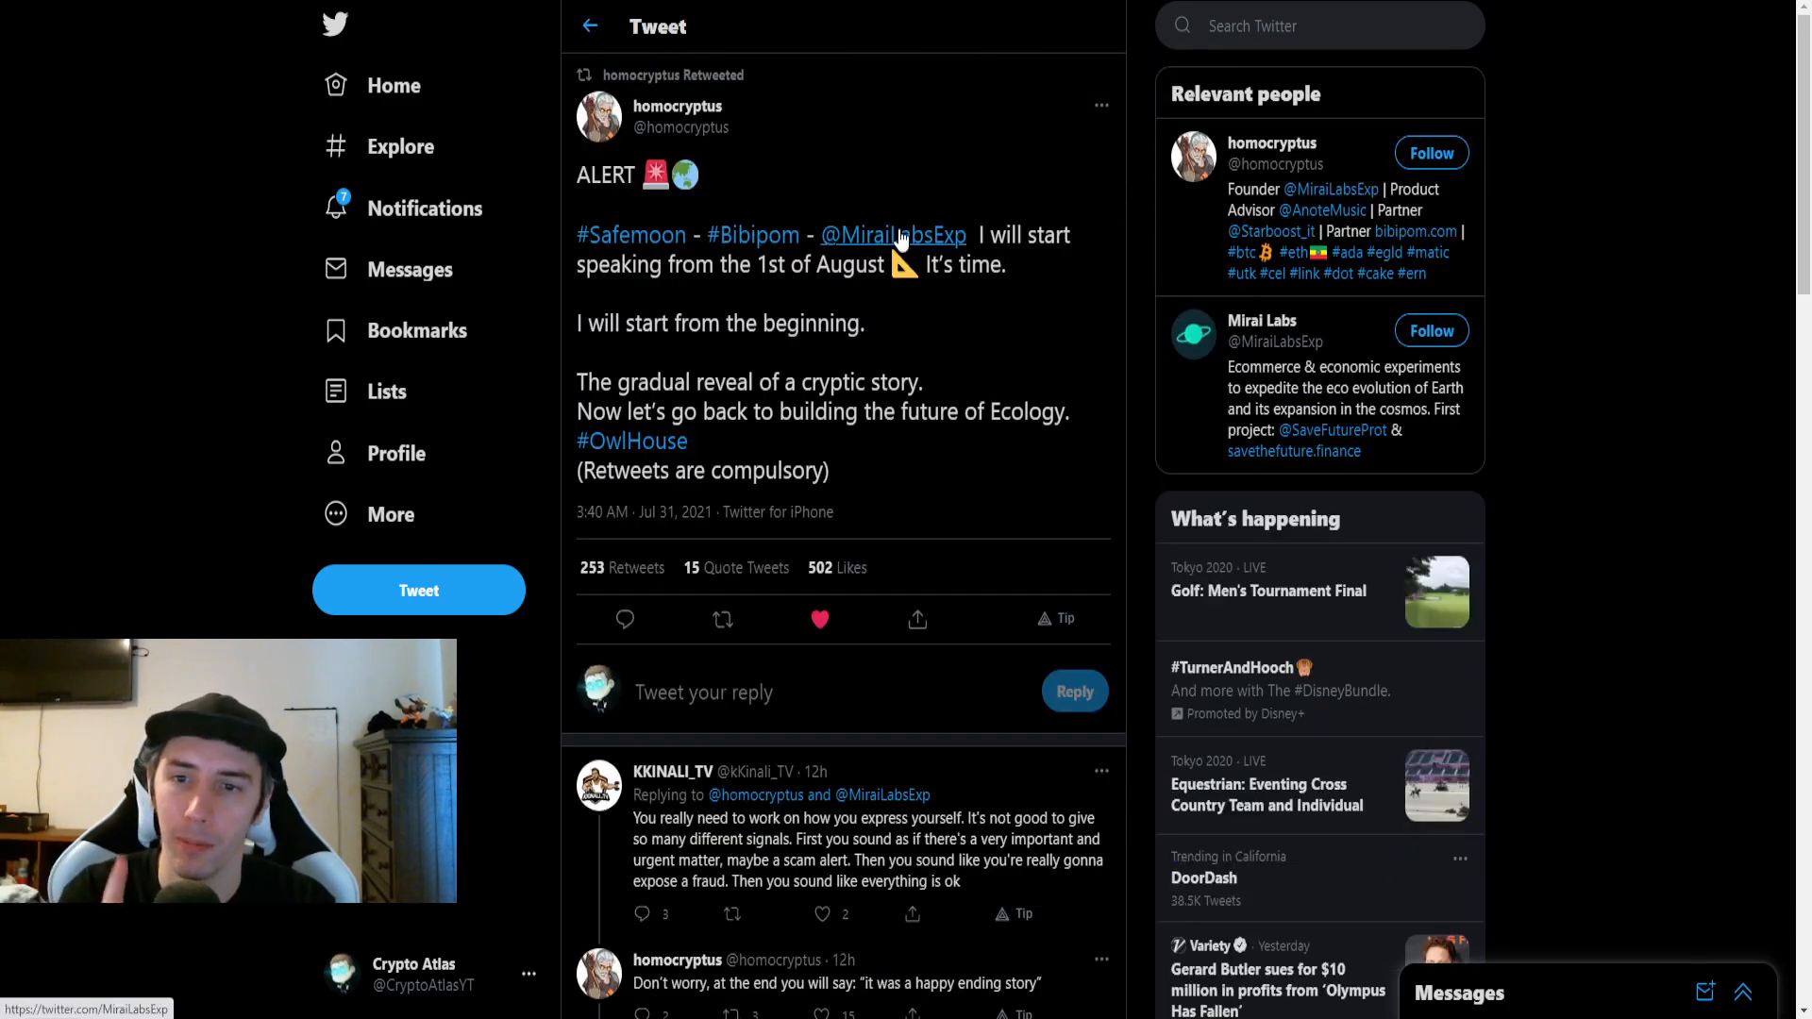
pyautogui.moveTo(930, 330)
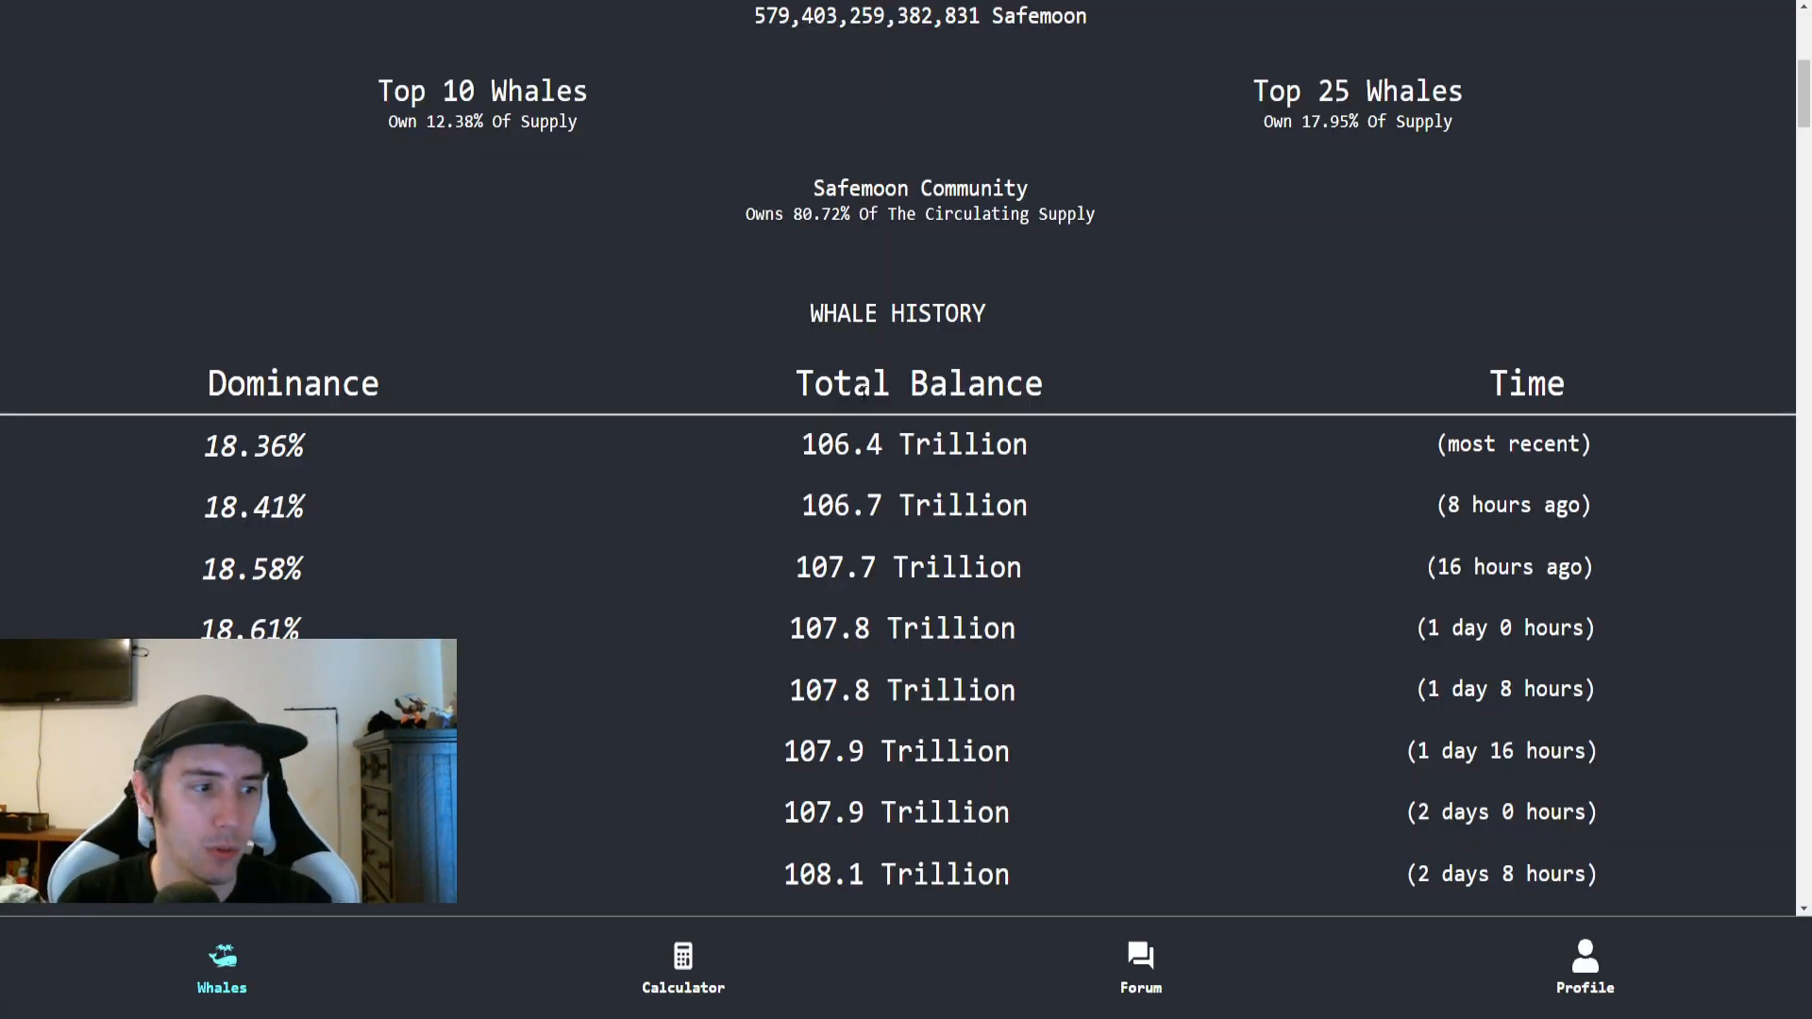
pyautogui.moveTo(656, 598)
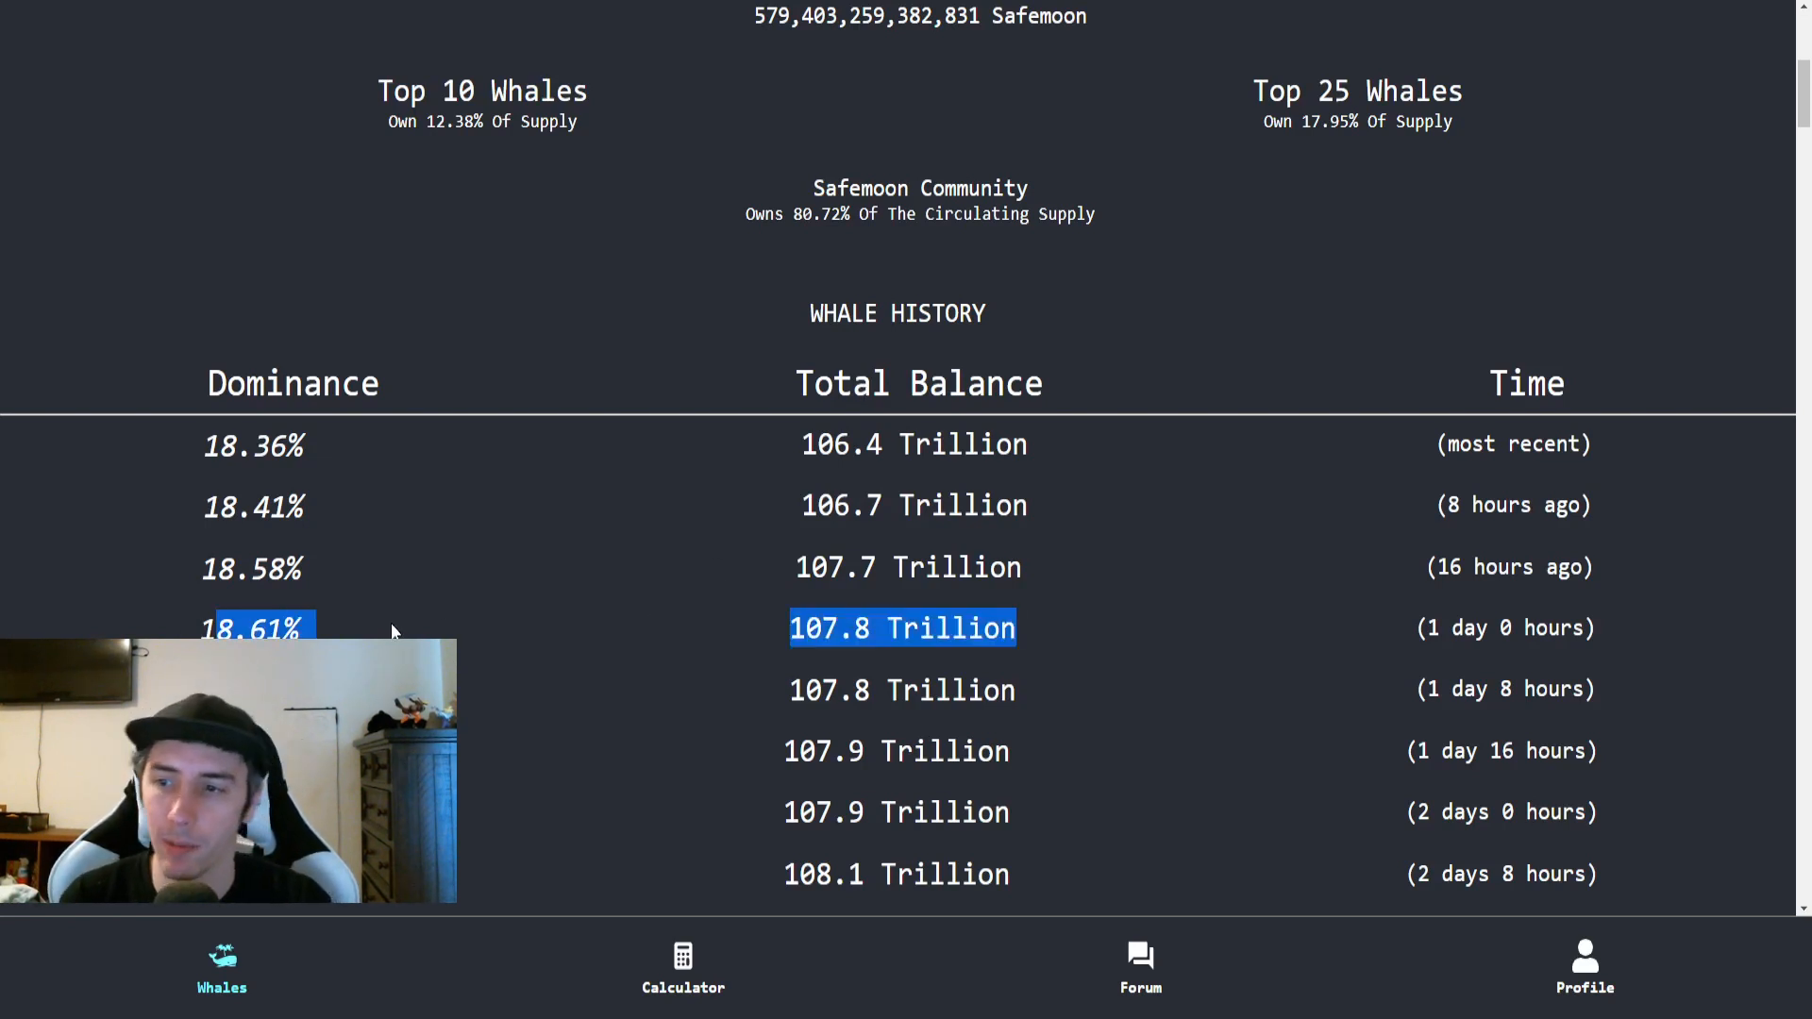
pyautogui.moveTo(470, 522)
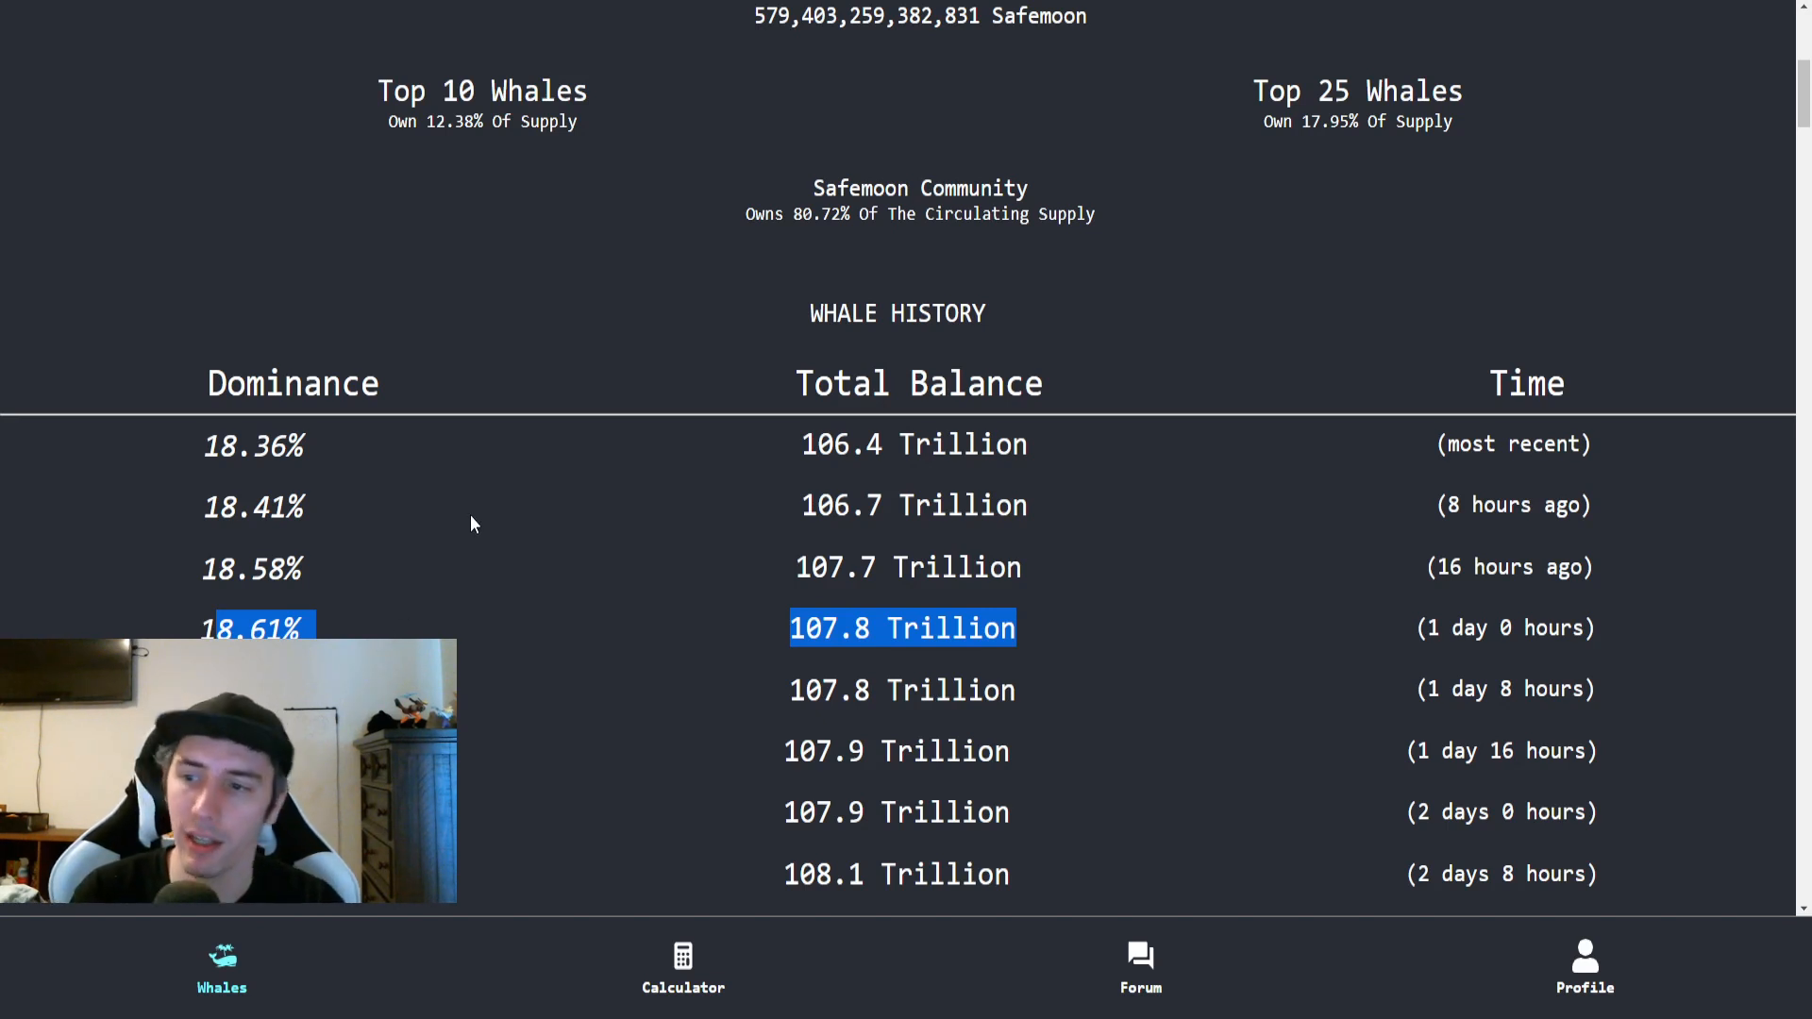
pyautogui.moveTo(481, 531)
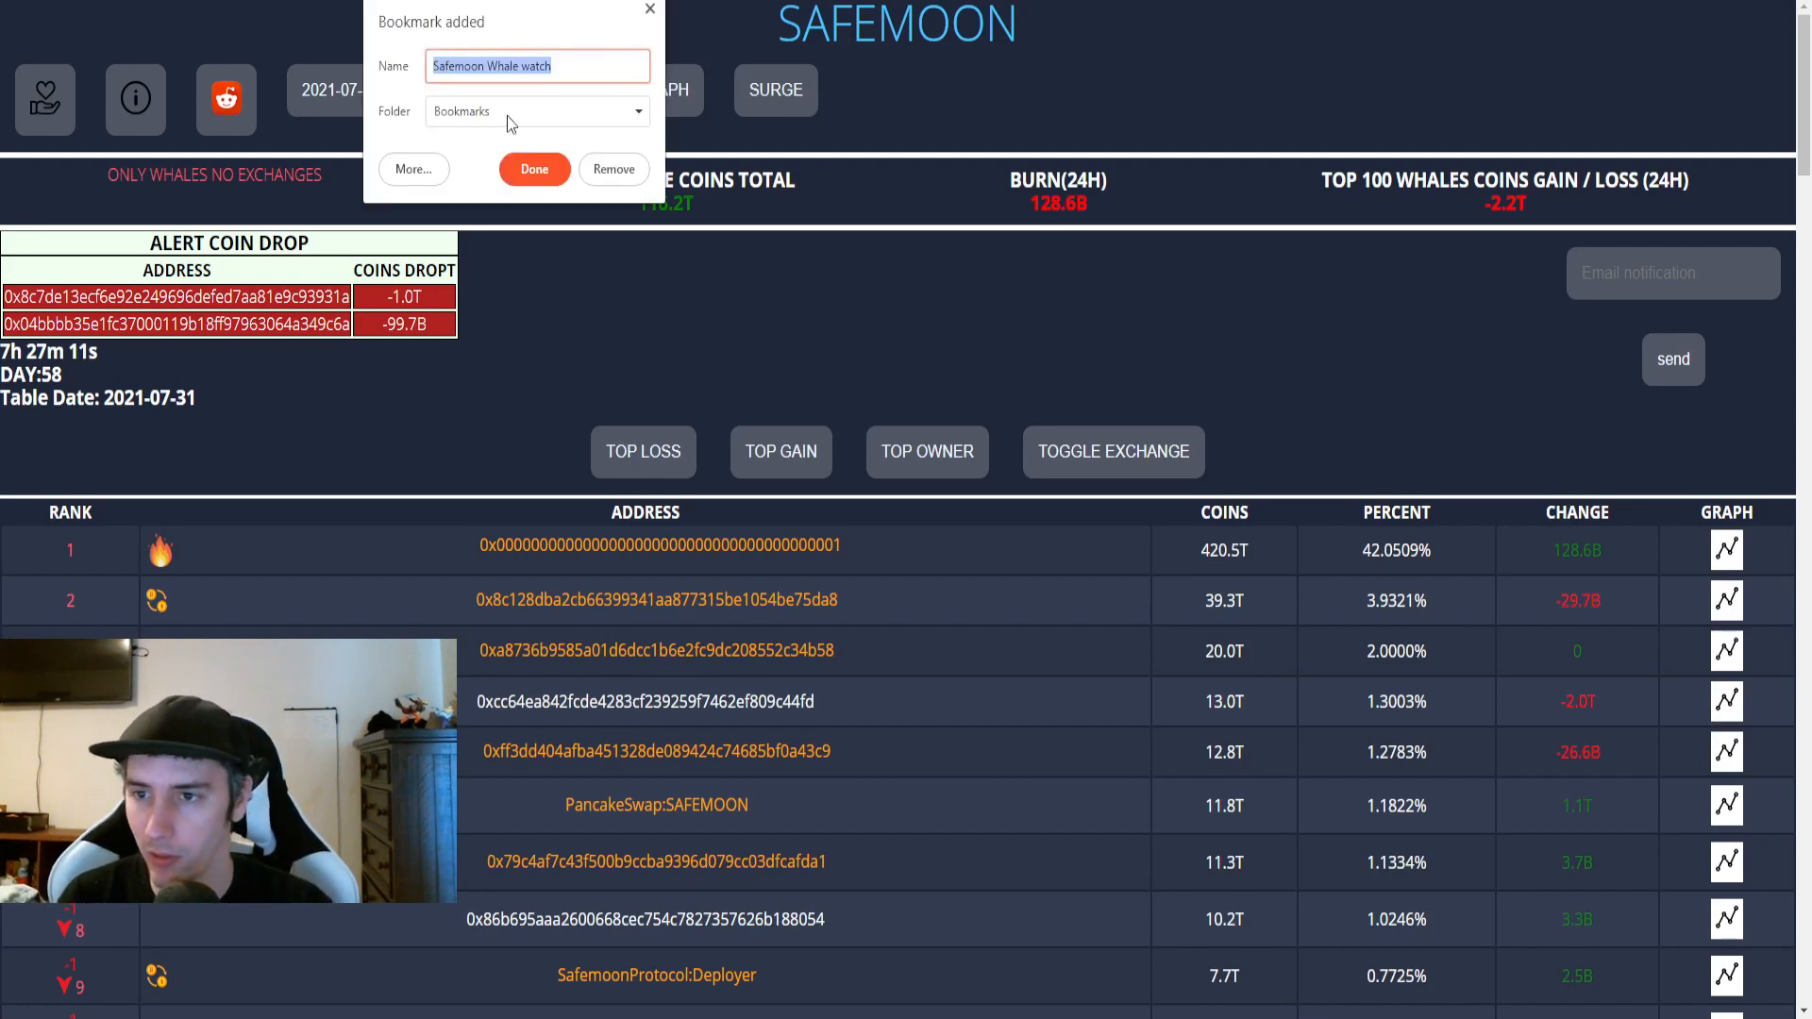
# Save the 'Safemoon Whale watch' bookmark in the Bookmarks folder
pyautogui.click(532, 168)
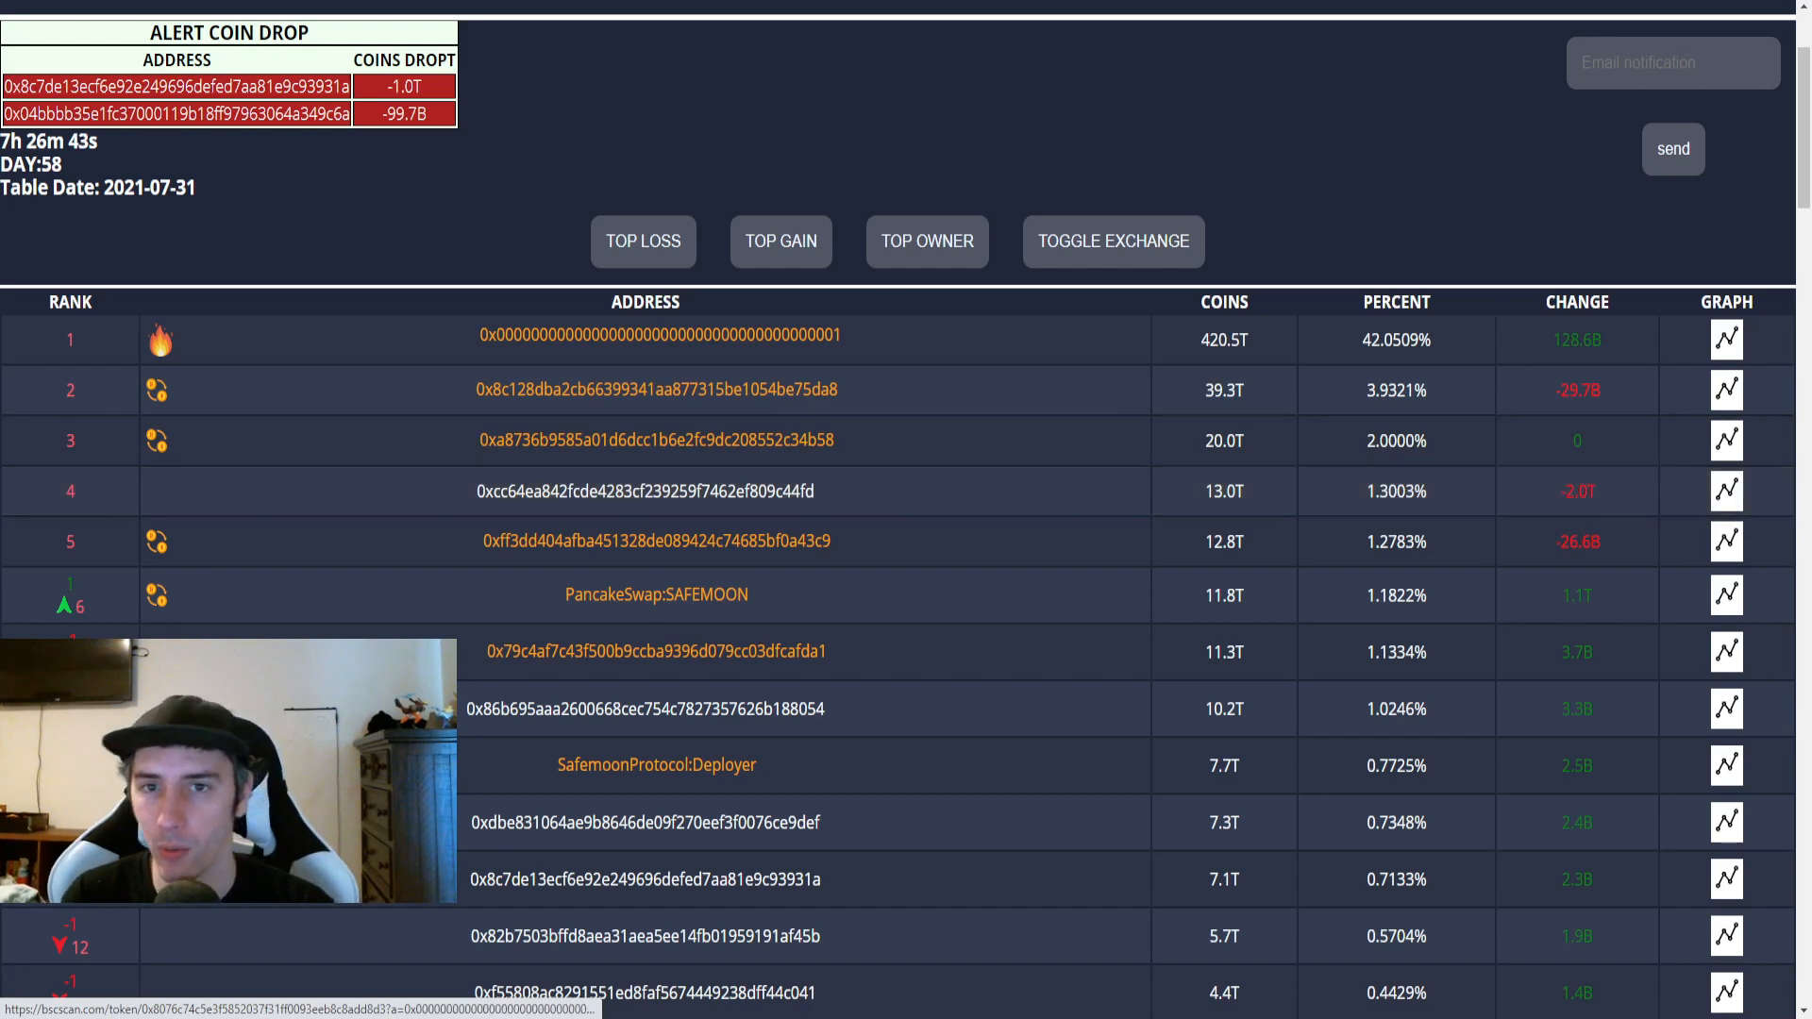
# View the BscScan token transfers of the rank 4 whale wallet holding about 13 trillion SAFEMOON
pyautogui.click(655, 490)
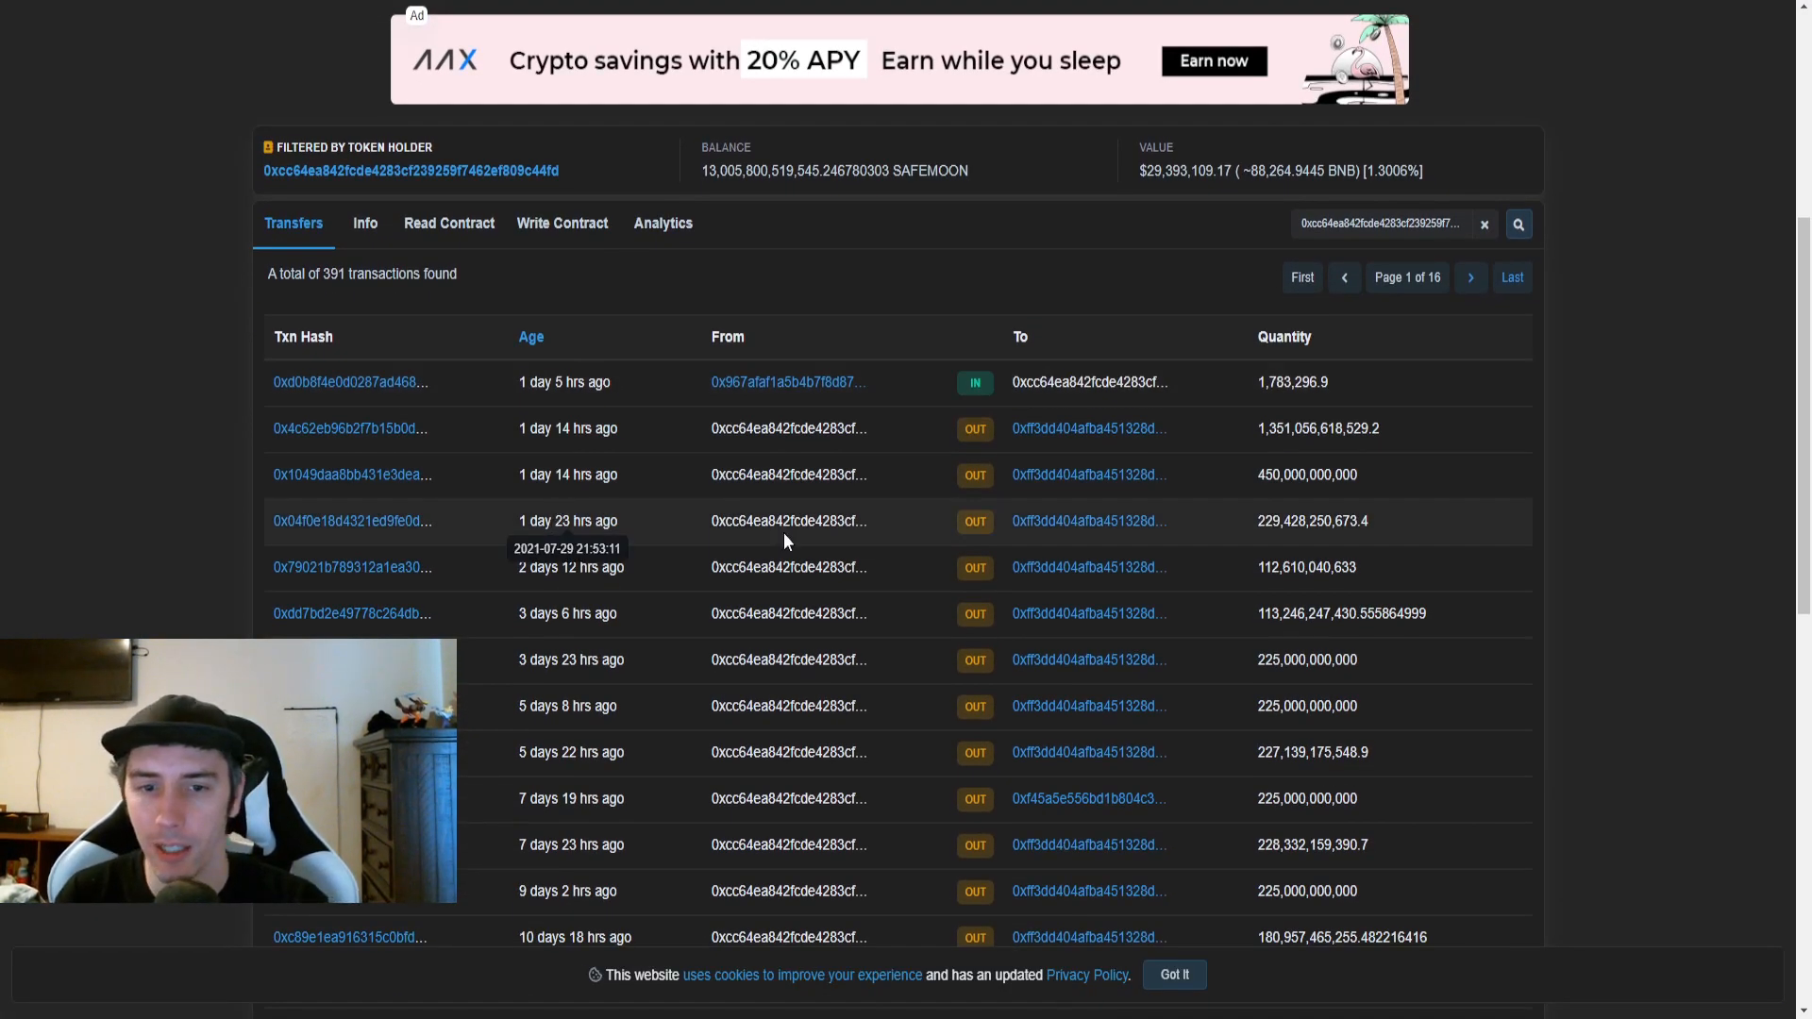
pyautogui.moveTo(1257, 486)
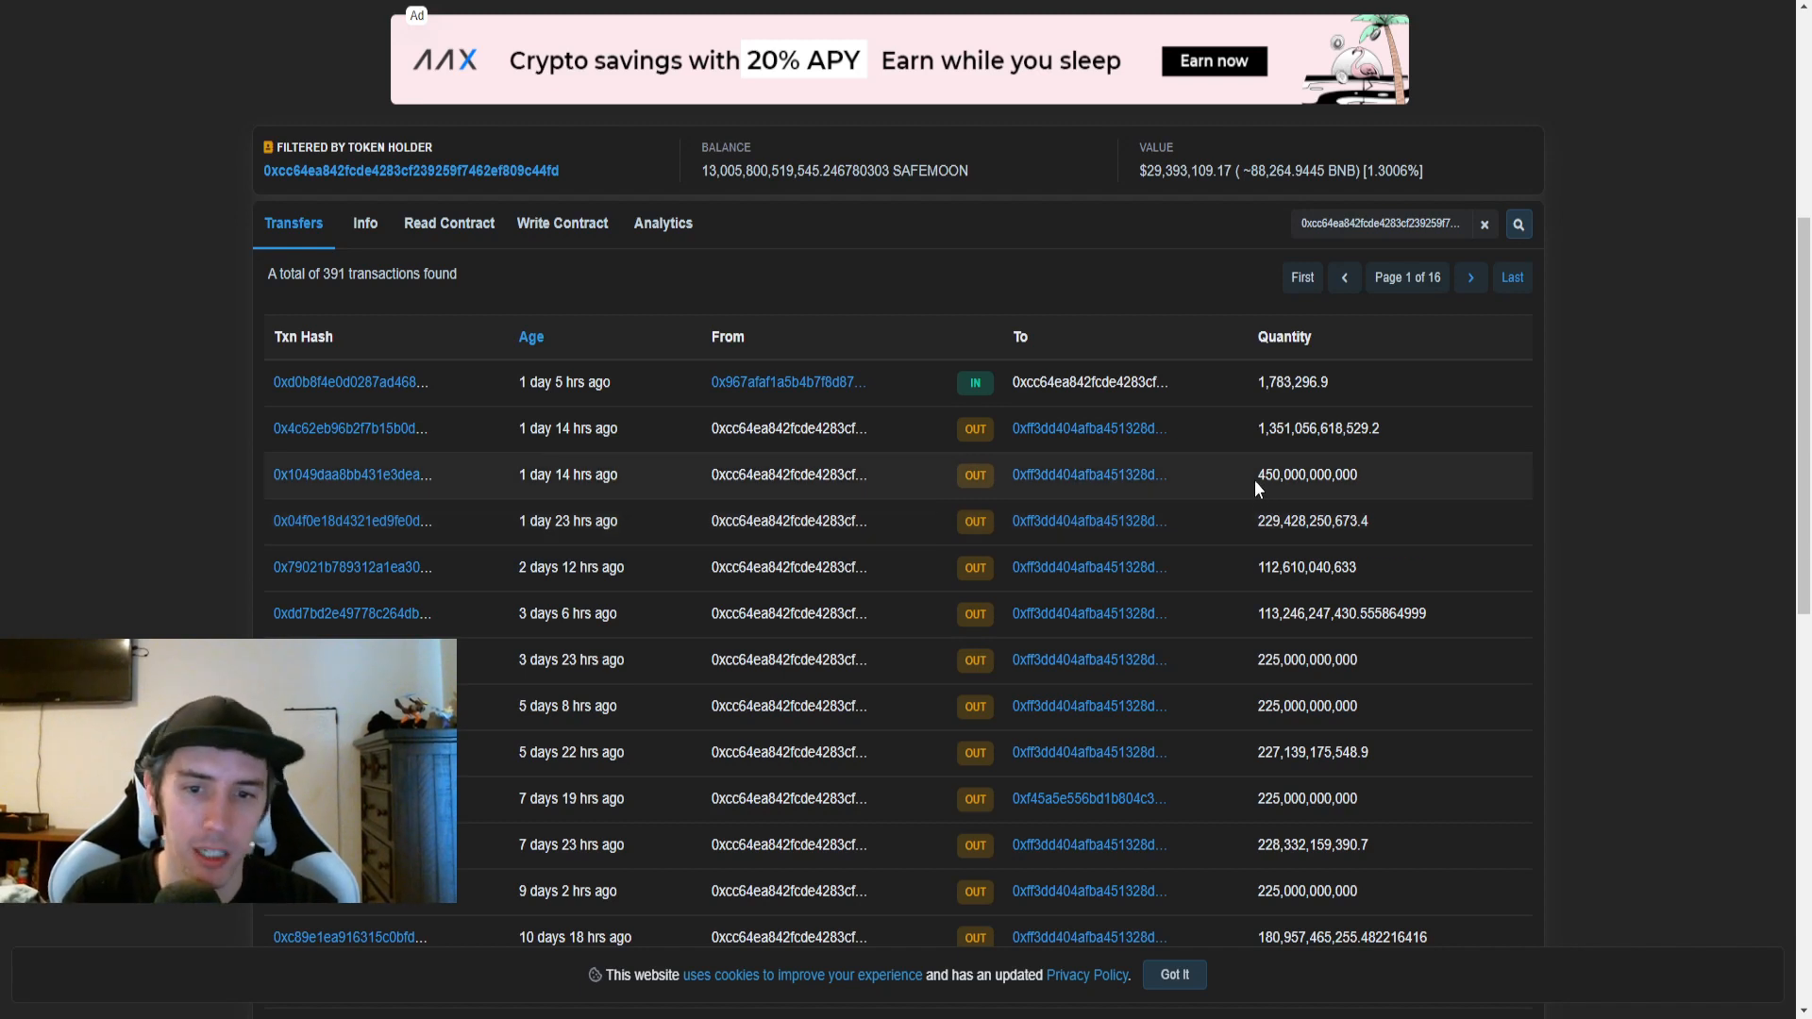
pyautogui.moveTo(1417, 475)
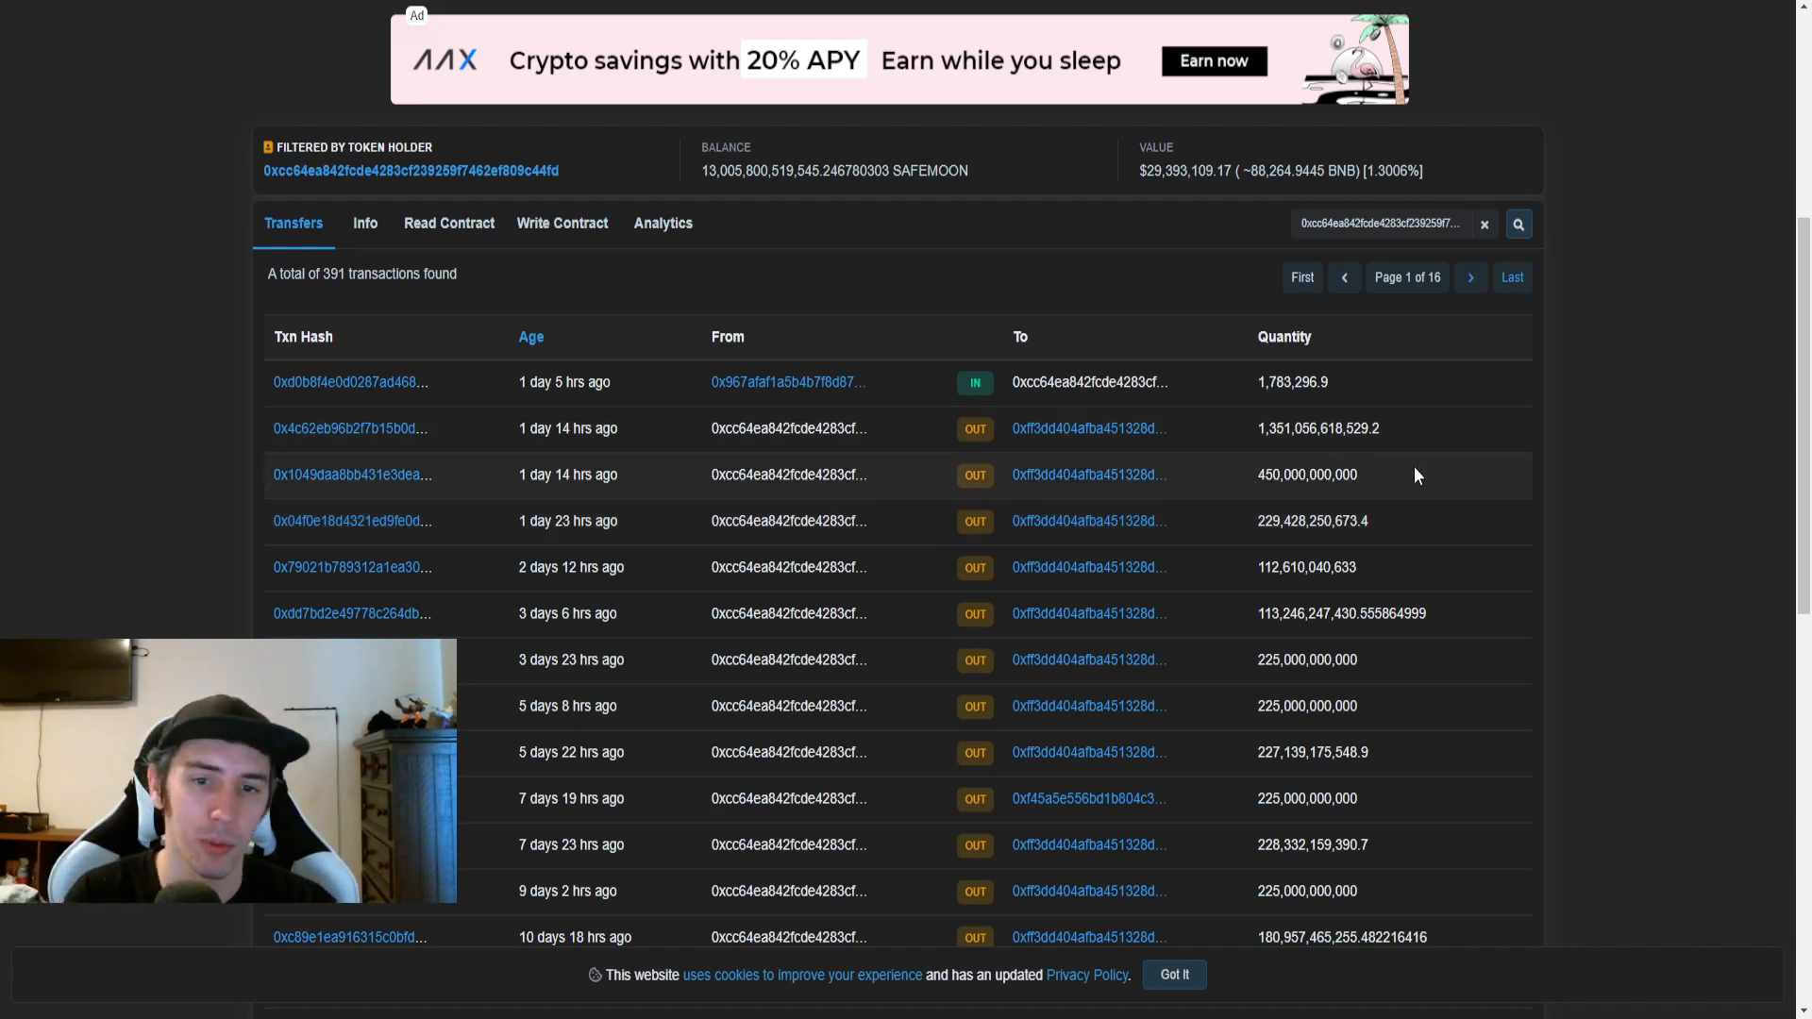
pyautogui.moveTo(1423, 471)
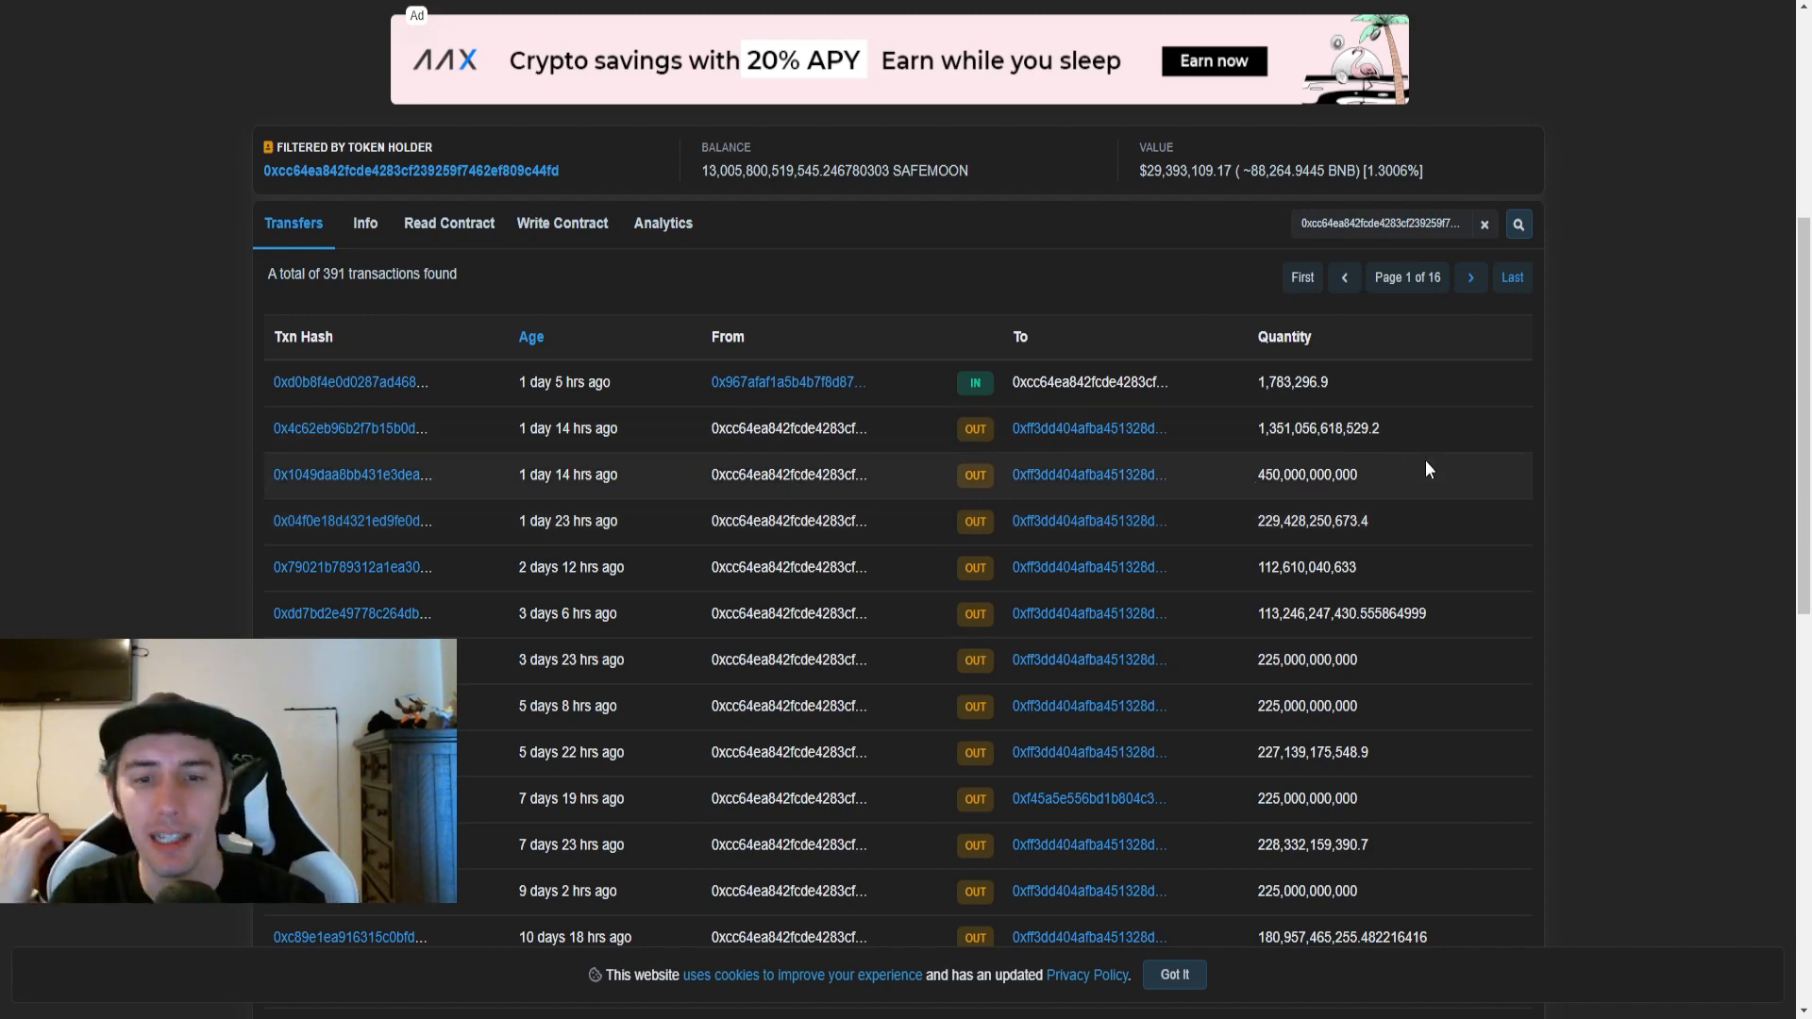
pyautogui.moveTo(1291, 467)
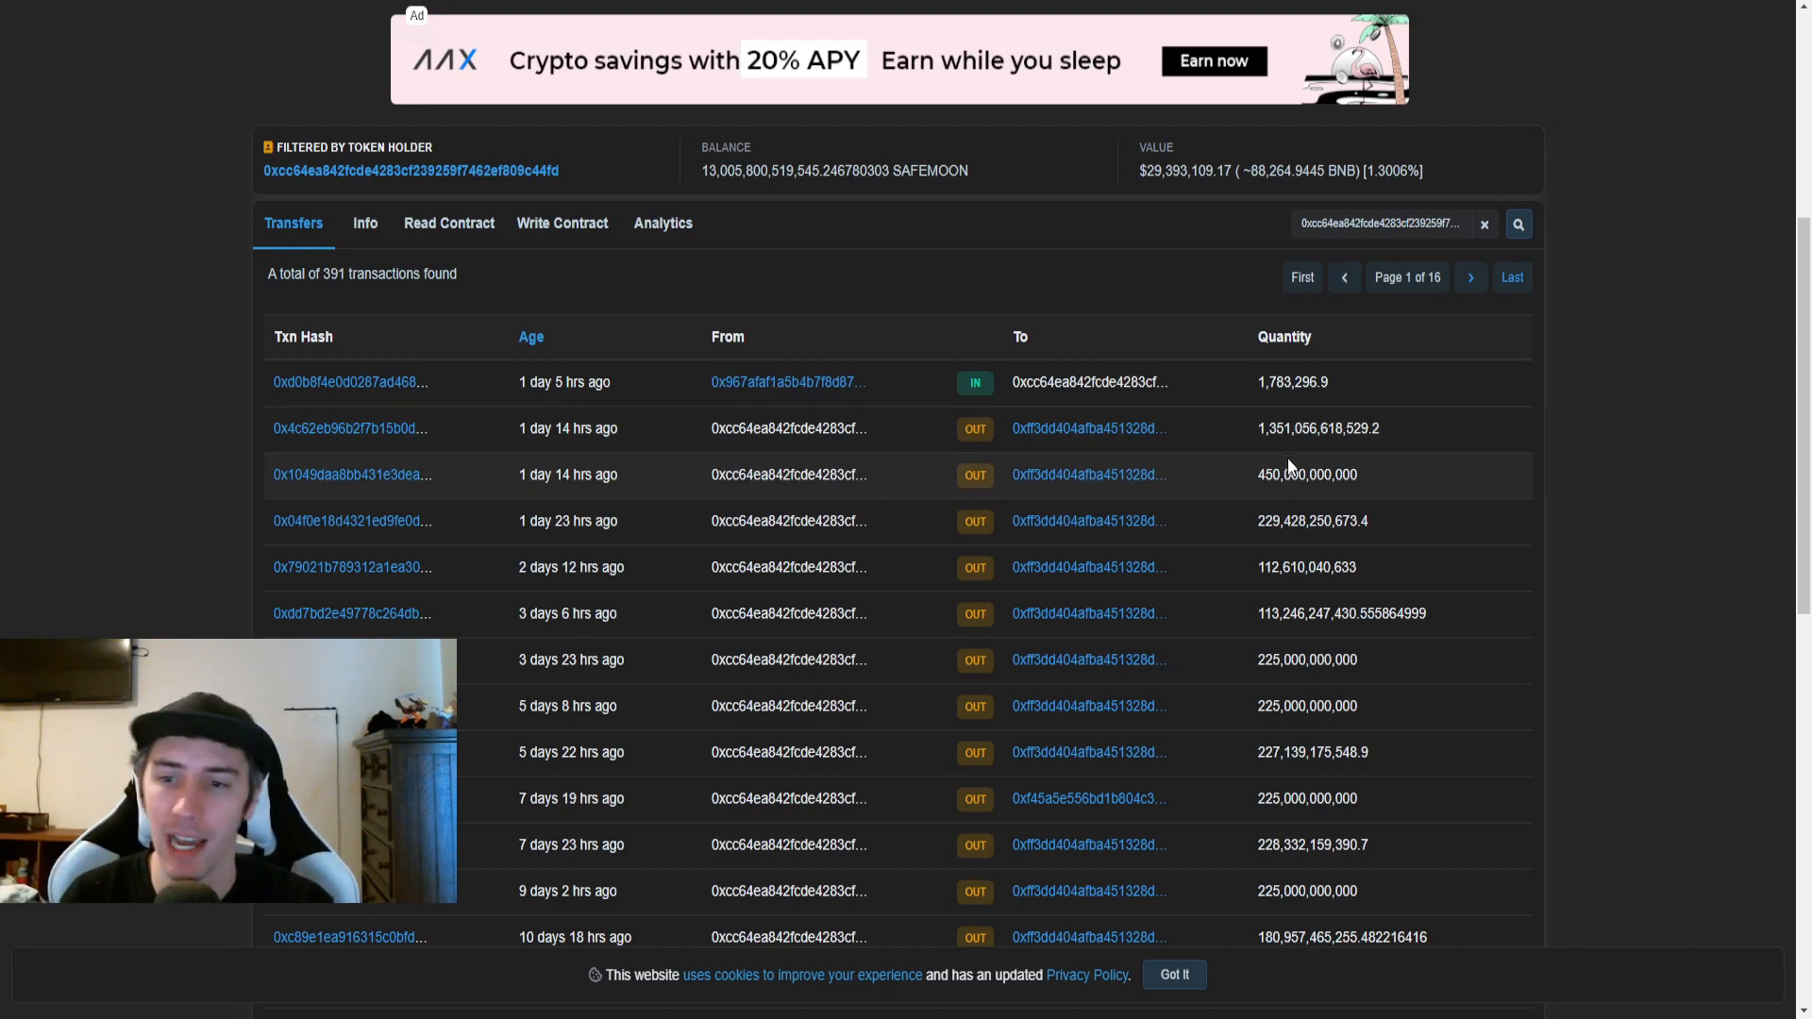
pyautogui.moveTo(1304, 392)
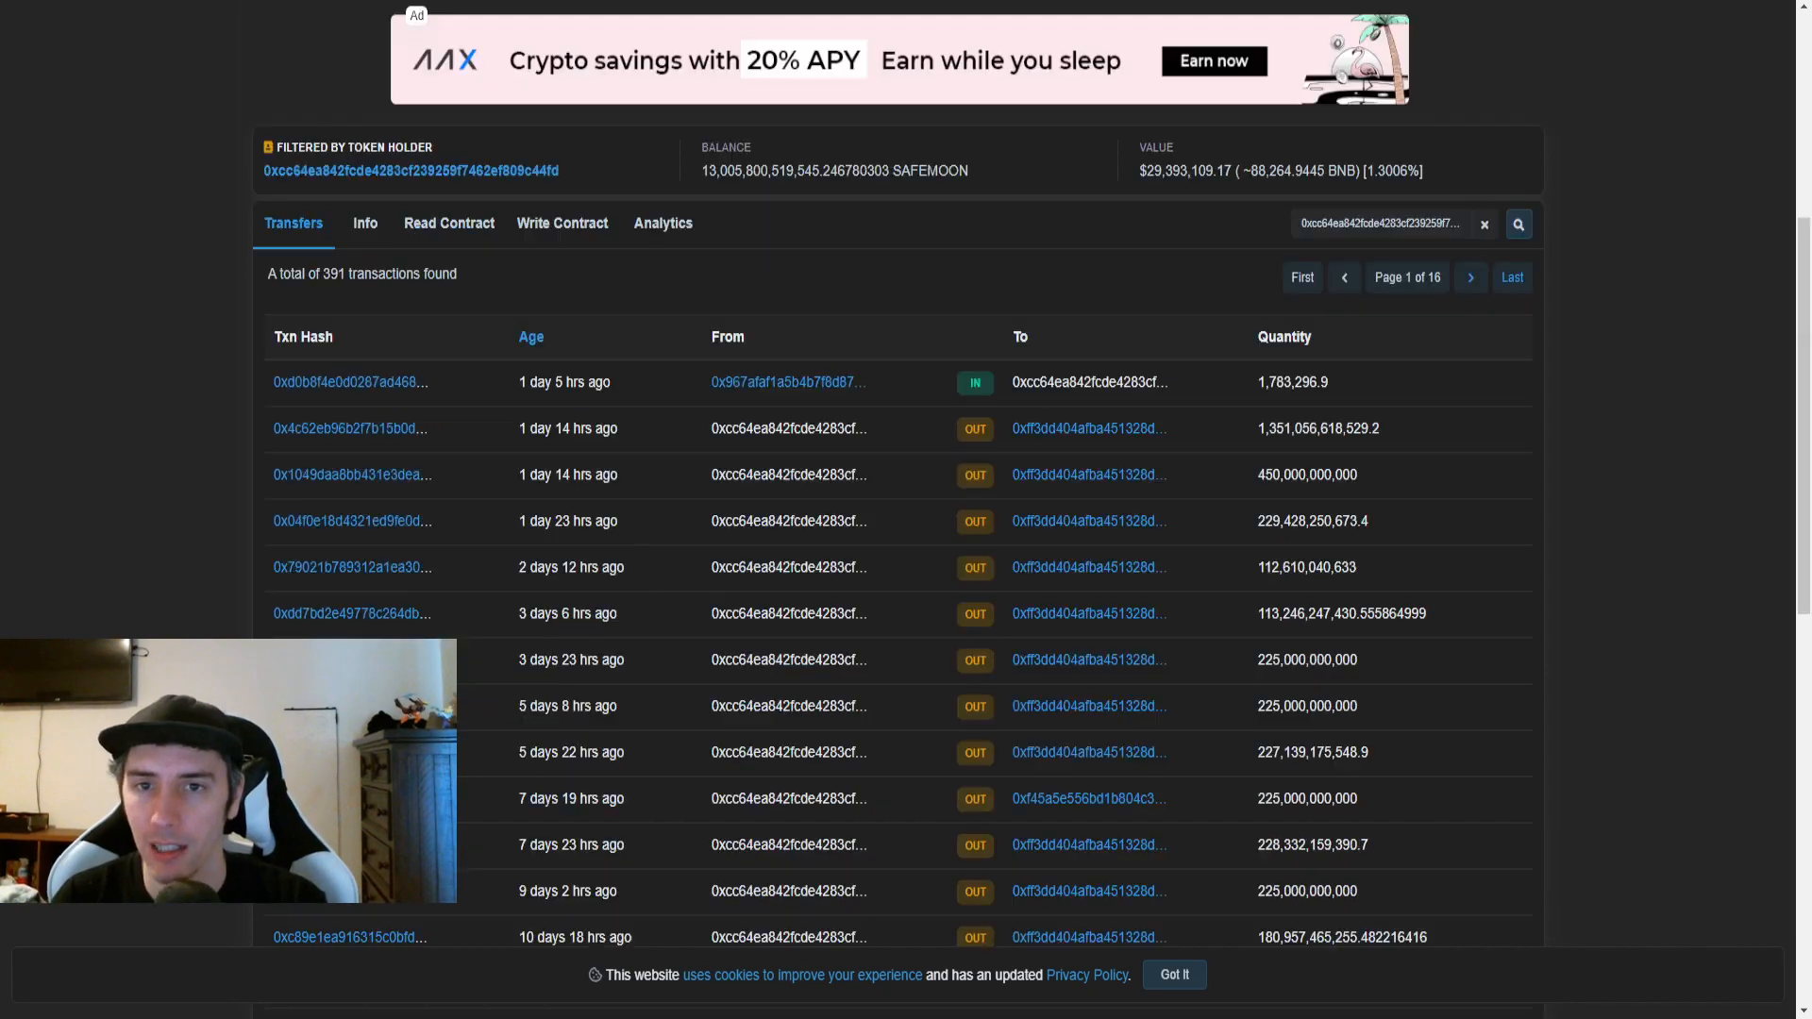
pyautogui.scroll(3)
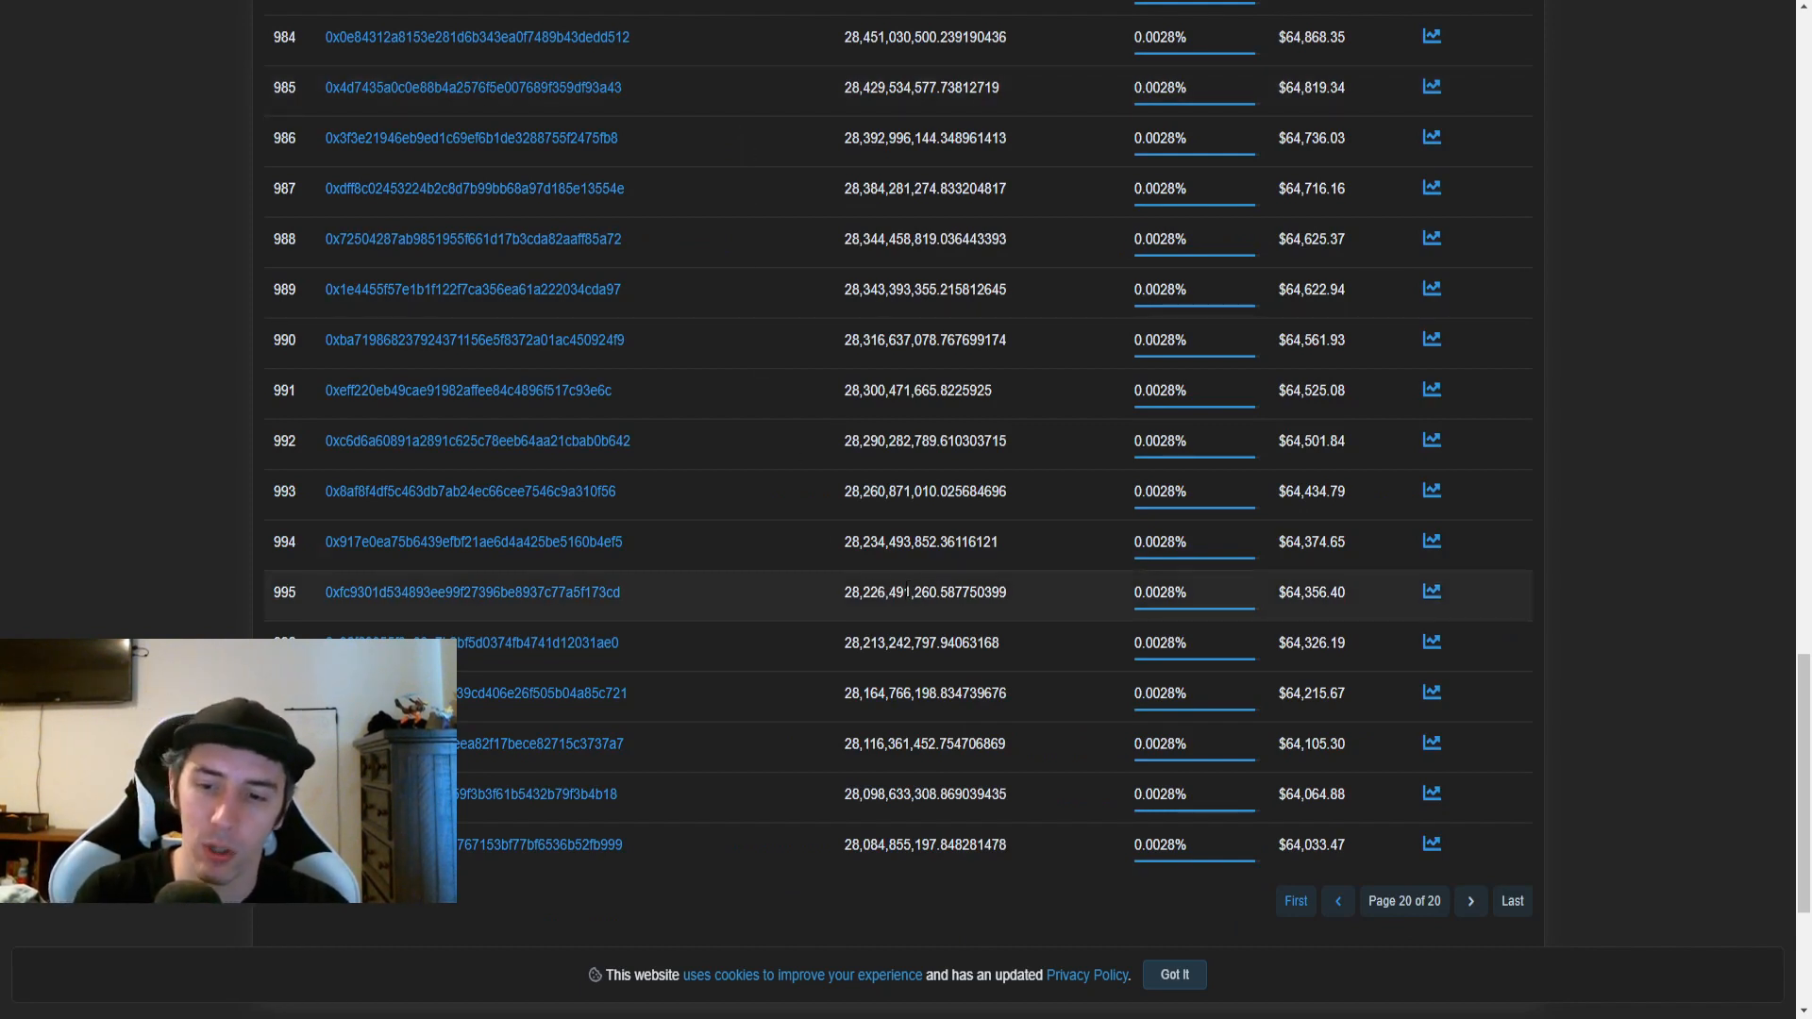
pyautogui.moveTo(936, 868)
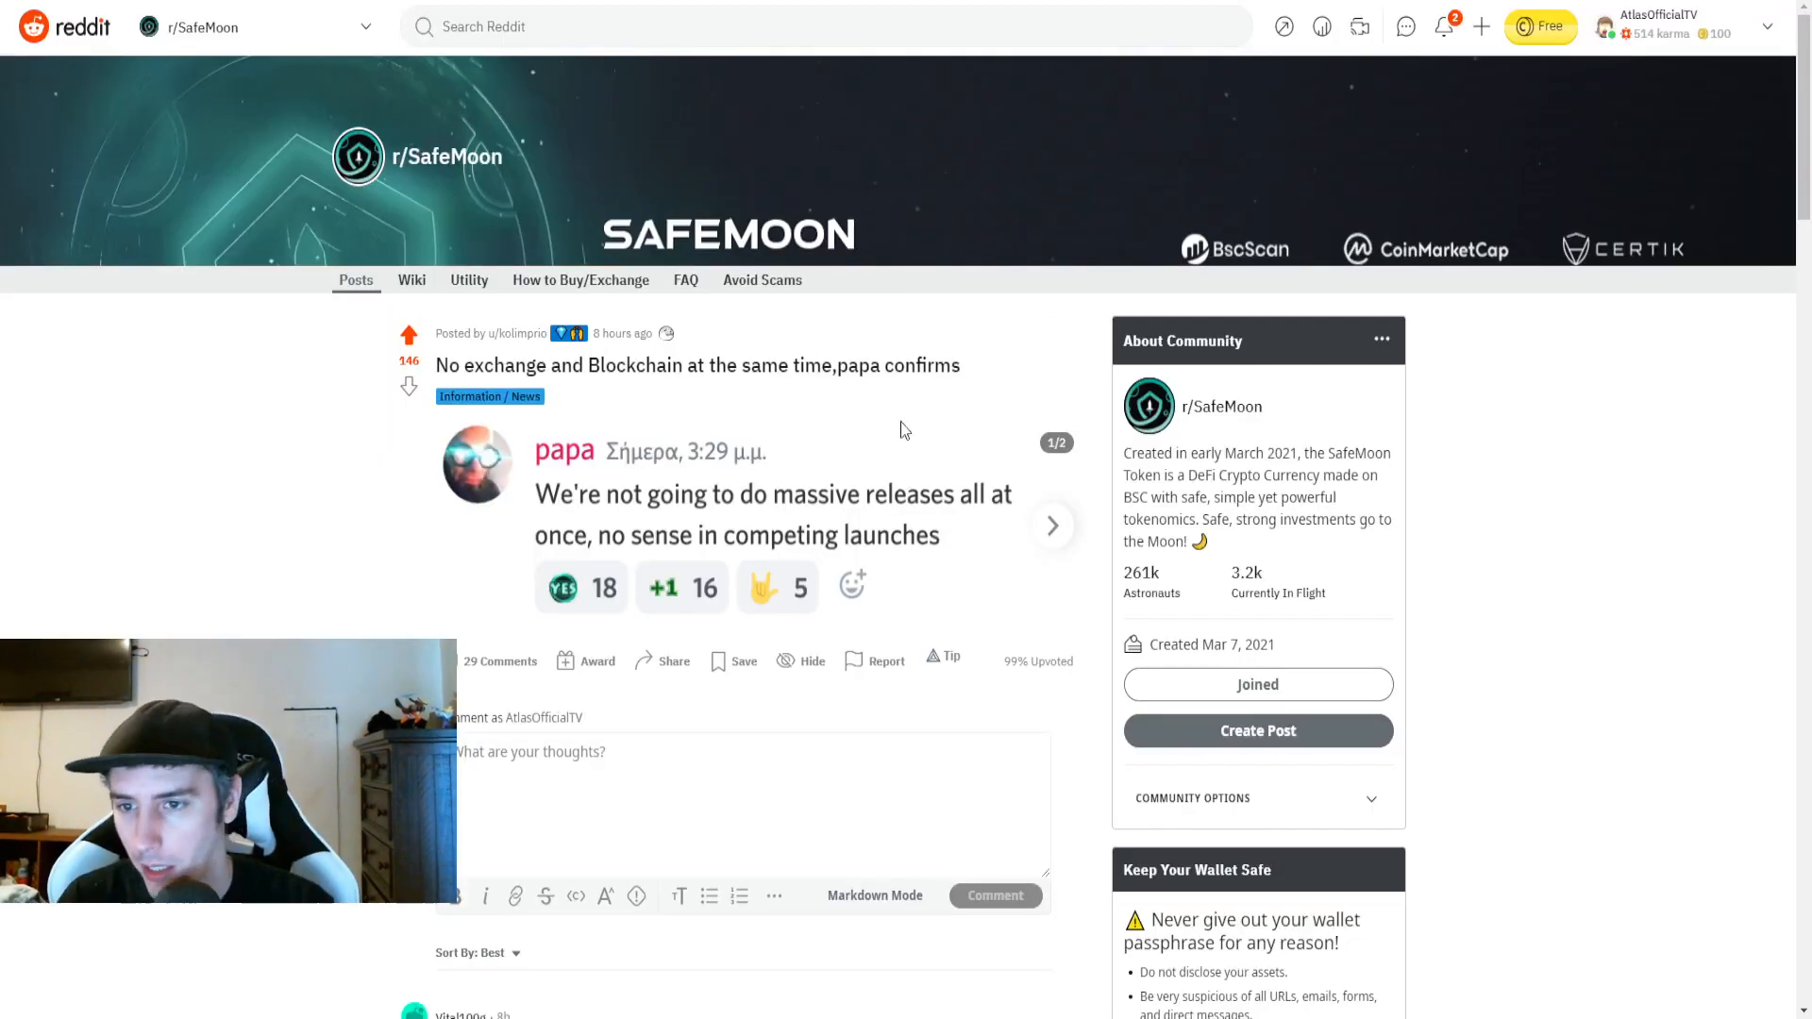
# Move on to the r/SafeMoon 'ATTENTION: real whales balance' post
pyautogui.scroll(-3)
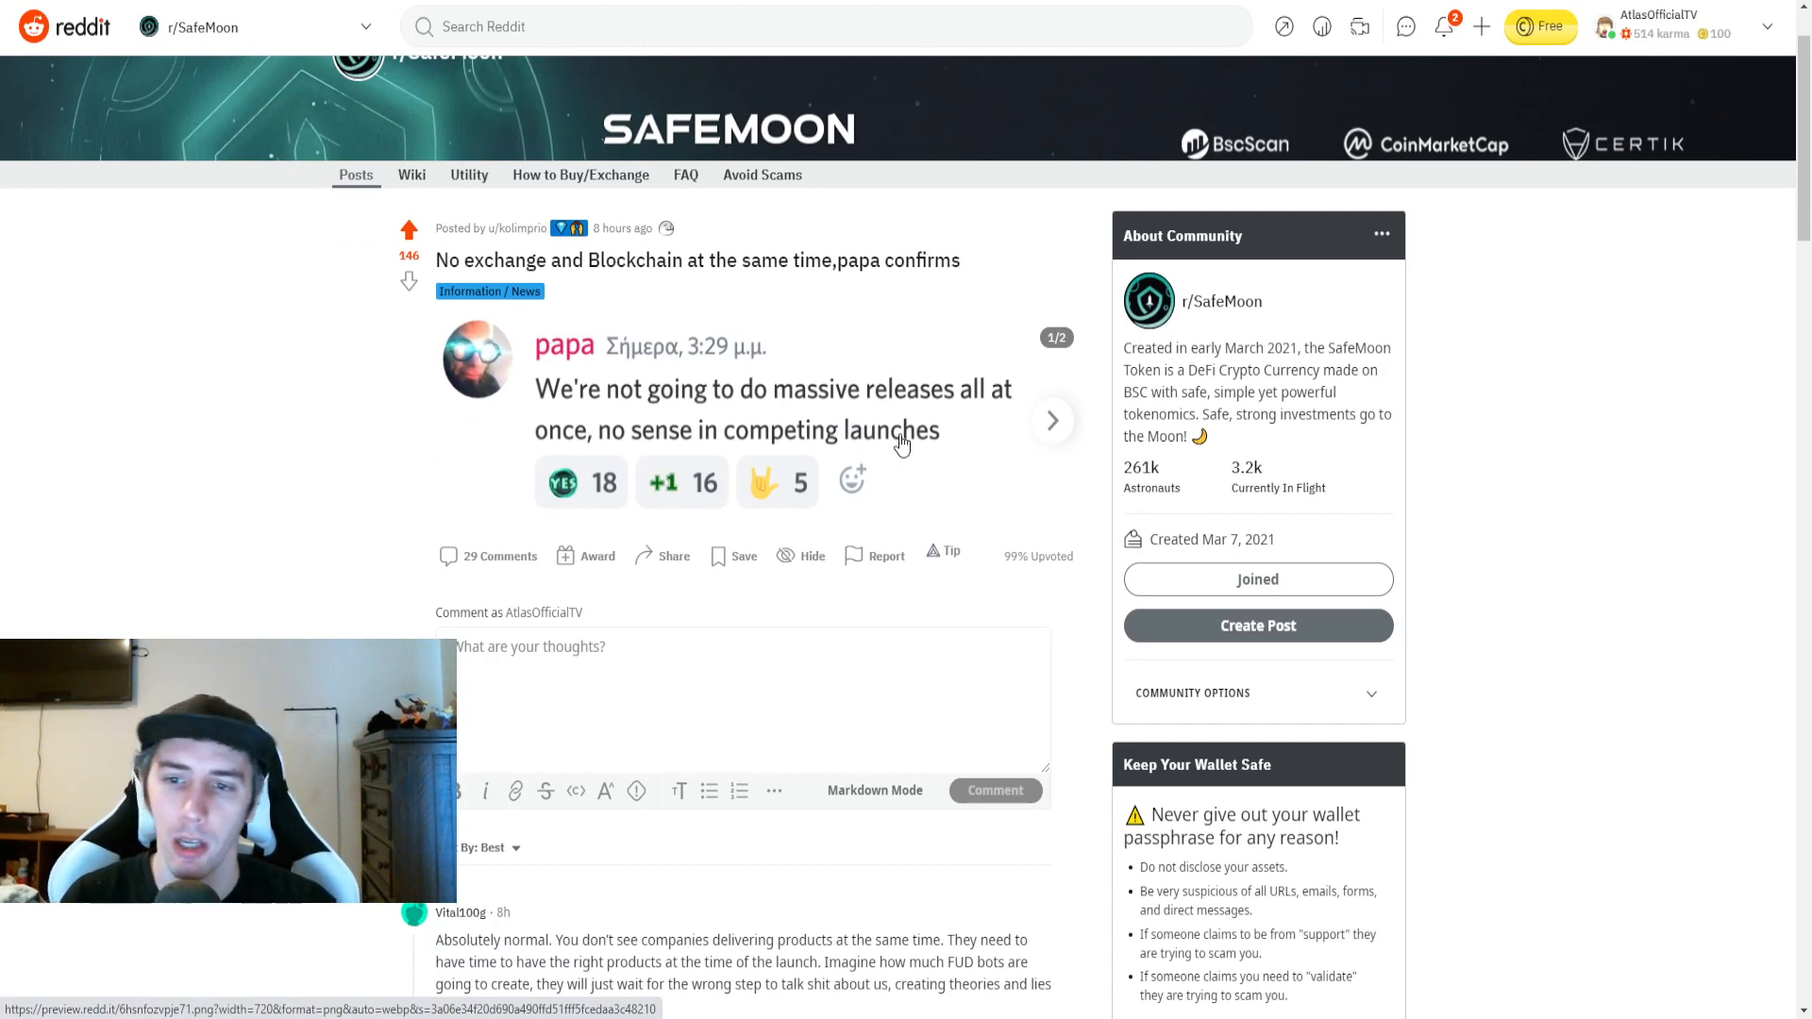
pyautogui.moveTo(1069, 436)
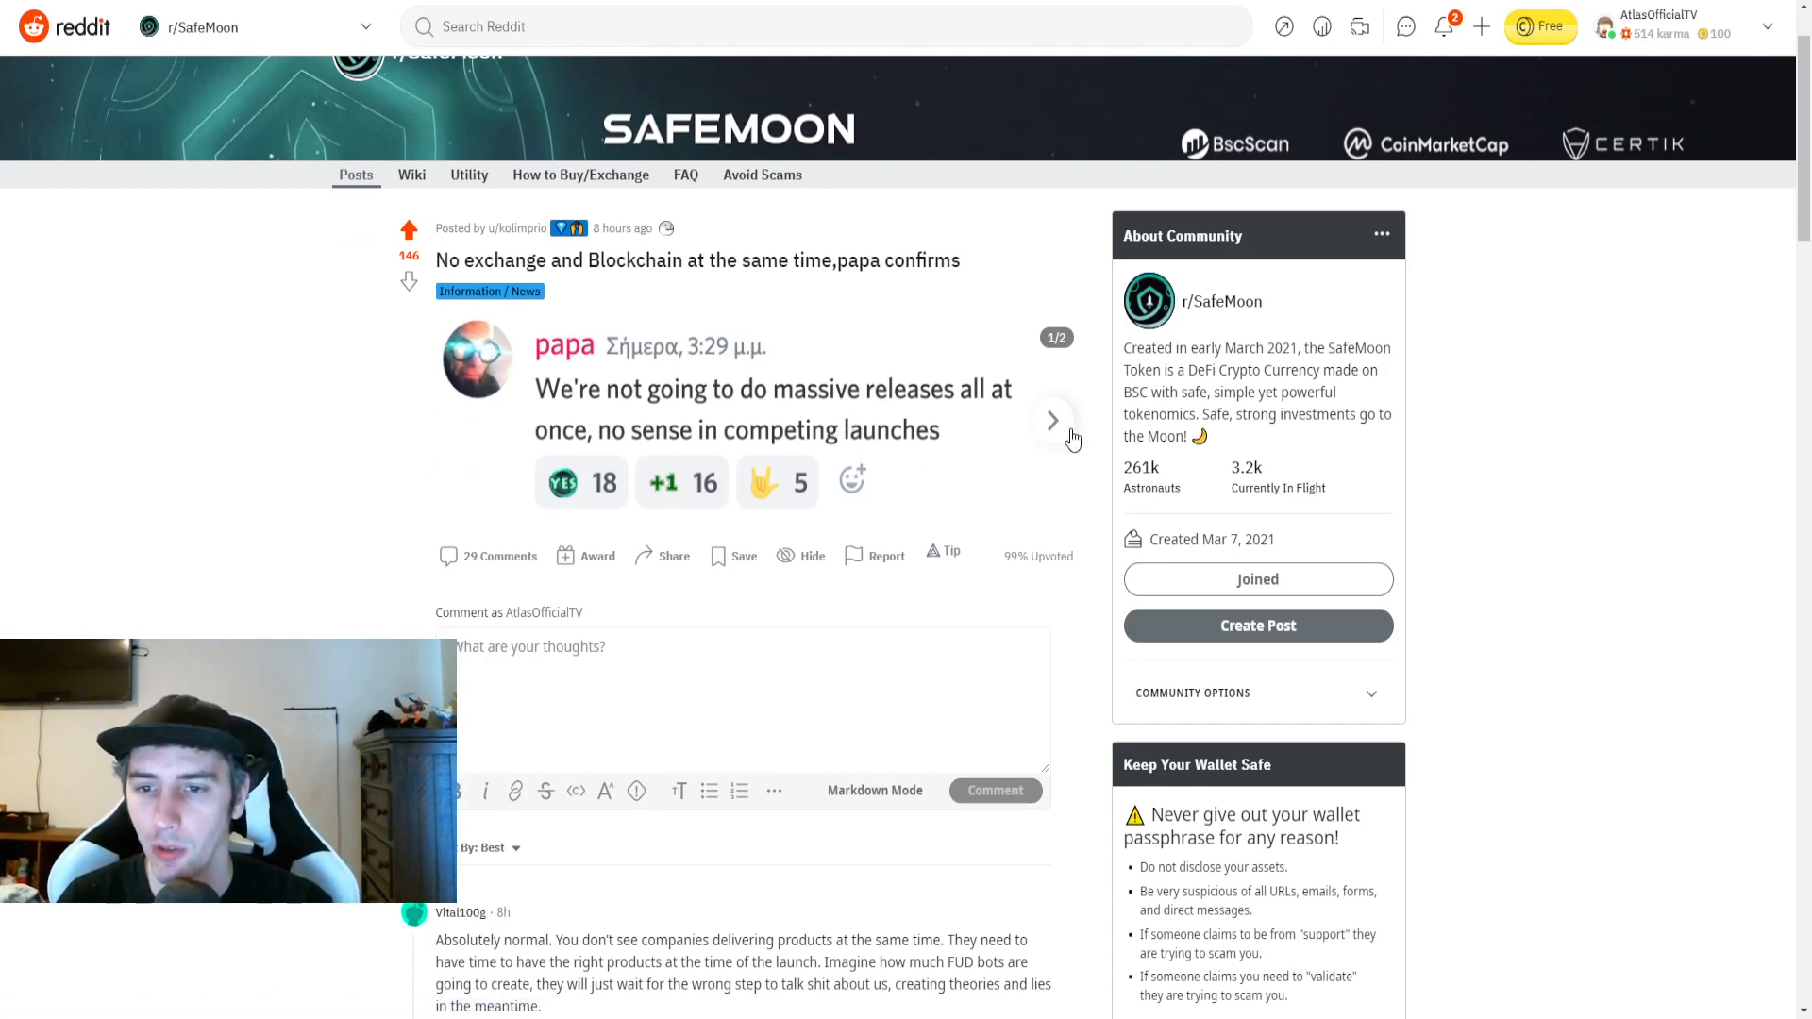
pyautogui.click(1052, 419)
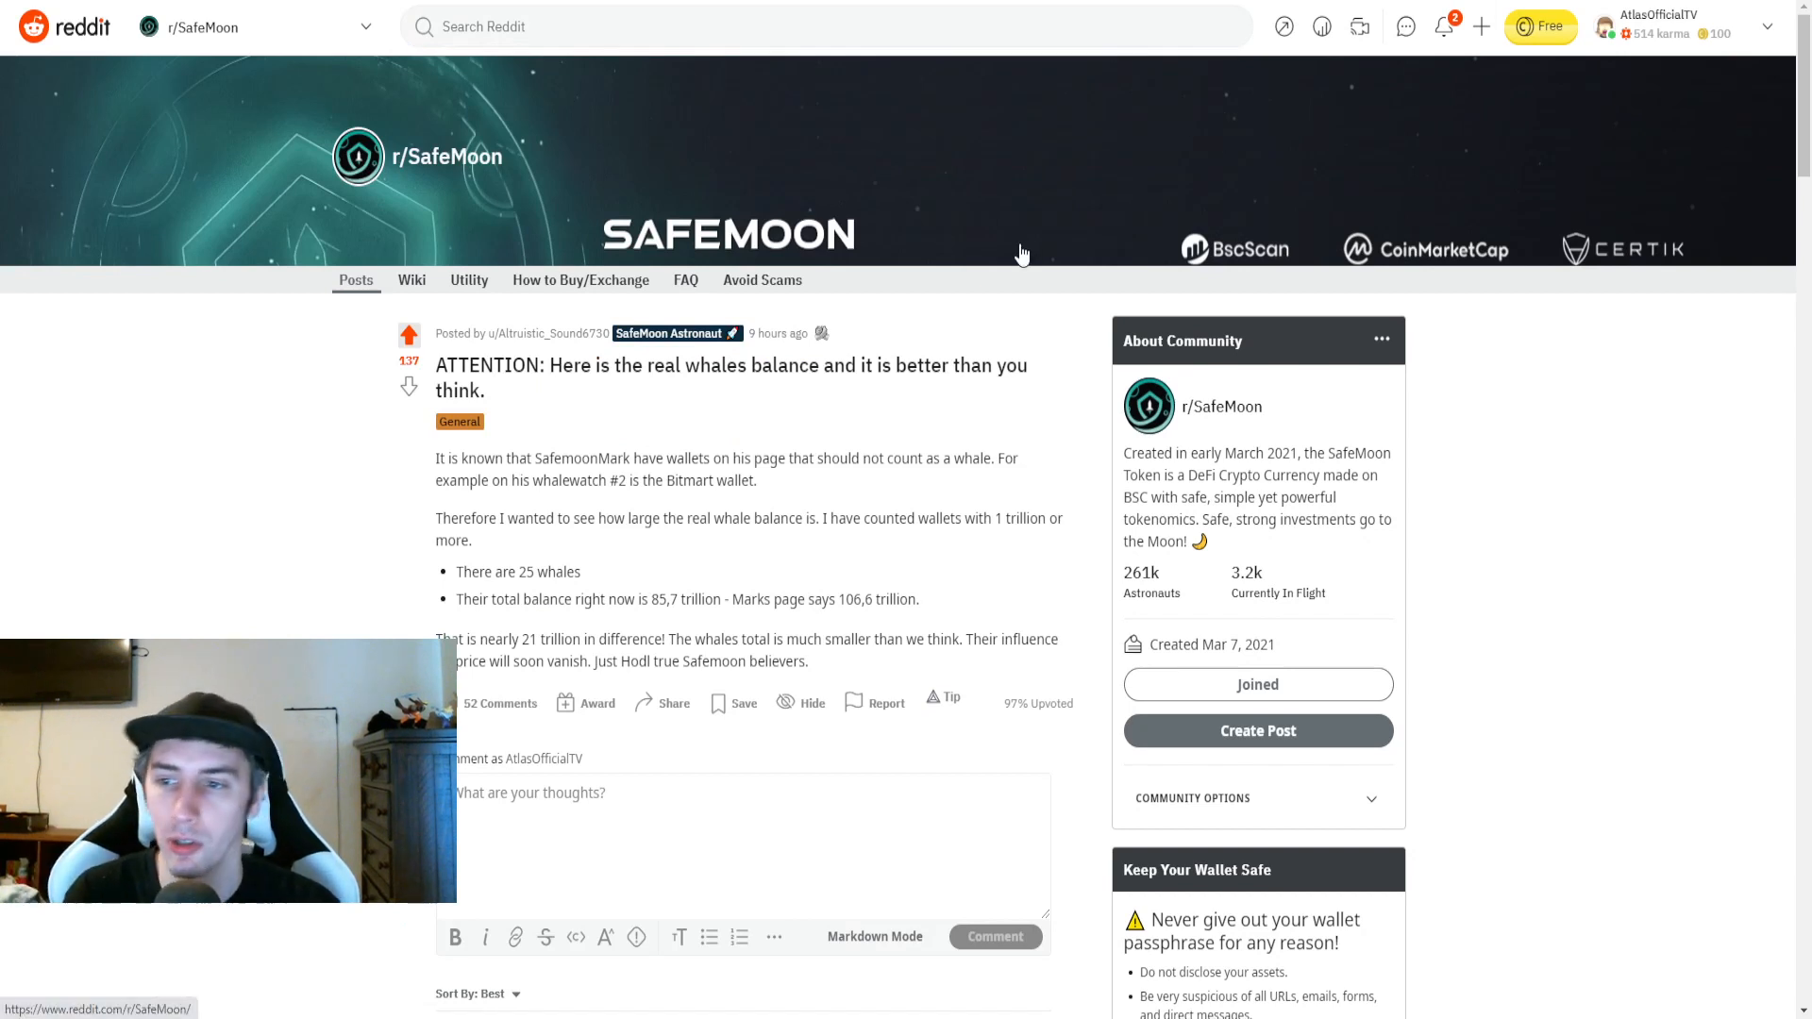
pyautogui.moveTo(889, 285)
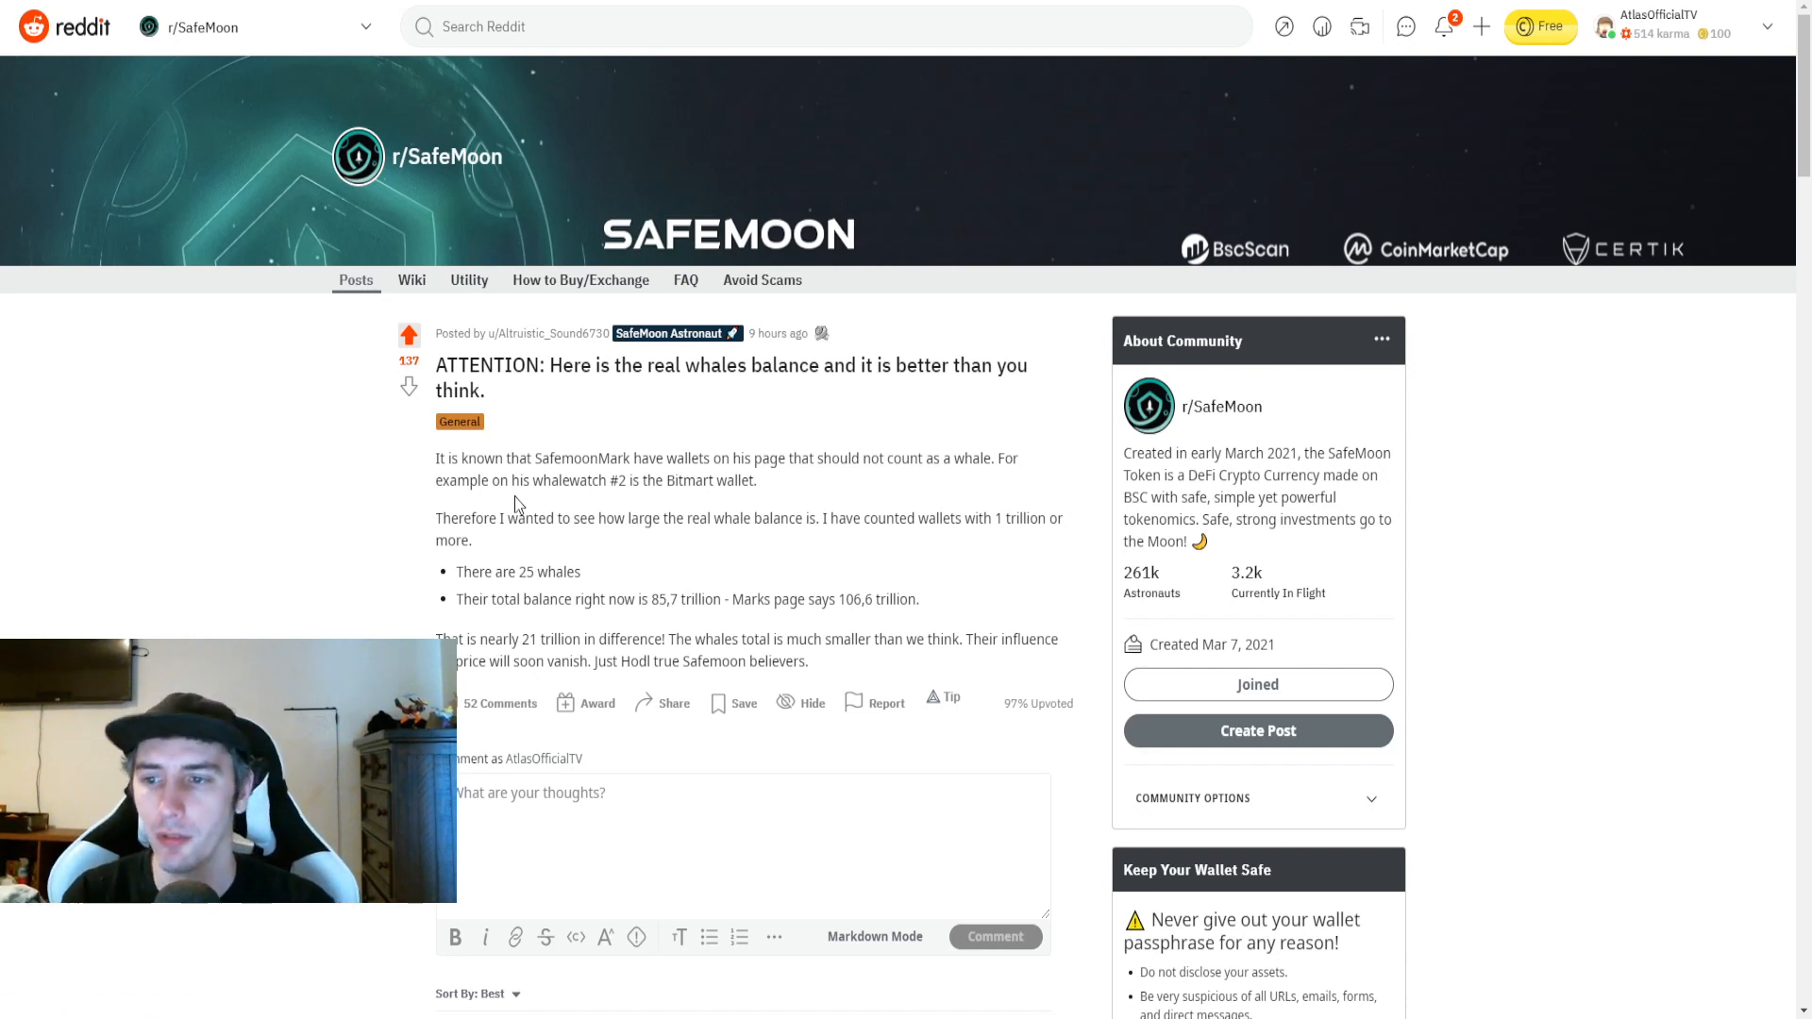
pyautogui.moveTo(523, 436)
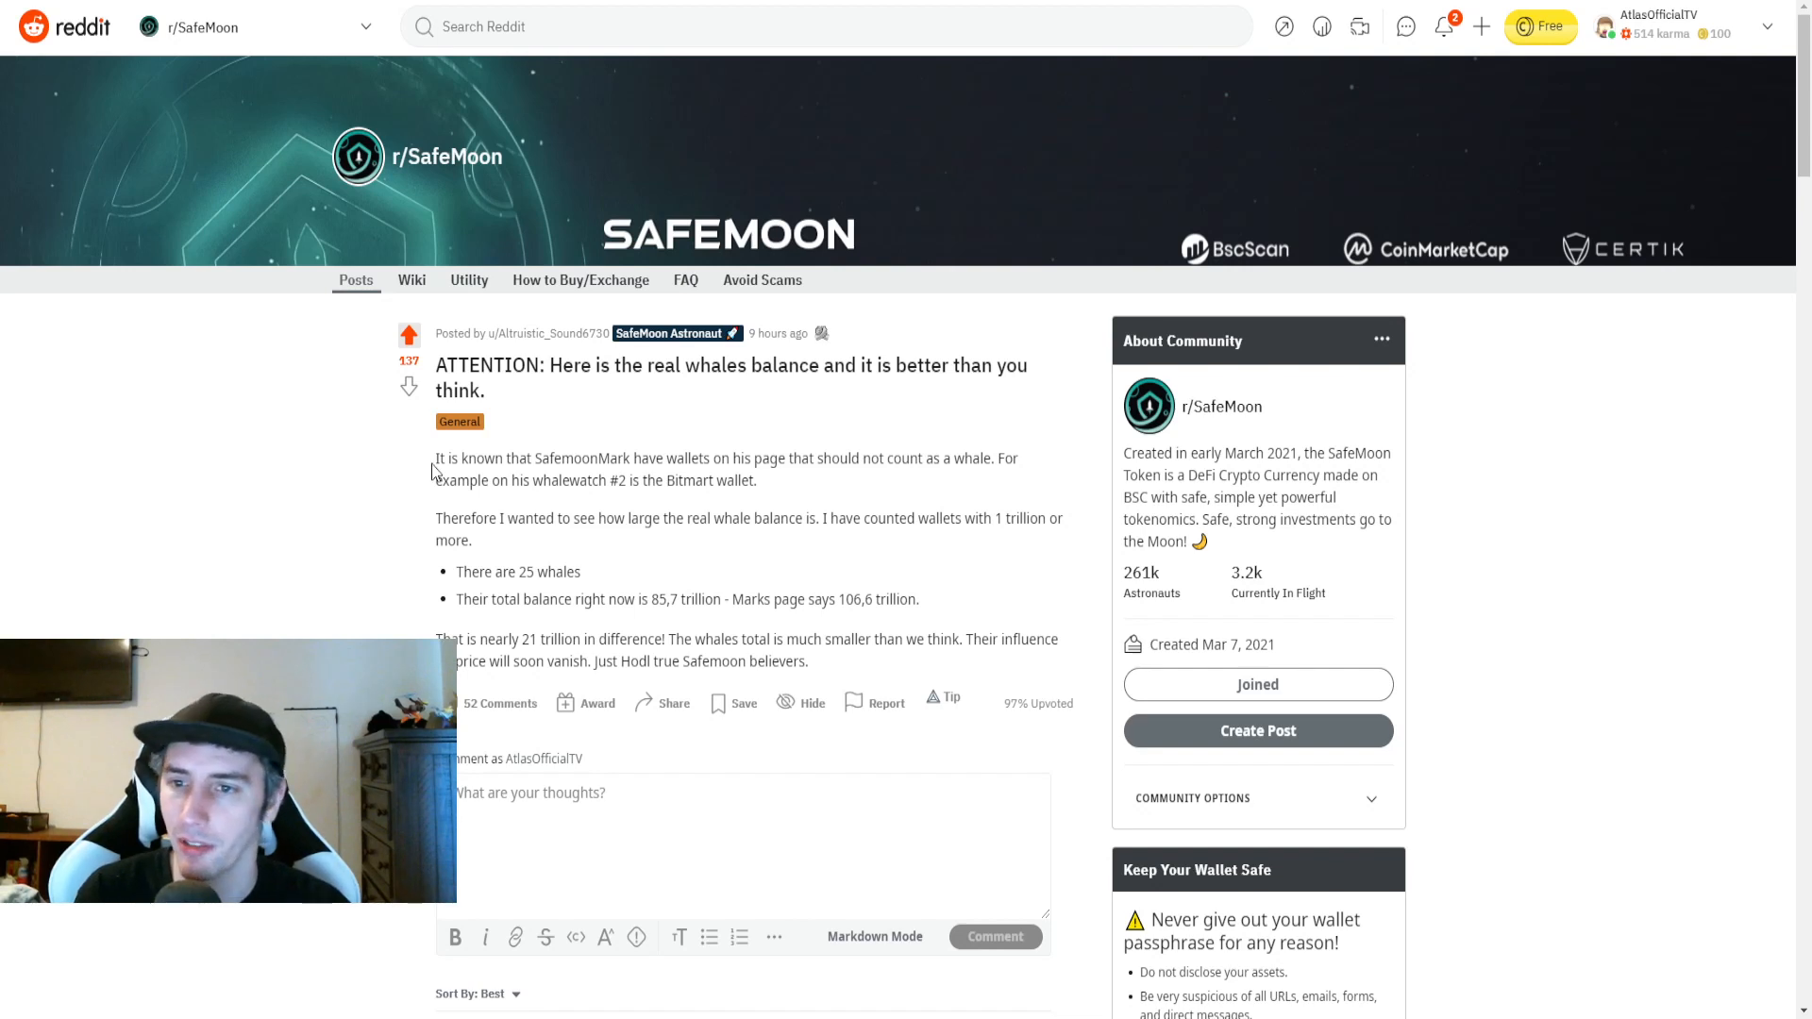
# Scroll through the whales balance post toward the 'Owl mystery solved' post
pyautogui.scroll(-3)
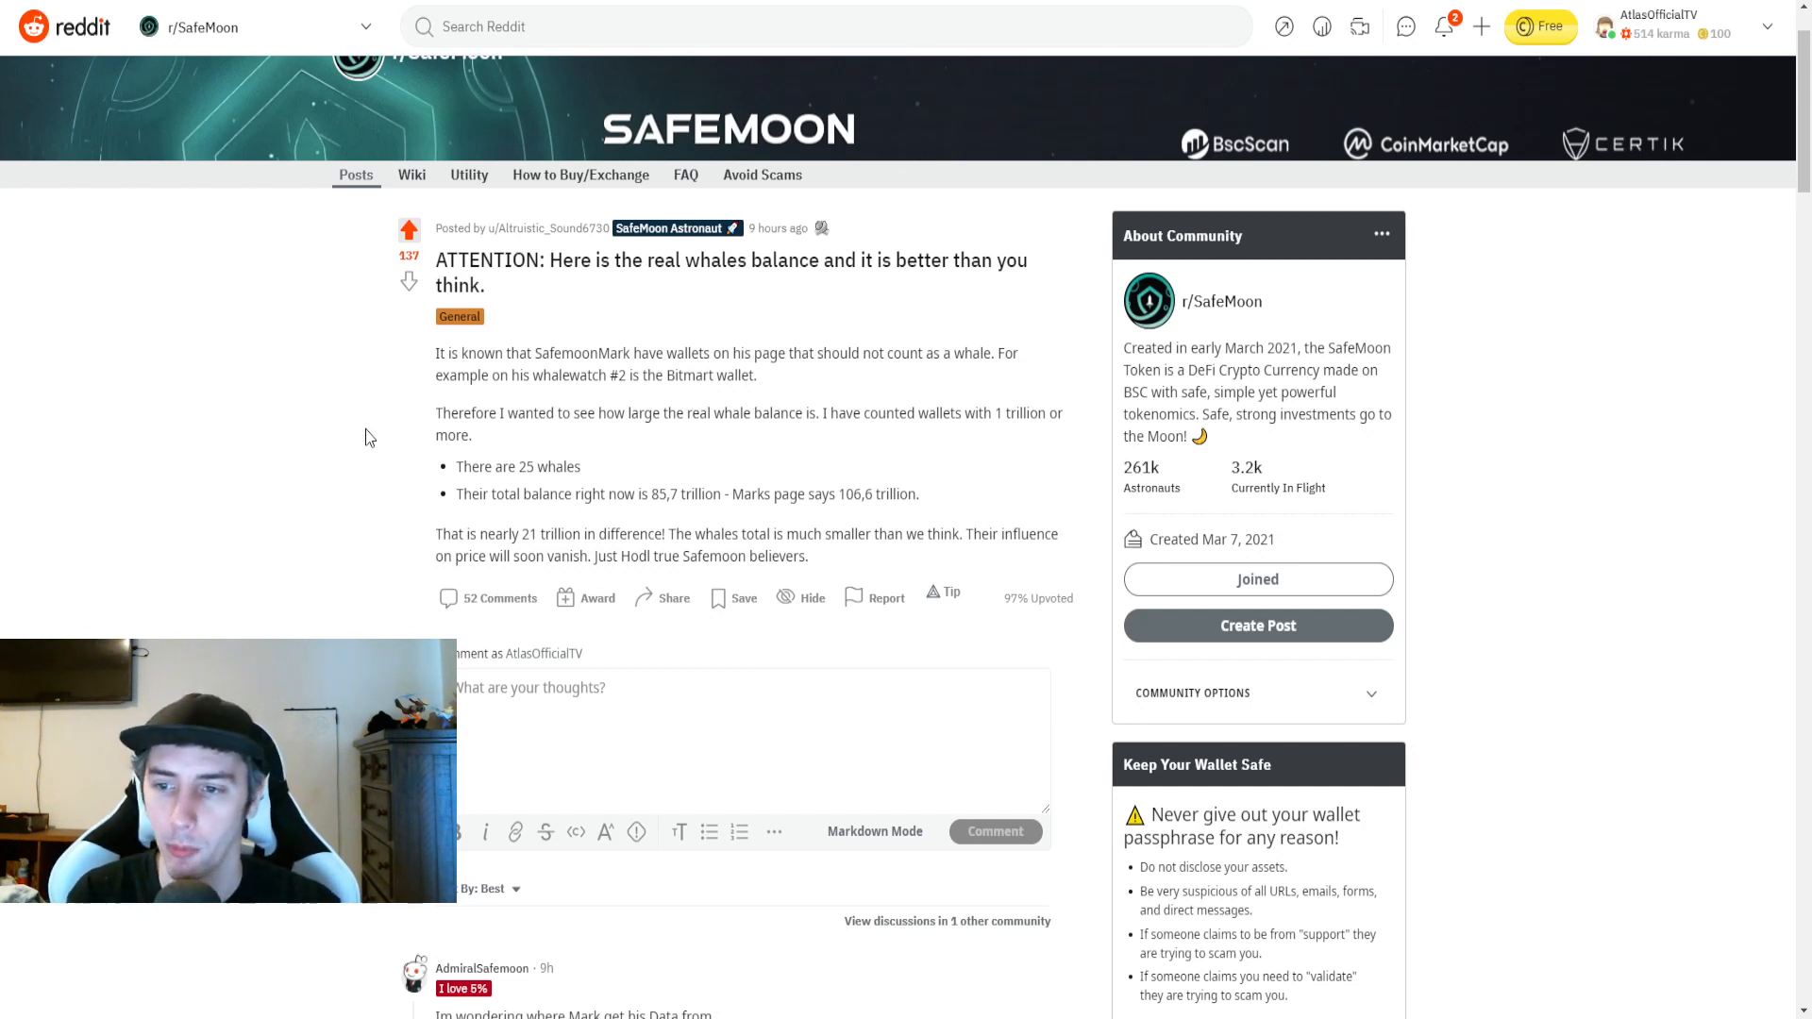
pyautogui.moveTo(619, 665)
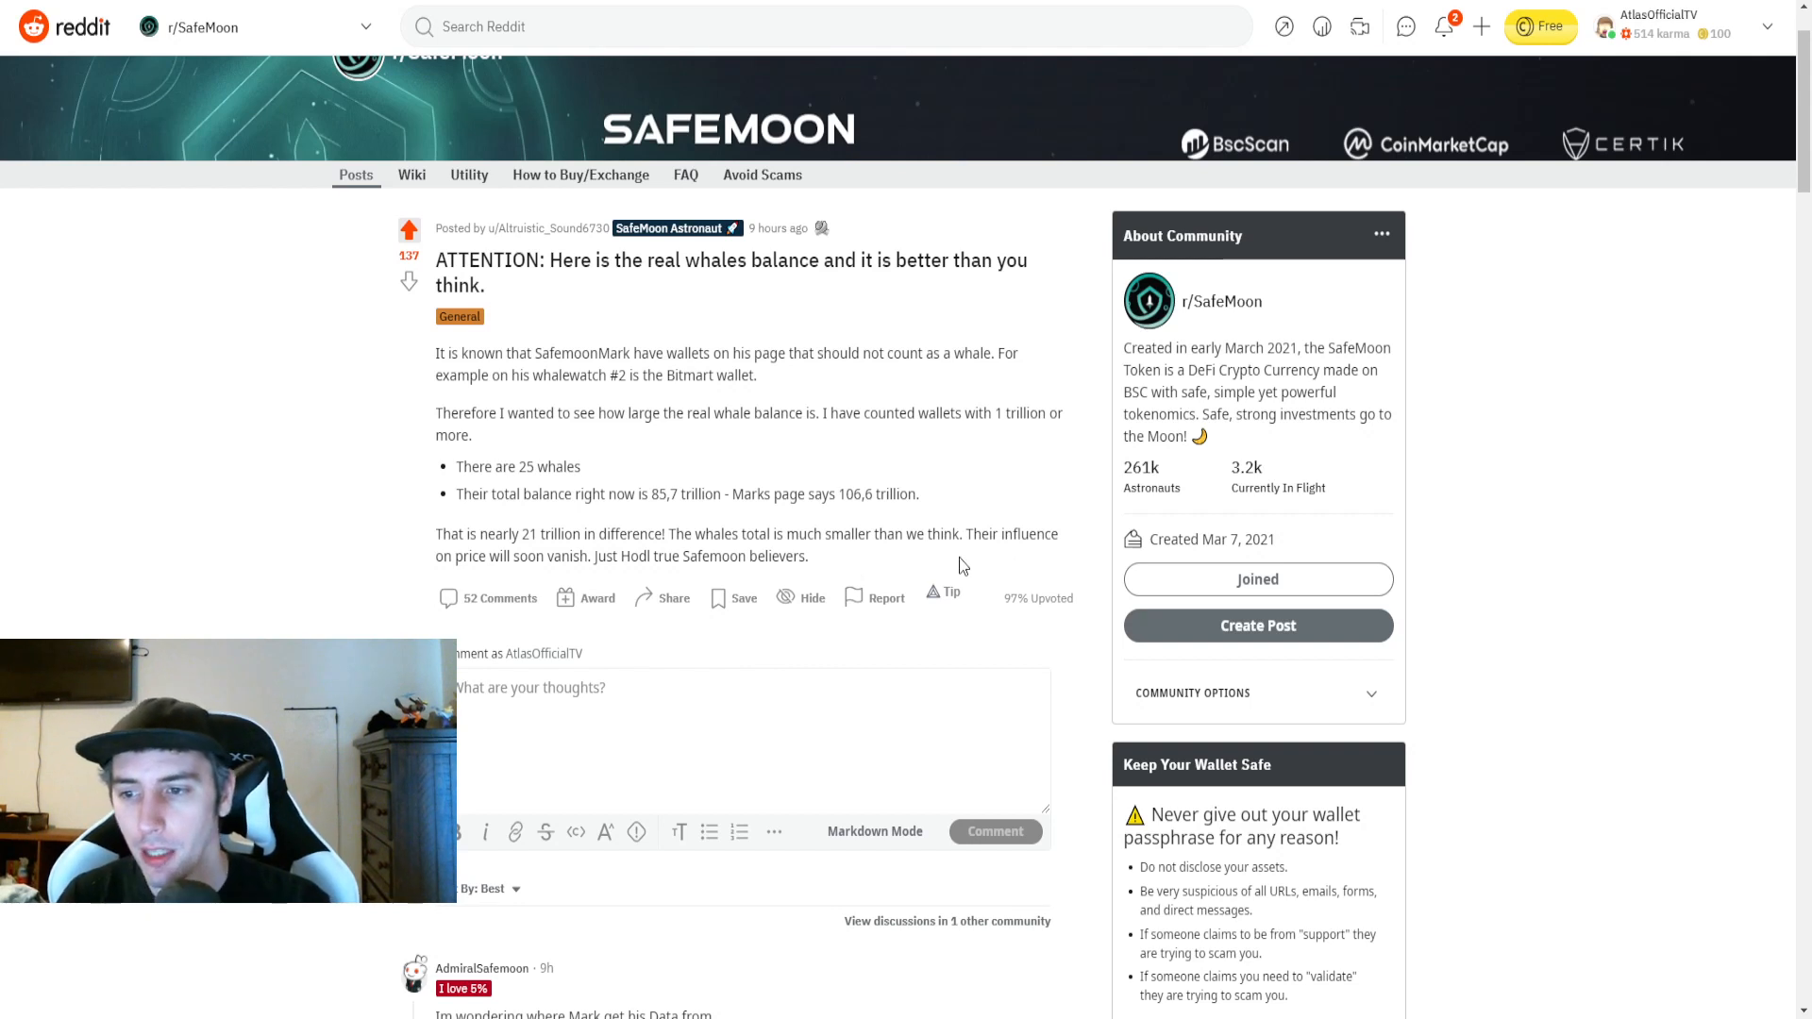
pyautogui.moveTo(745, 584)
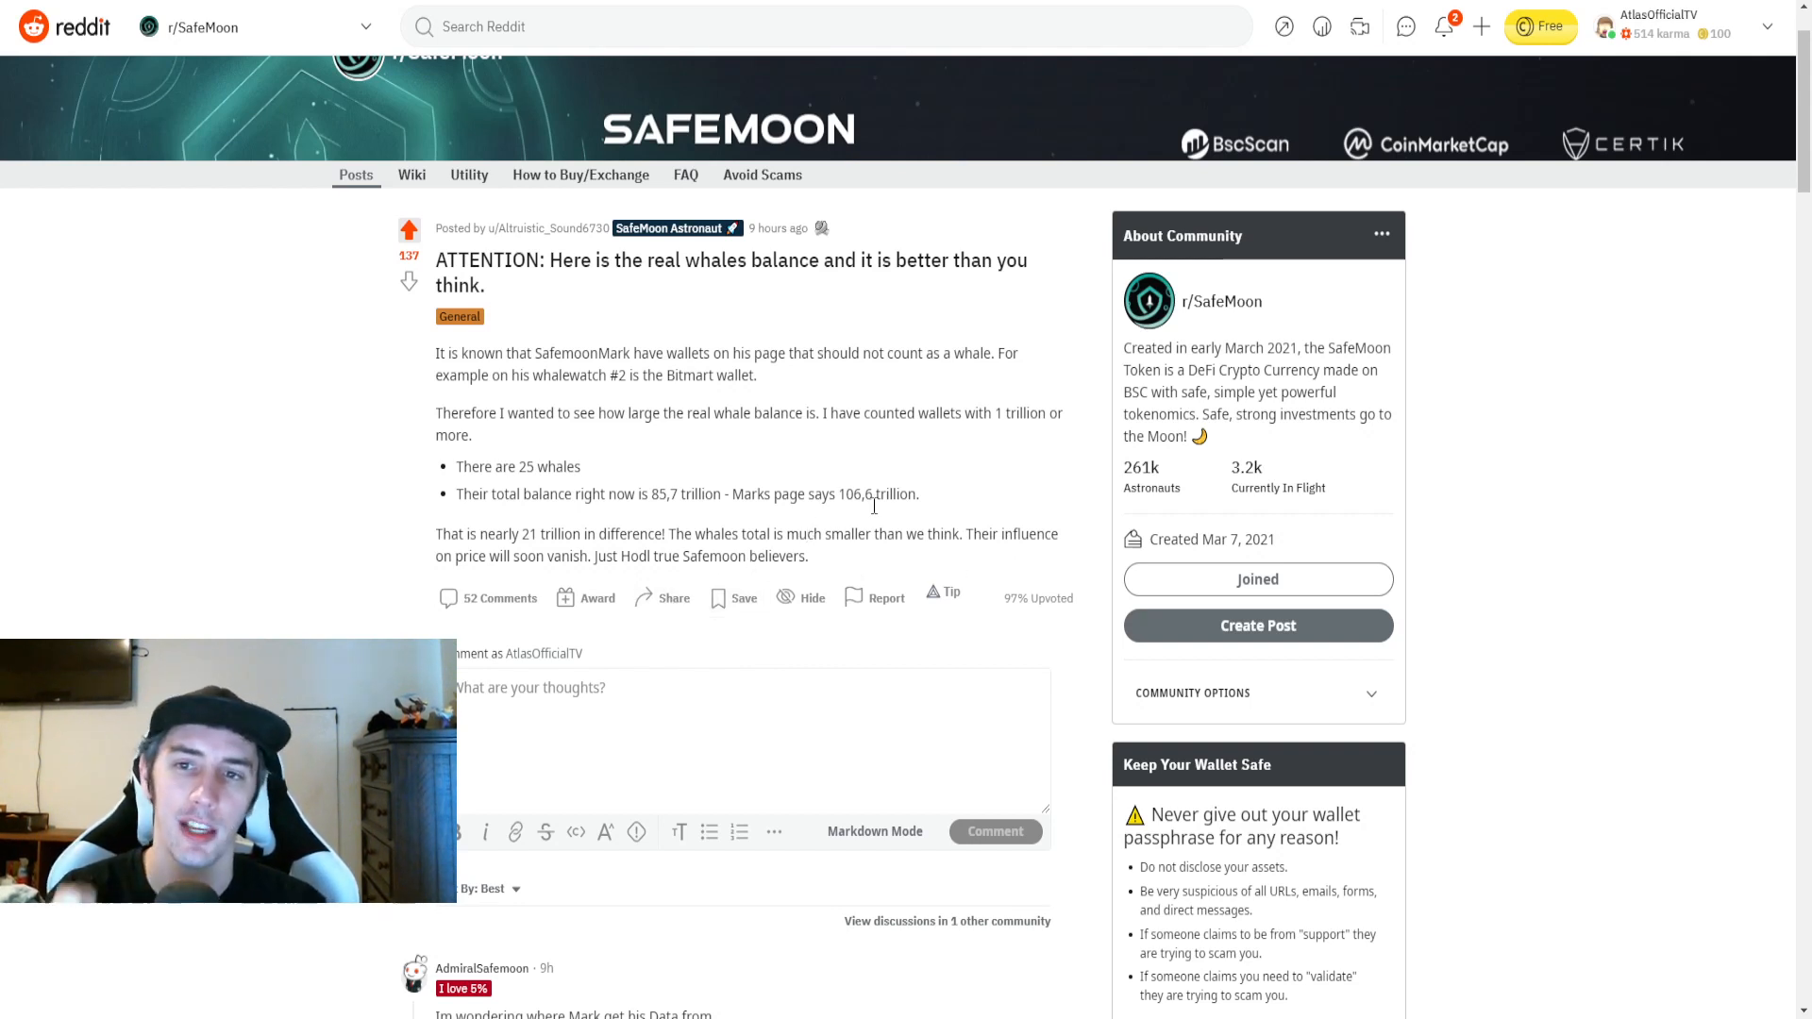
pyautogui.scroll(-3)
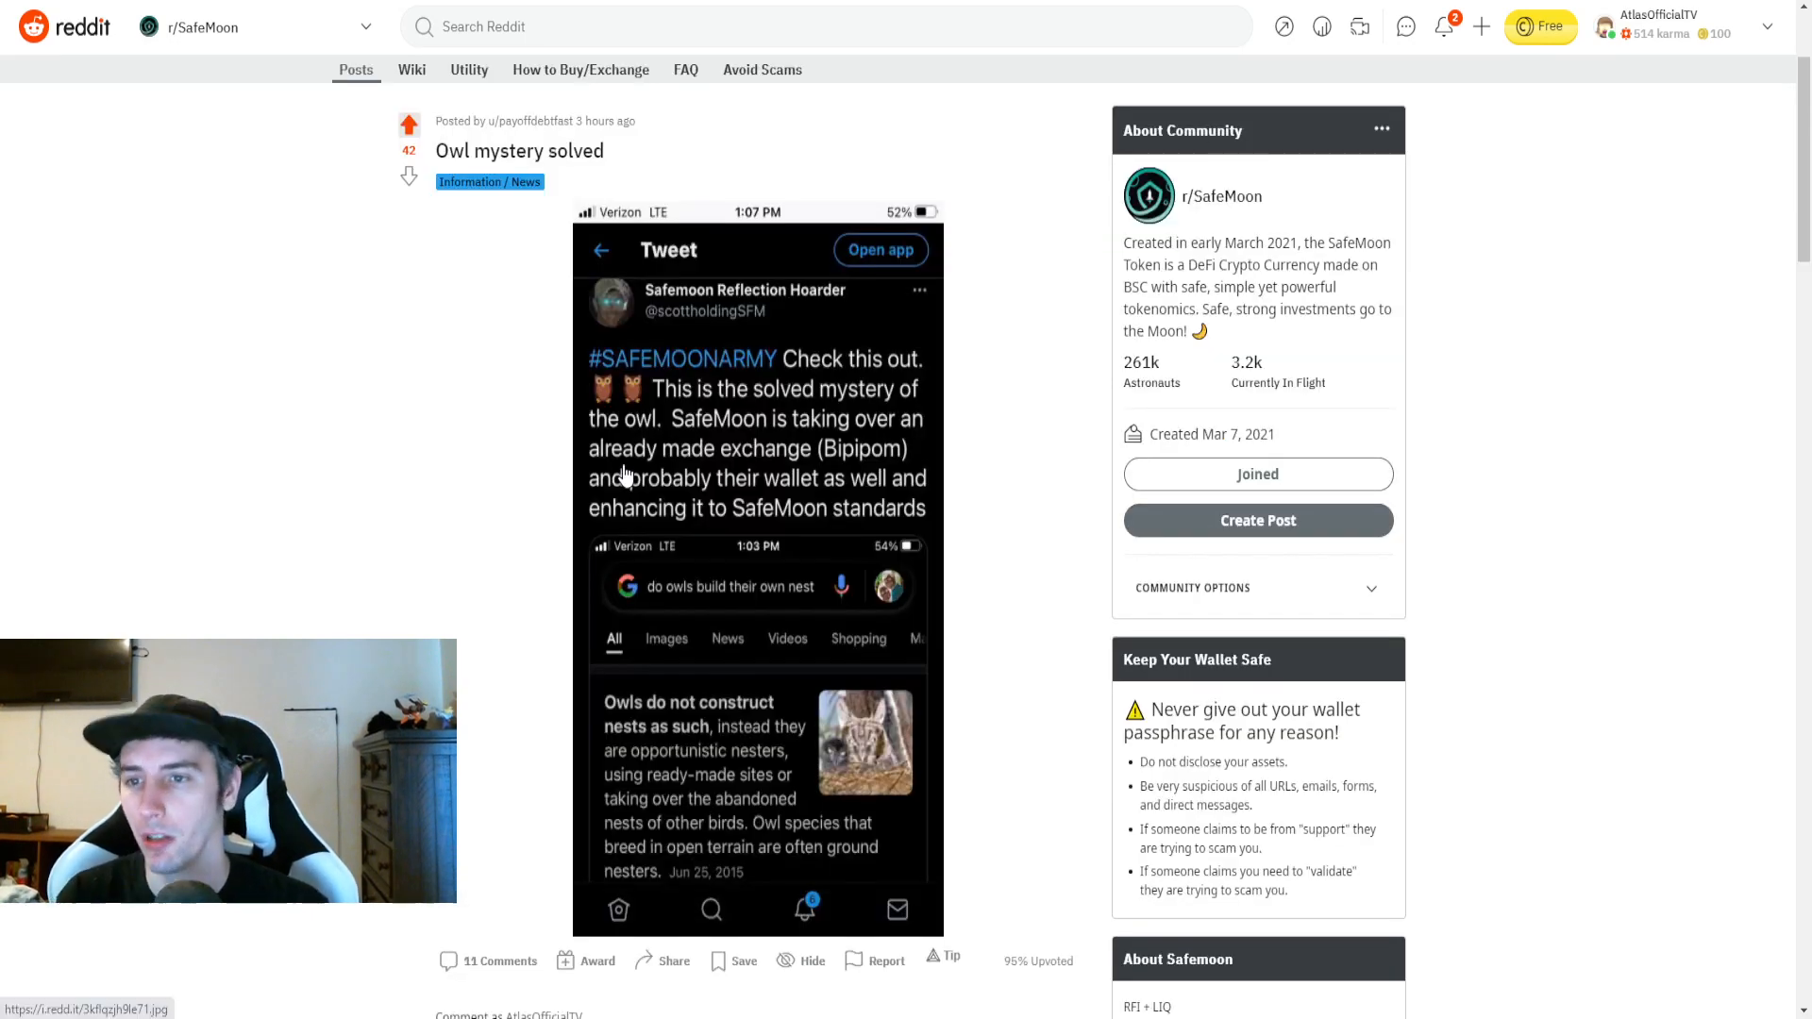
pyautogui.moveTo(532, 491)
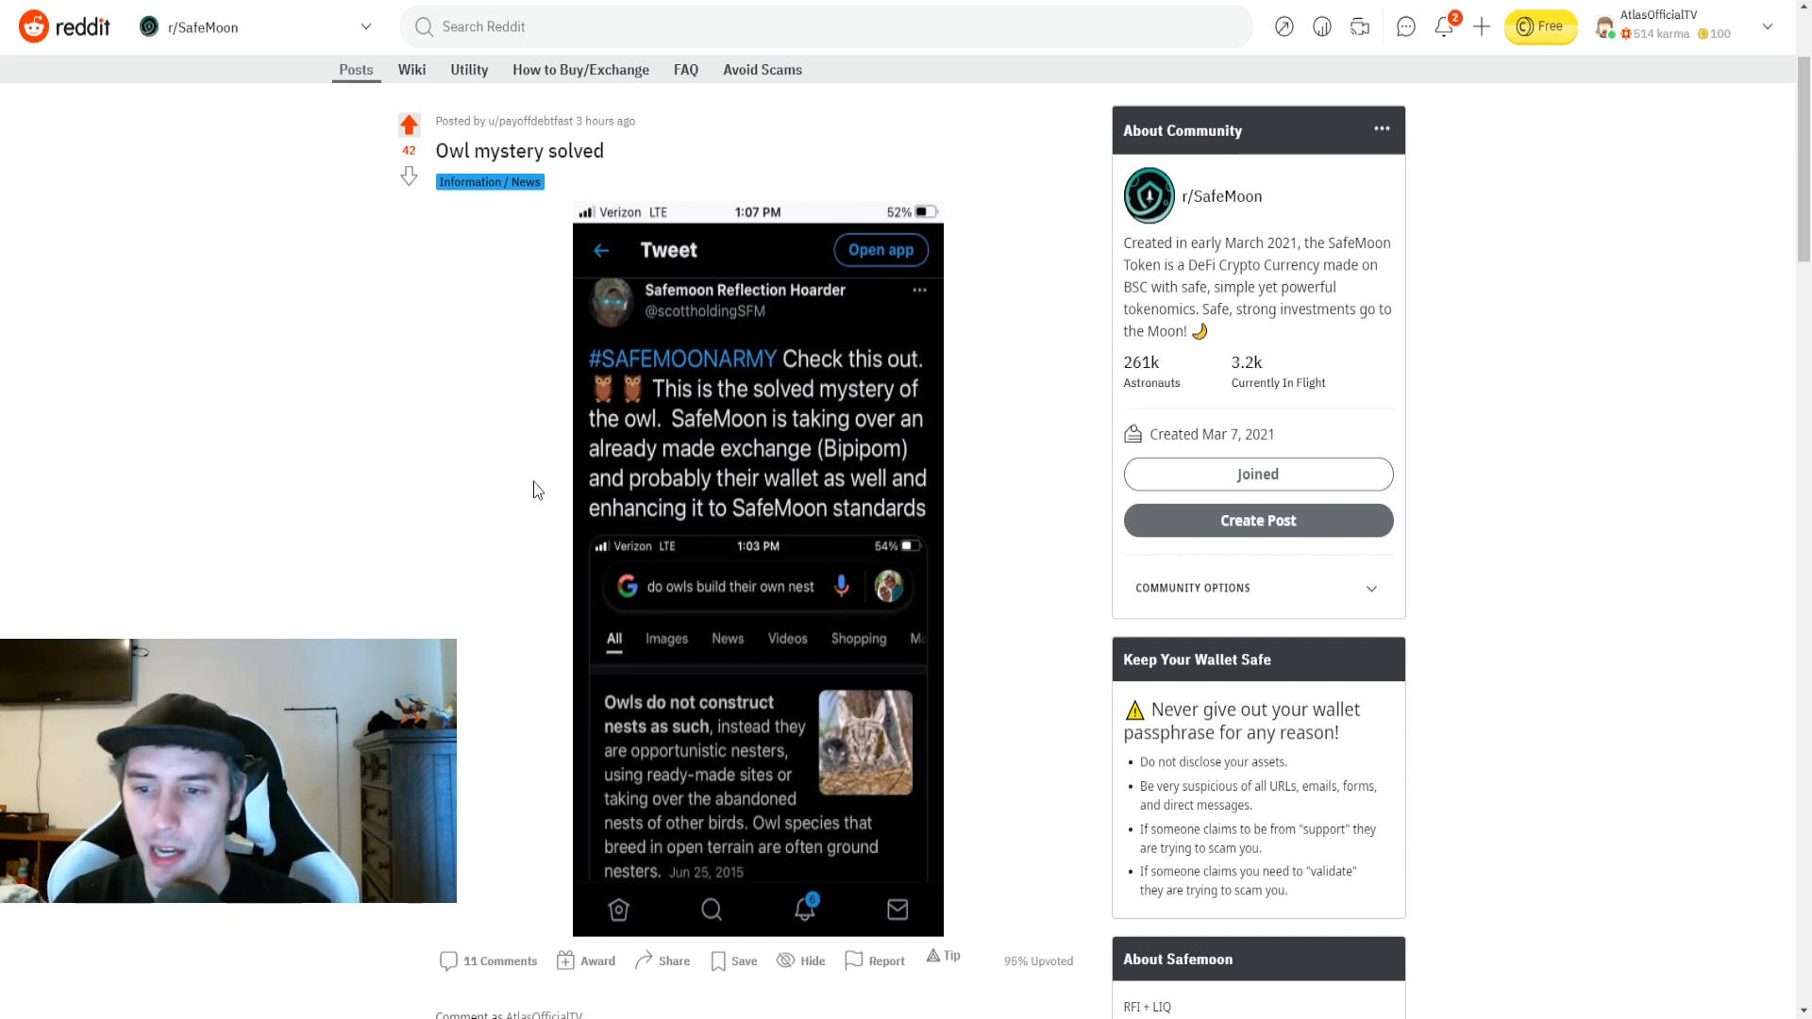
pyautogui.scroll(-3)
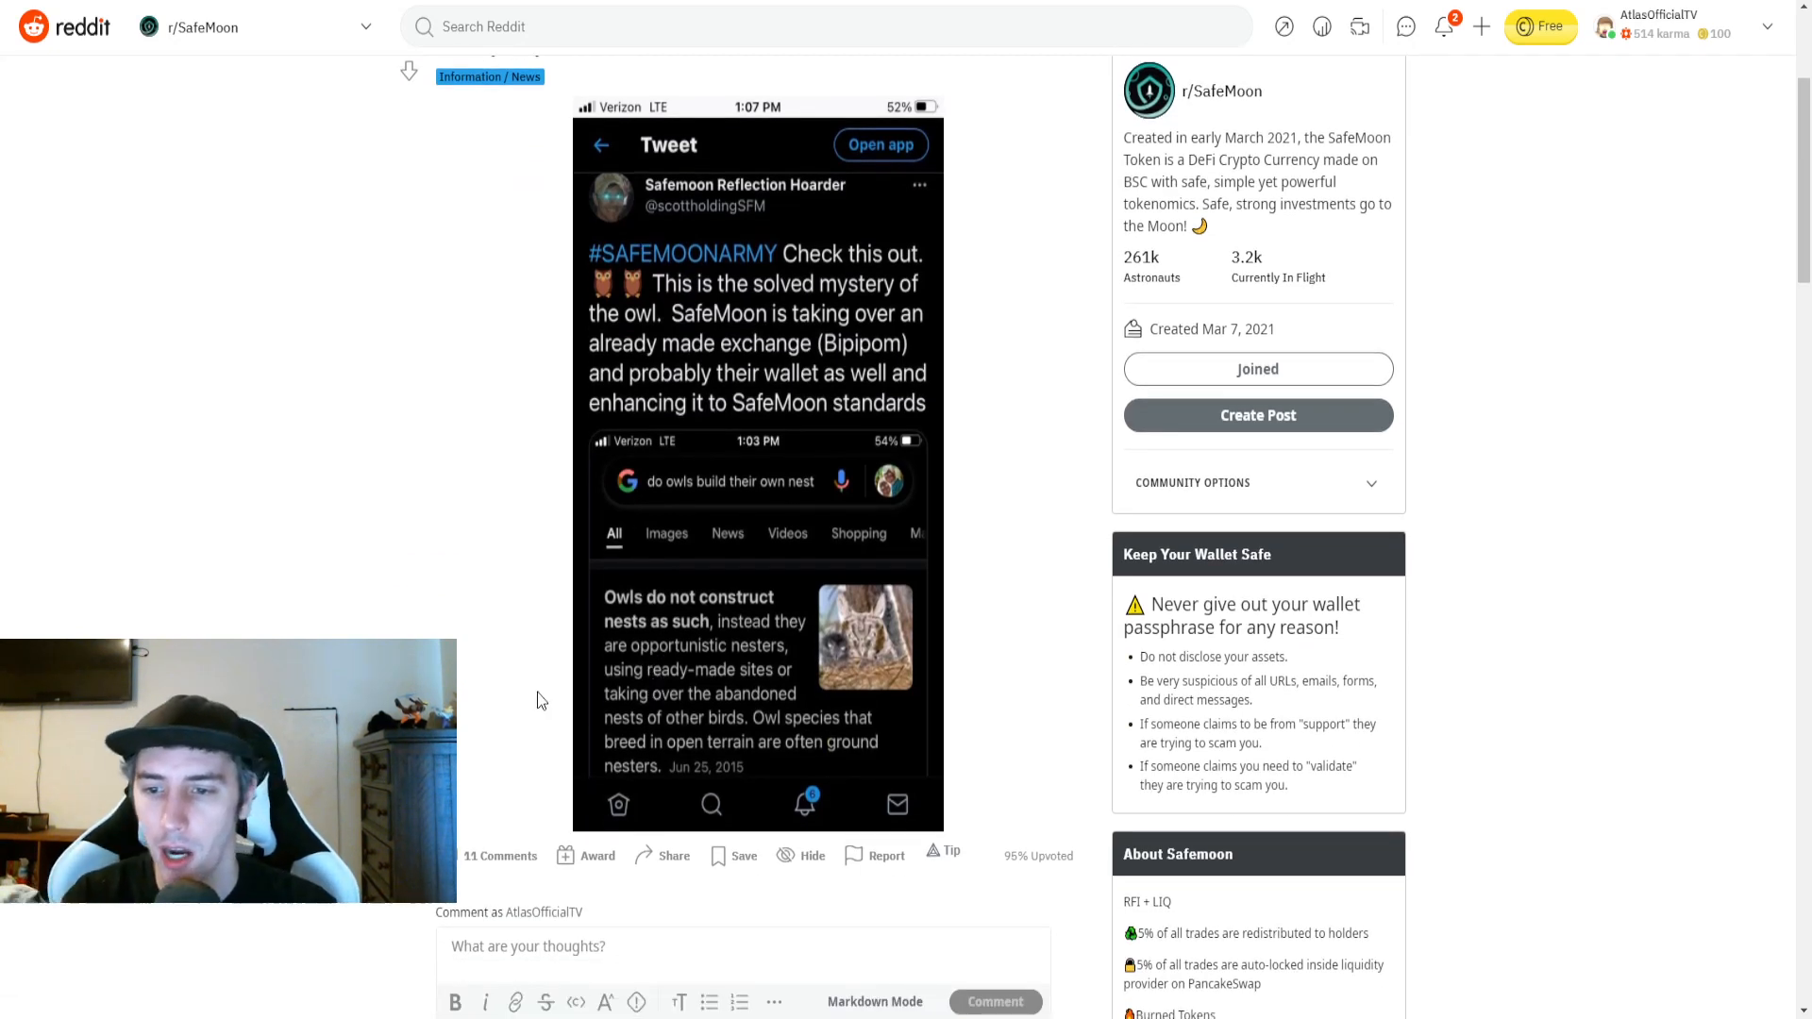